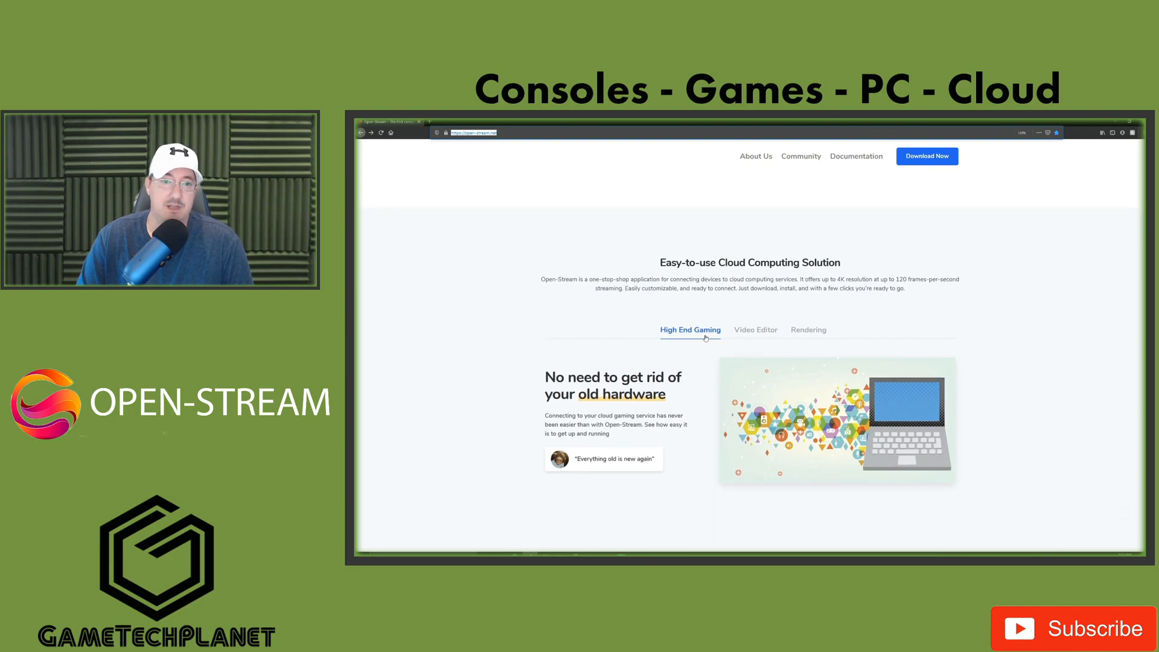
- Show the Rendering use case on the Open-Stream homepage and scroll through its proposed features
click(807, 329)
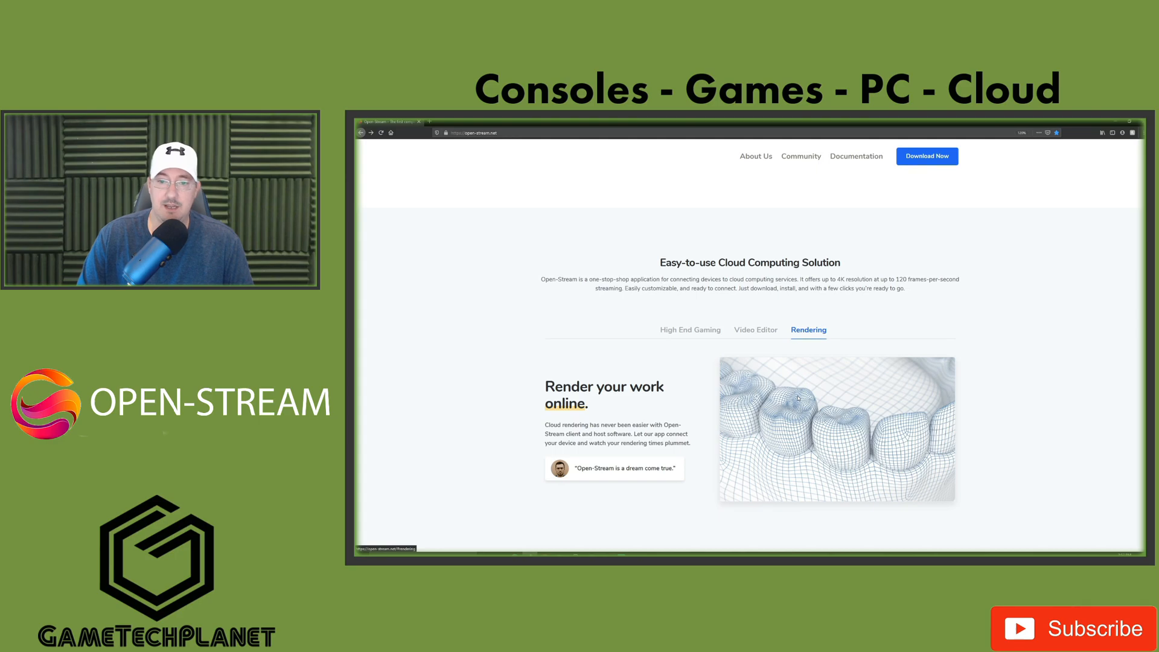
mouse_move(793, 509)
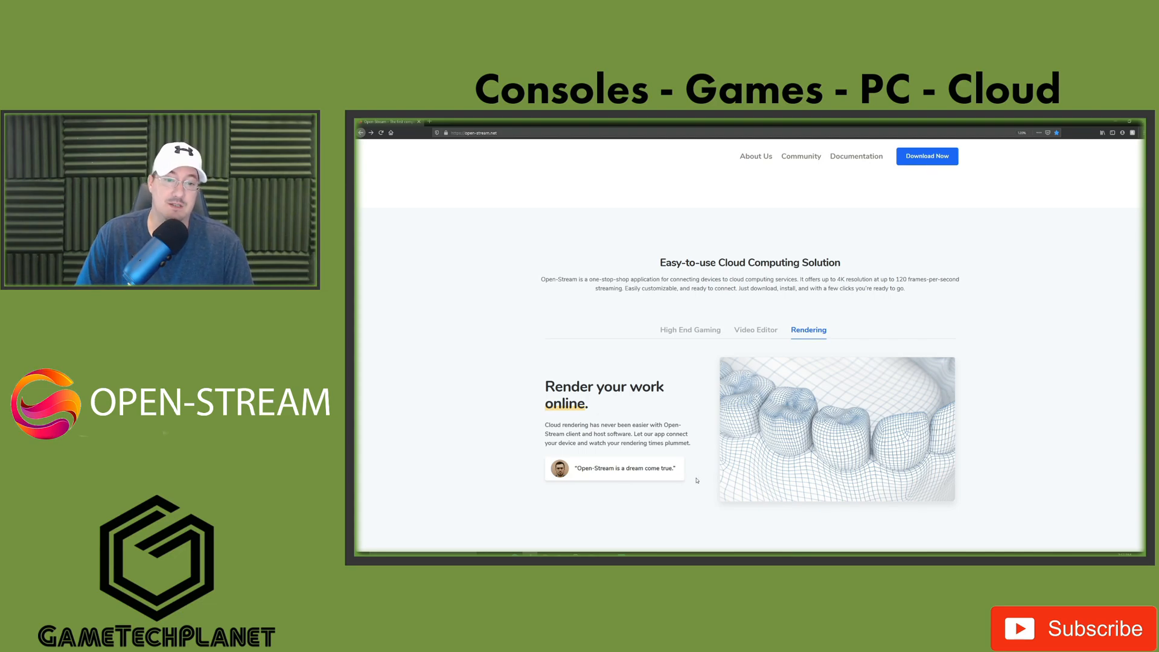
scroll(down, 3)
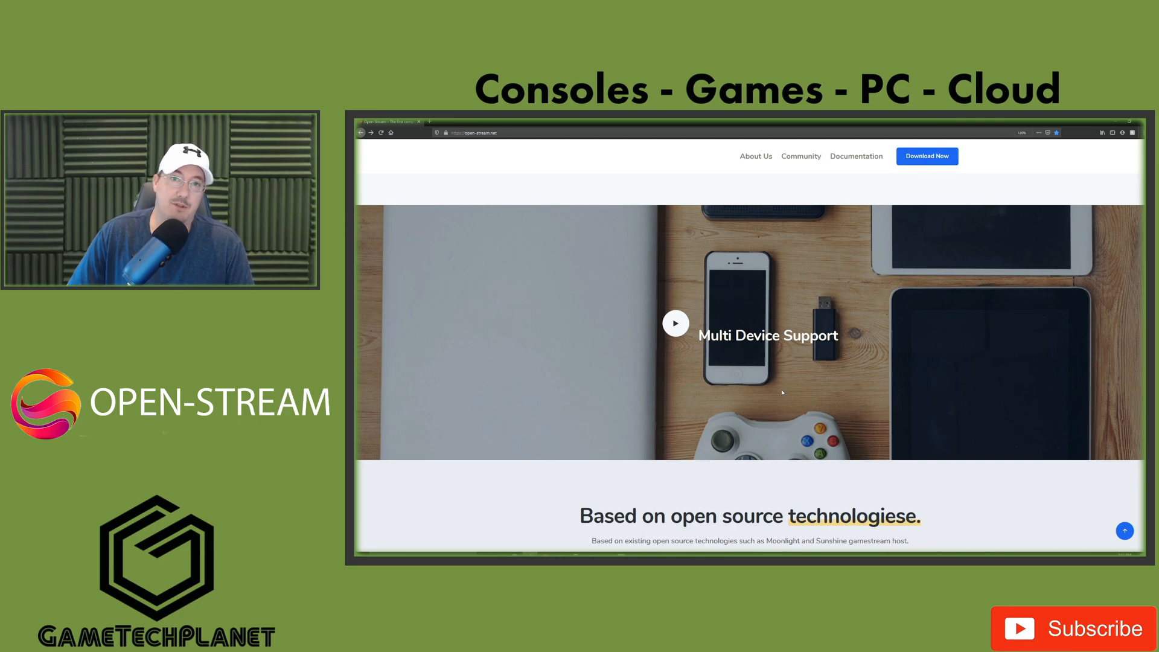
scroll(down, 3)
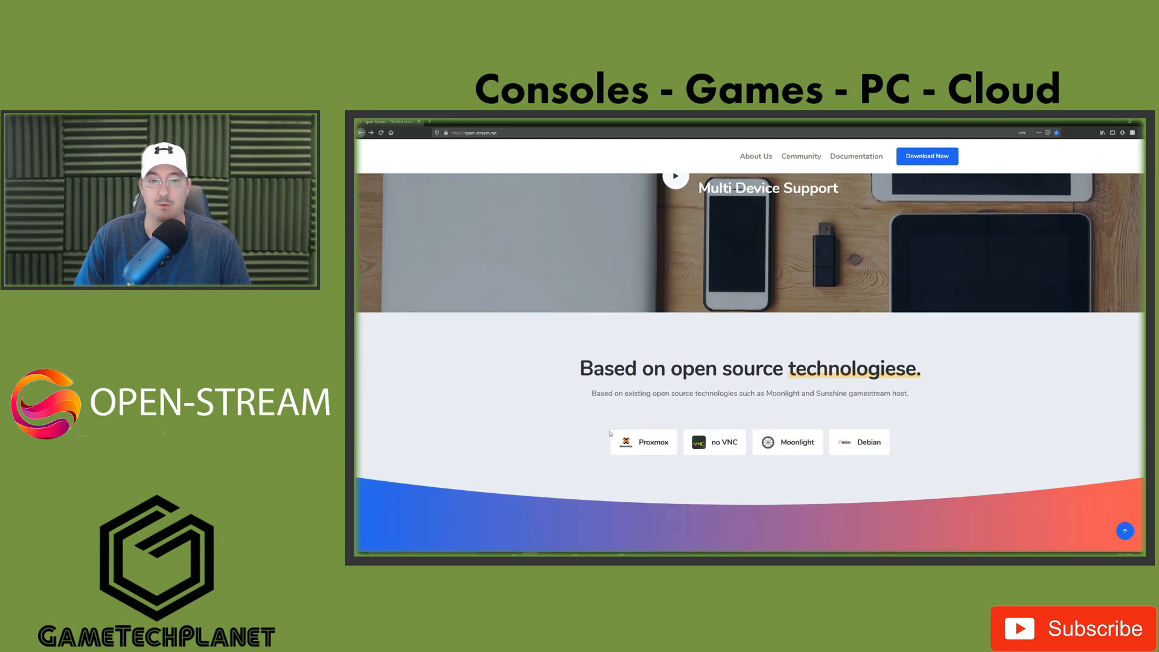
scroll(down, 3)
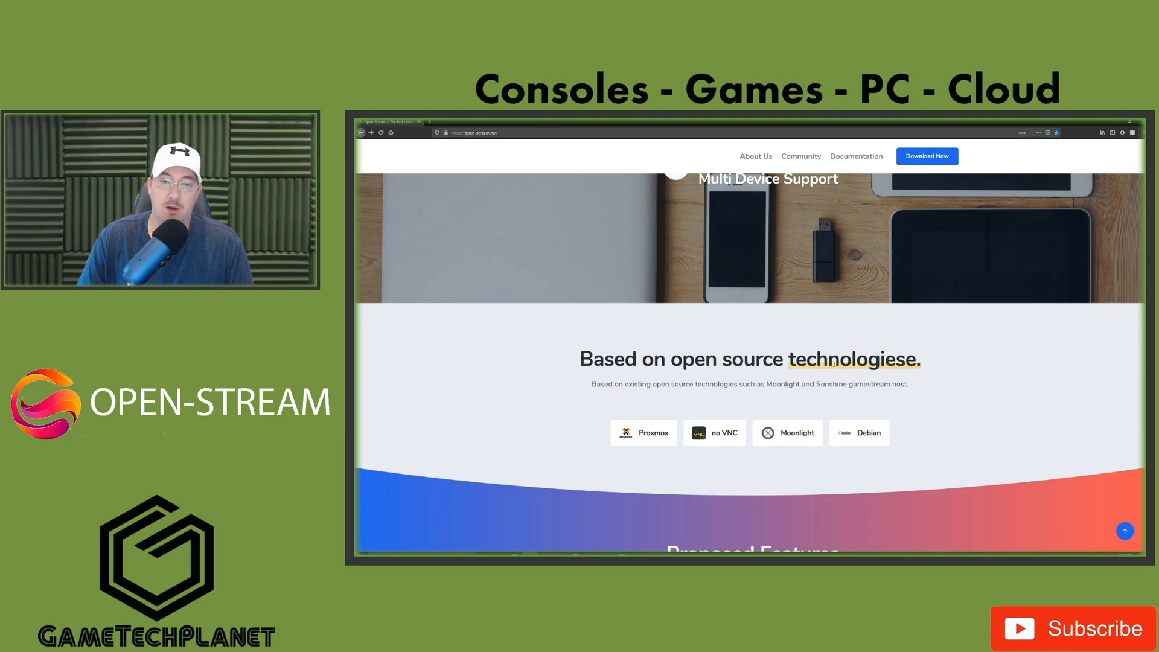
scroll(down, 3)
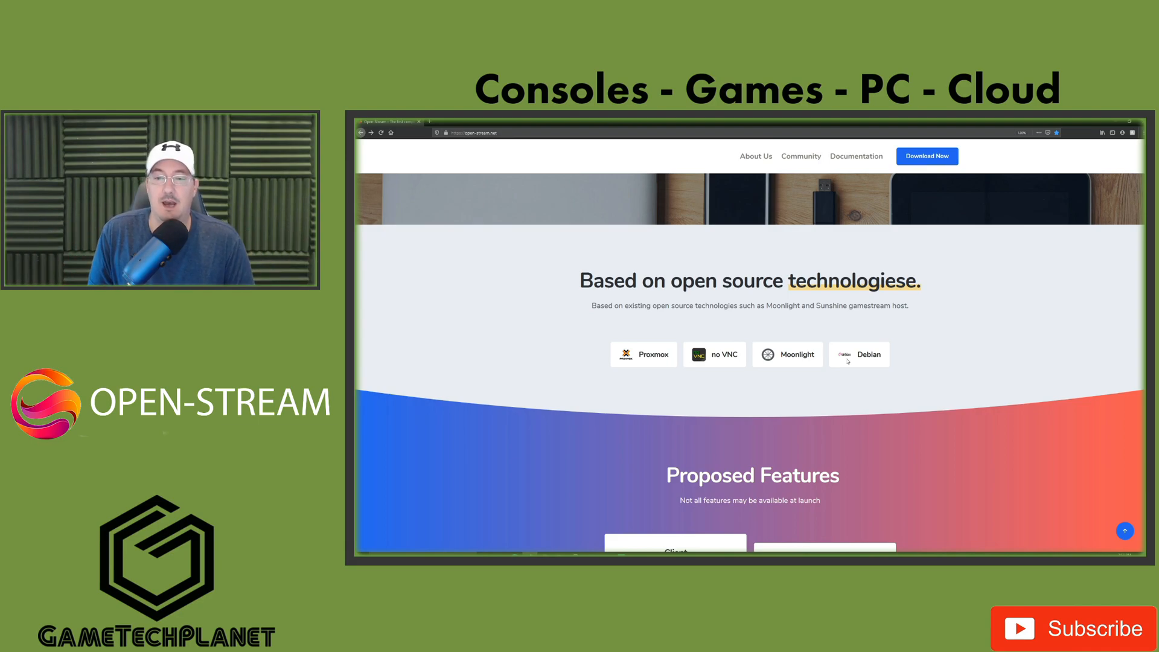
scroll(down, 3)
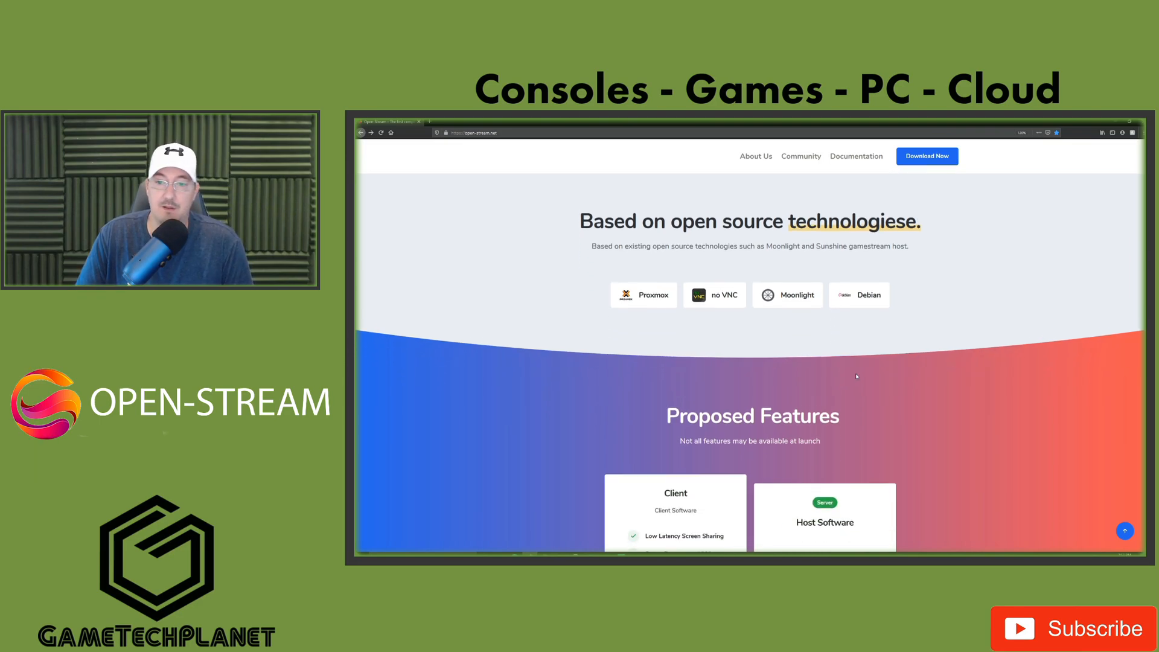
scroll(down, 3)
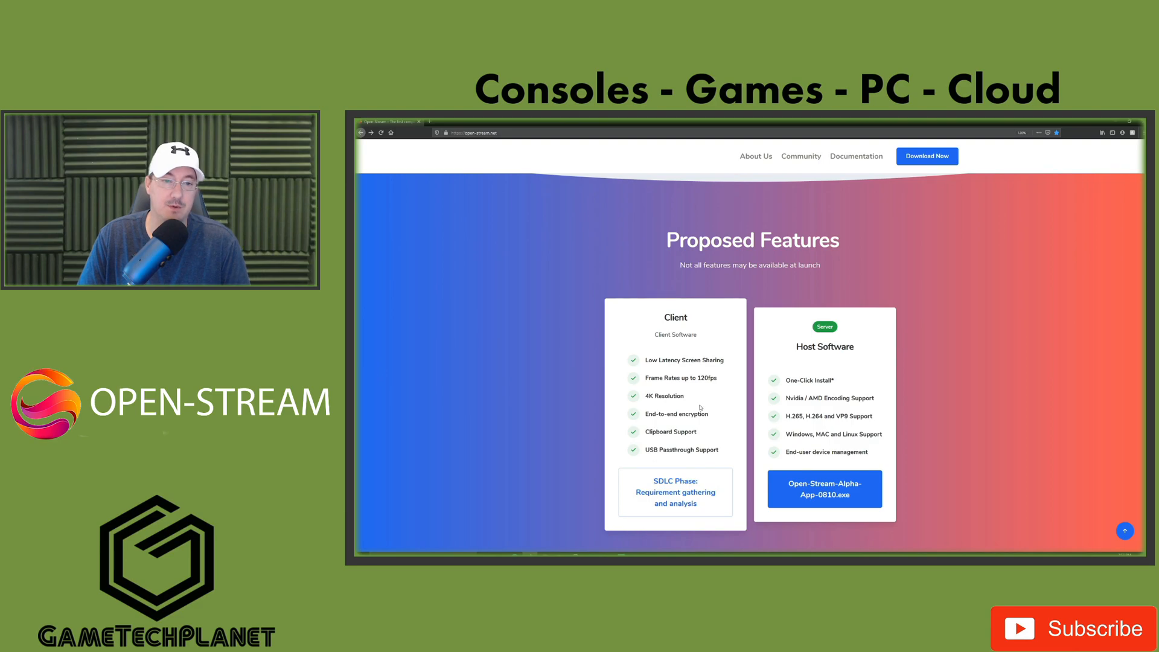
mouse_move(692, 447)
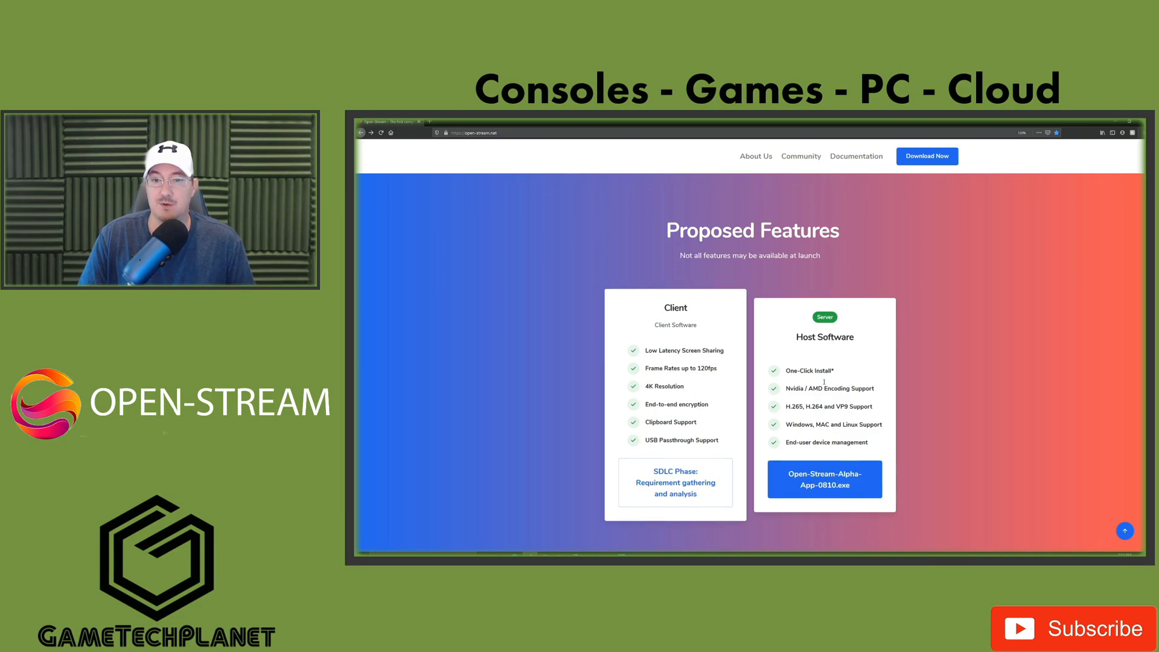
- Continue down through the host download and FAQ sections, then scroll back toward the top
scroll(down, 3)
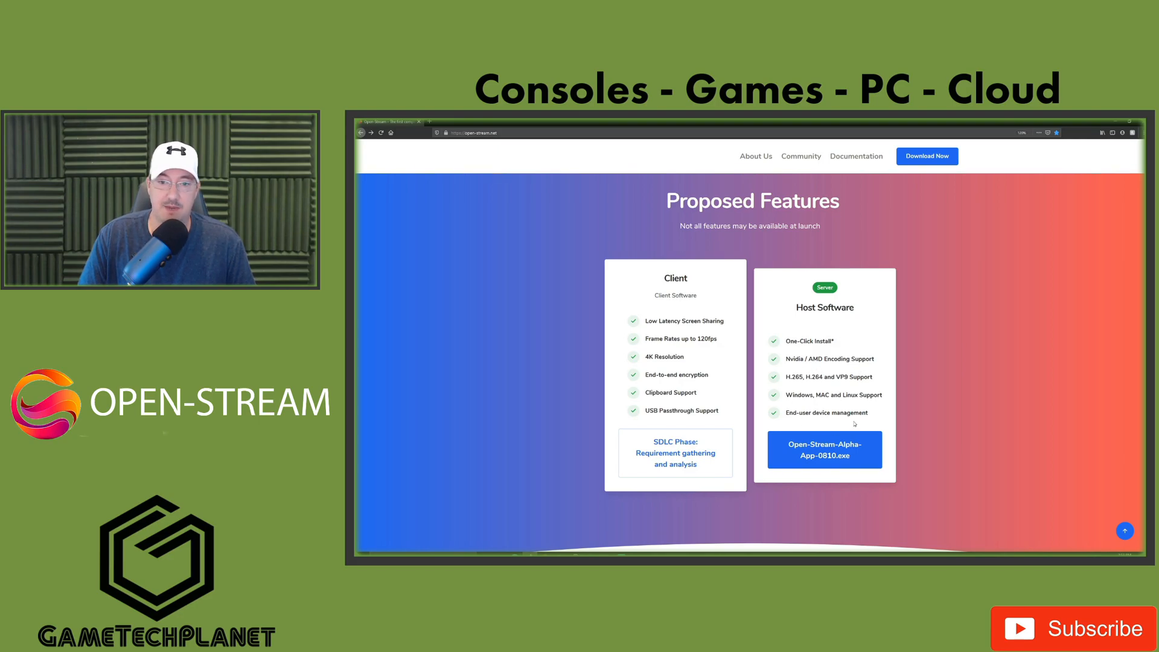
scroll(down, 3)
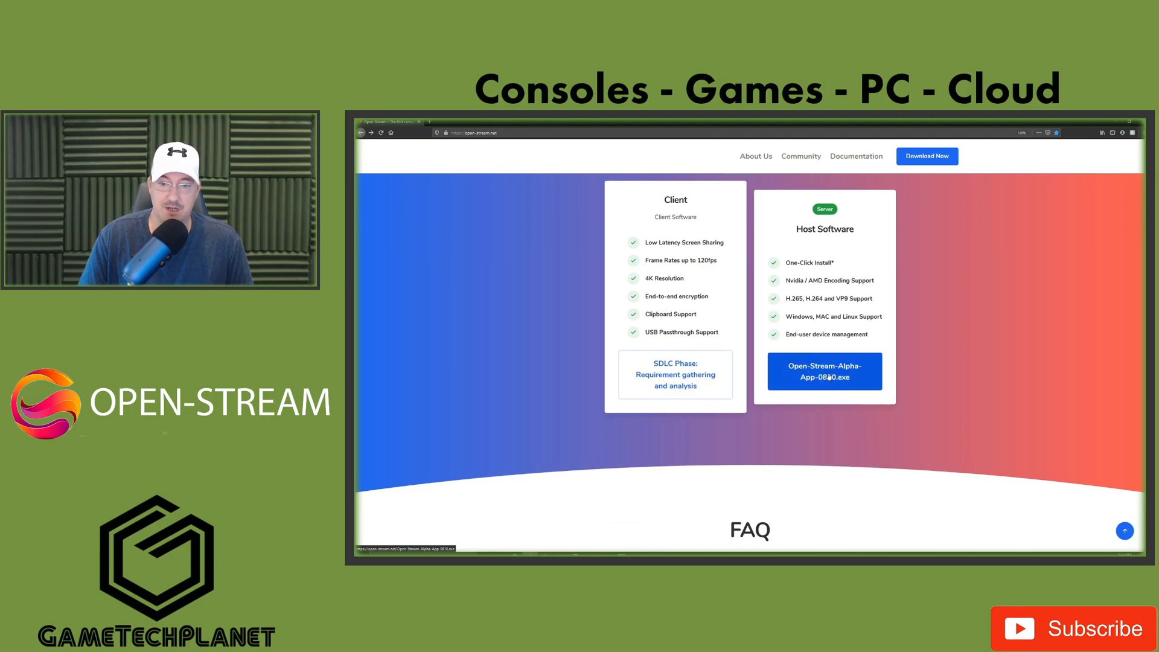
scroll(down, 3)
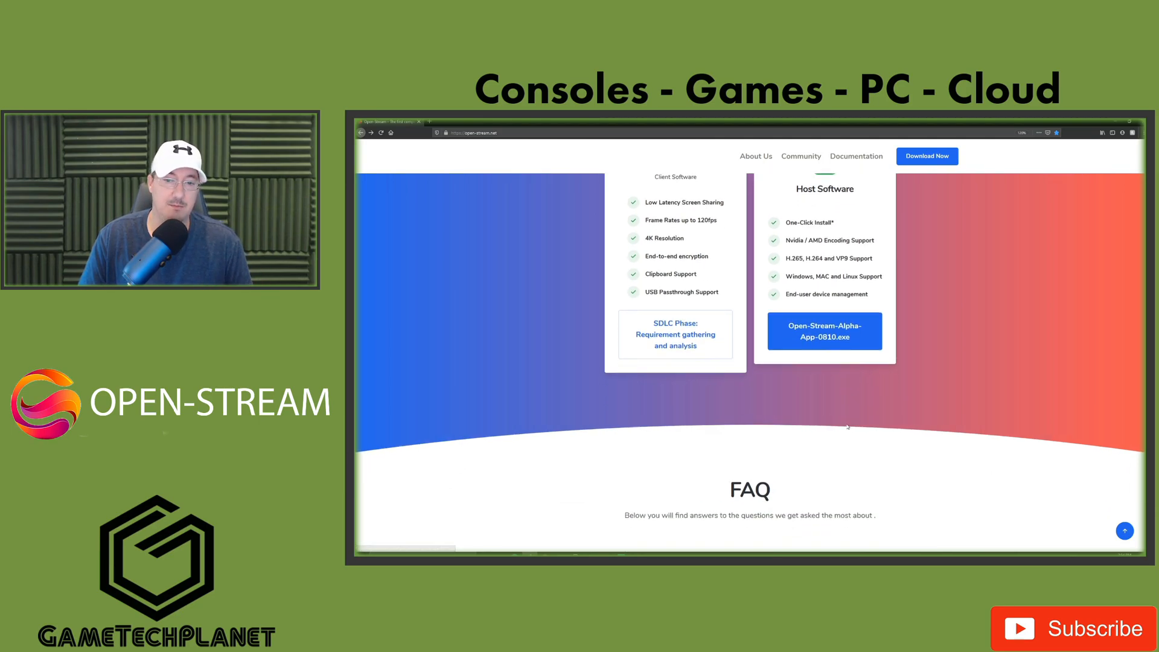
scroll(down, 3)
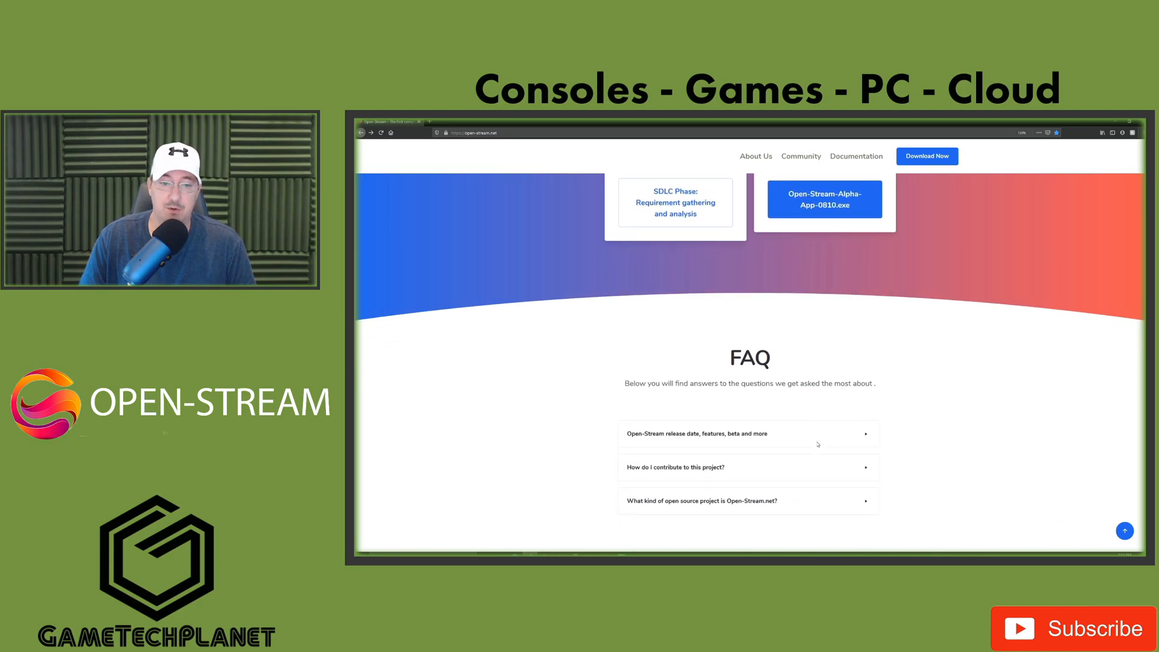
scroll(down, 3)
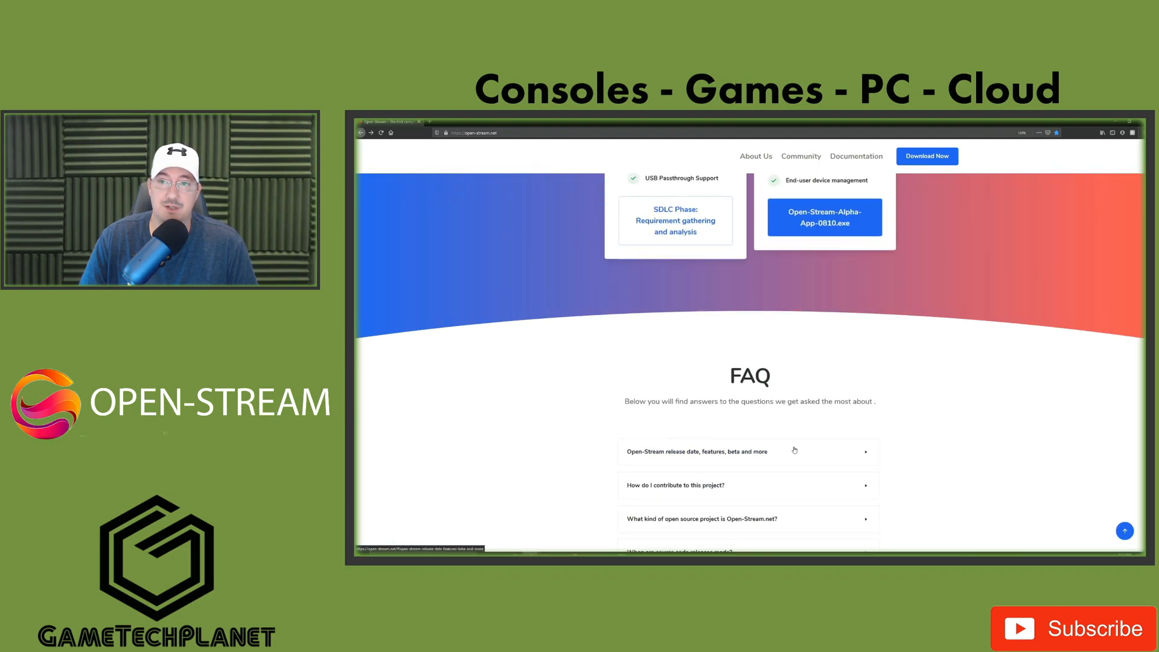
scroll(up, 3)
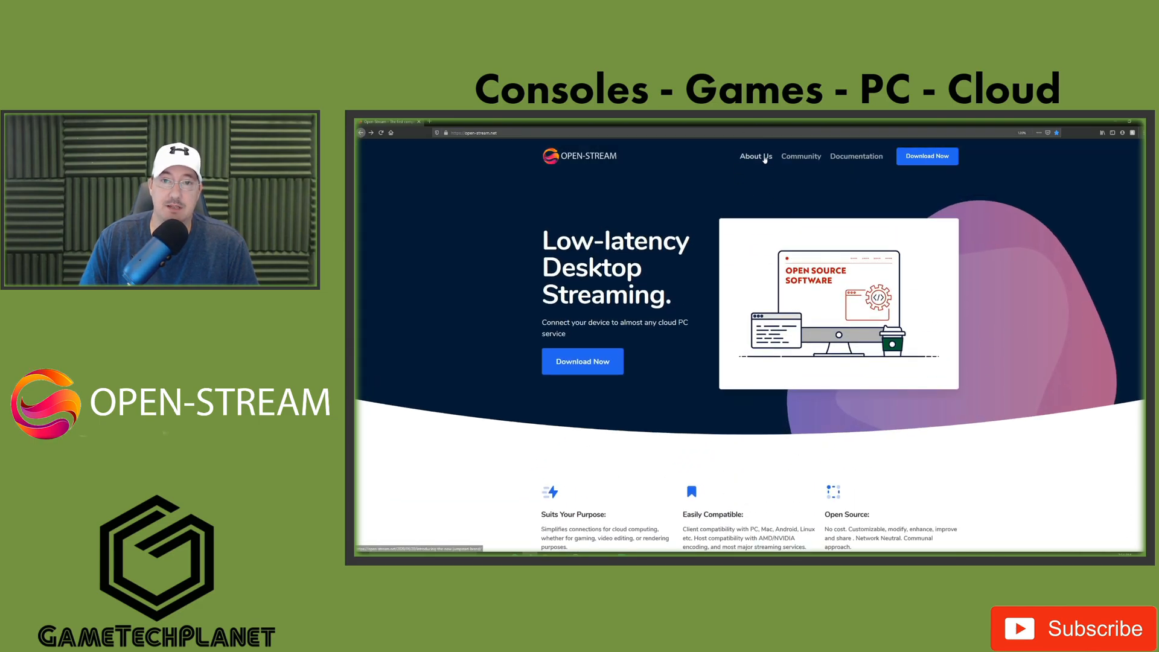
- Open About Us and read down the 'What makes us different?' article
click(755, 155)
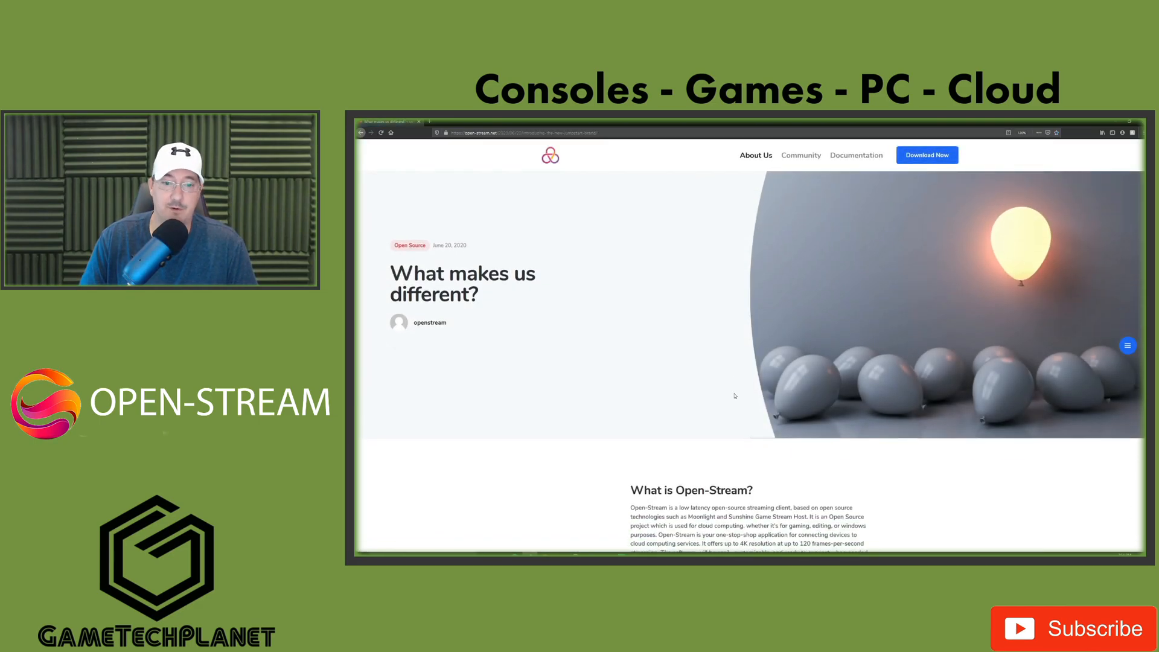
scroll(down, 3)
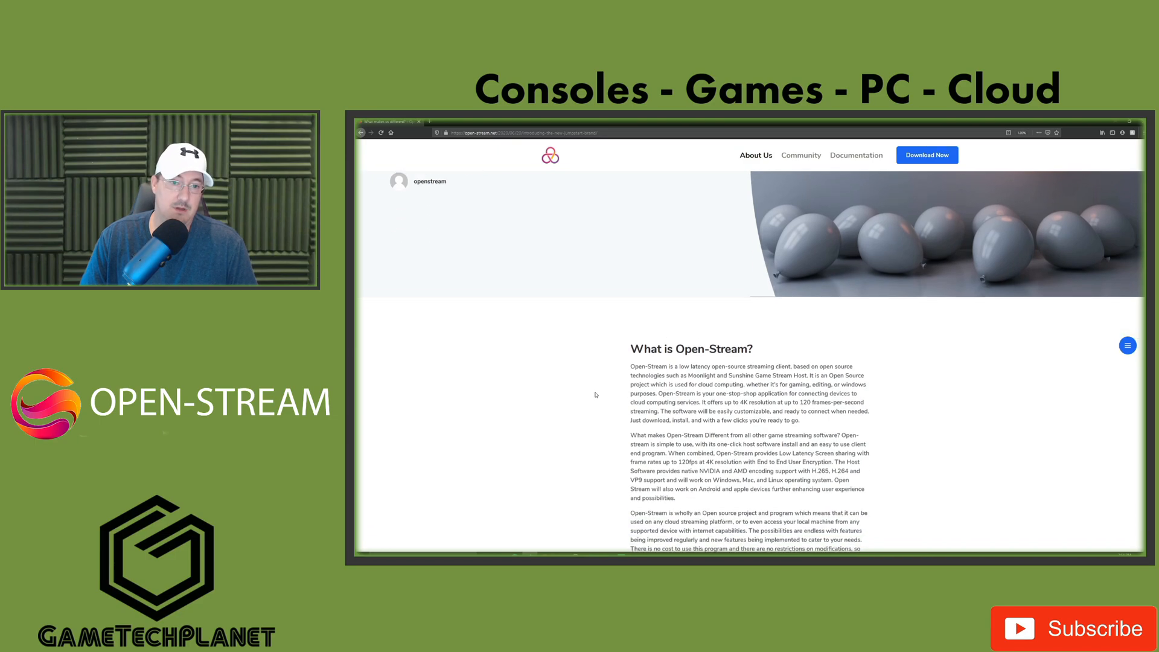
scroll(down, 3)
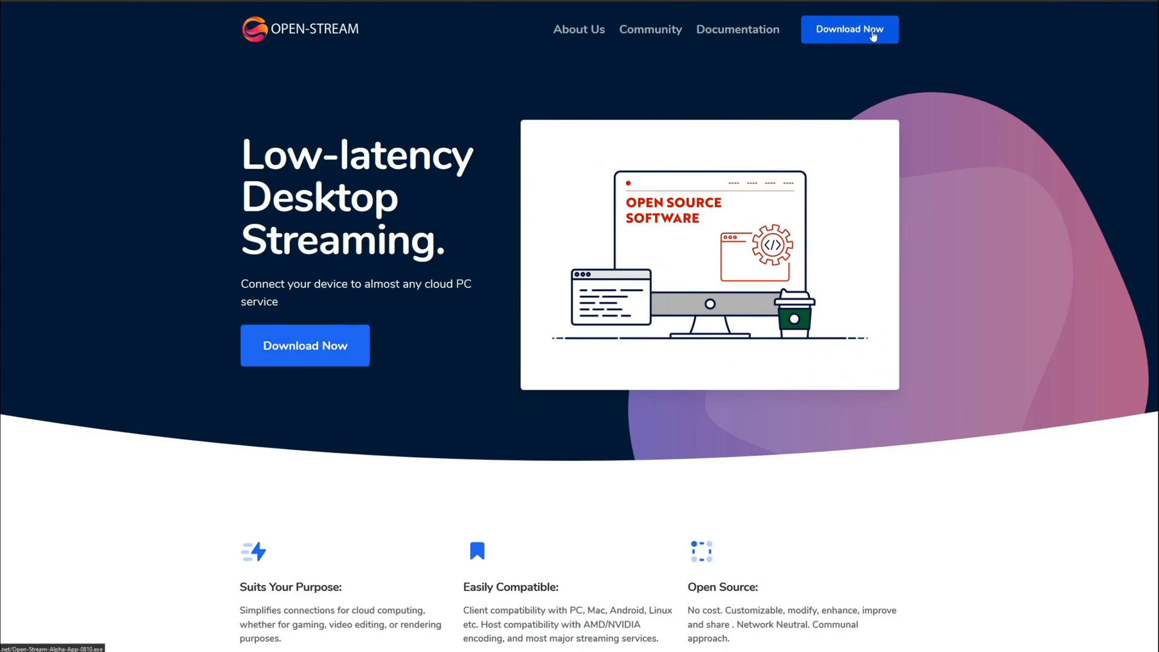
- Download and save the Open-Stream host installer, launch it and expand the SmartScreen warning's More info
click(848, 29)
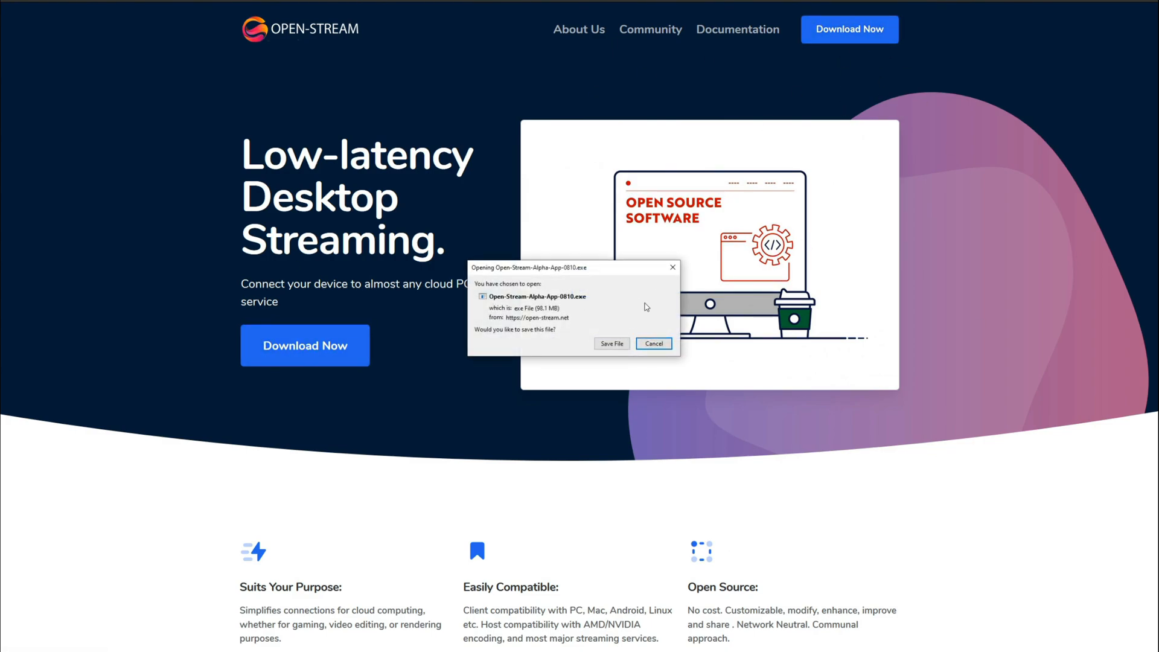
click(653, 343)
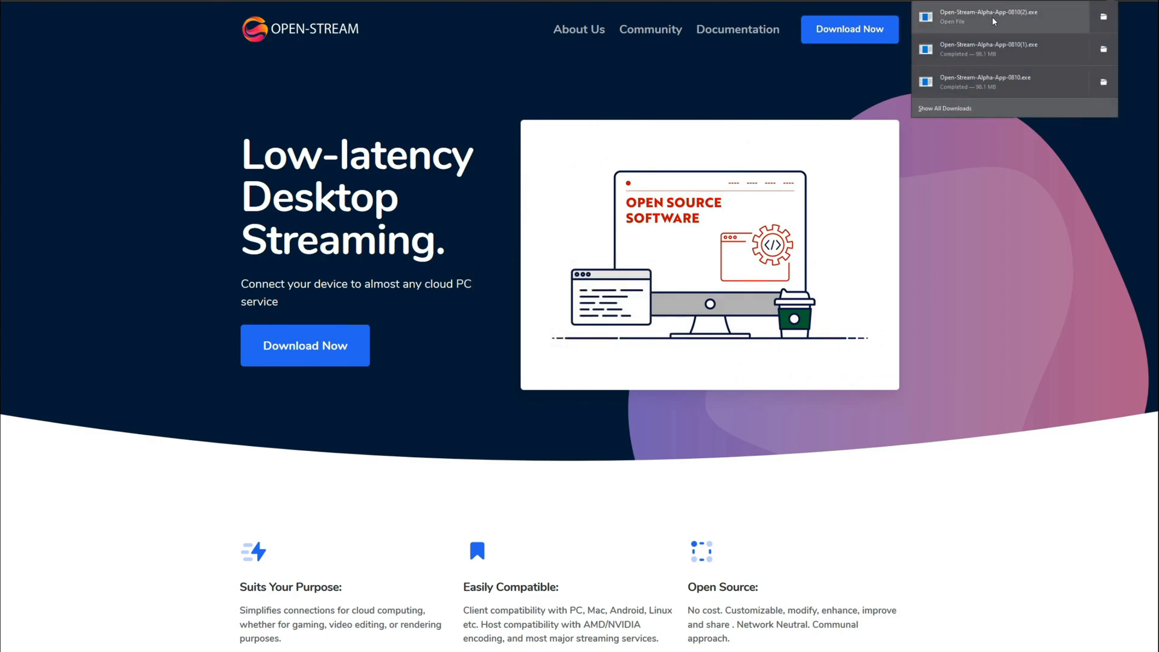
click(989, 16)
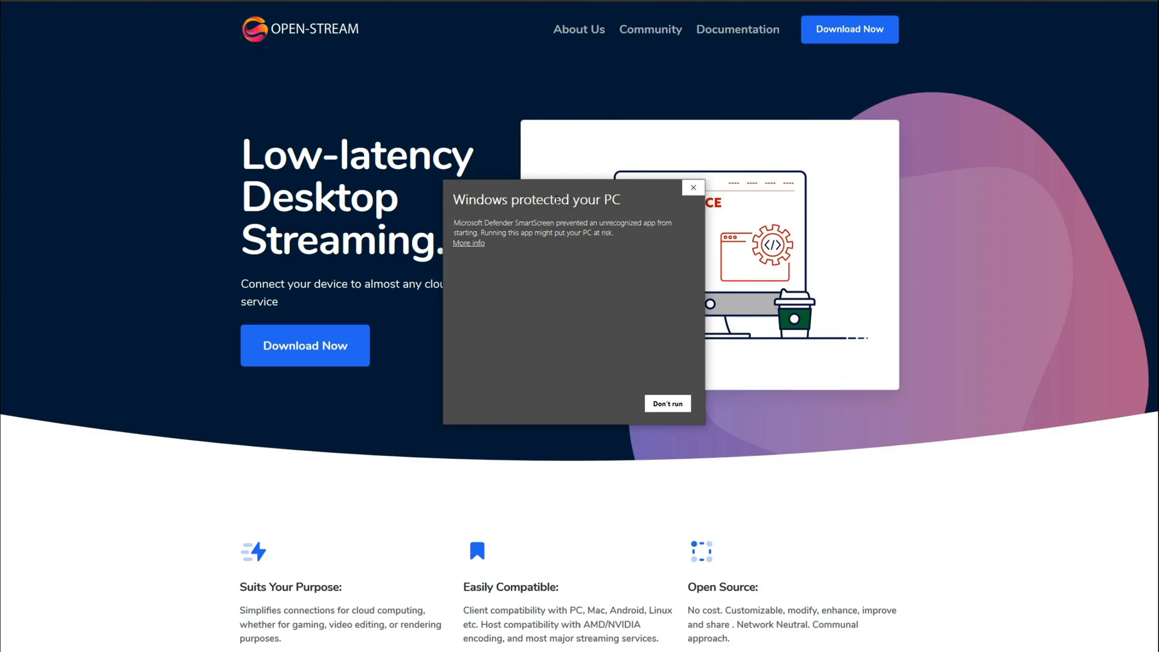
click(468, 243)
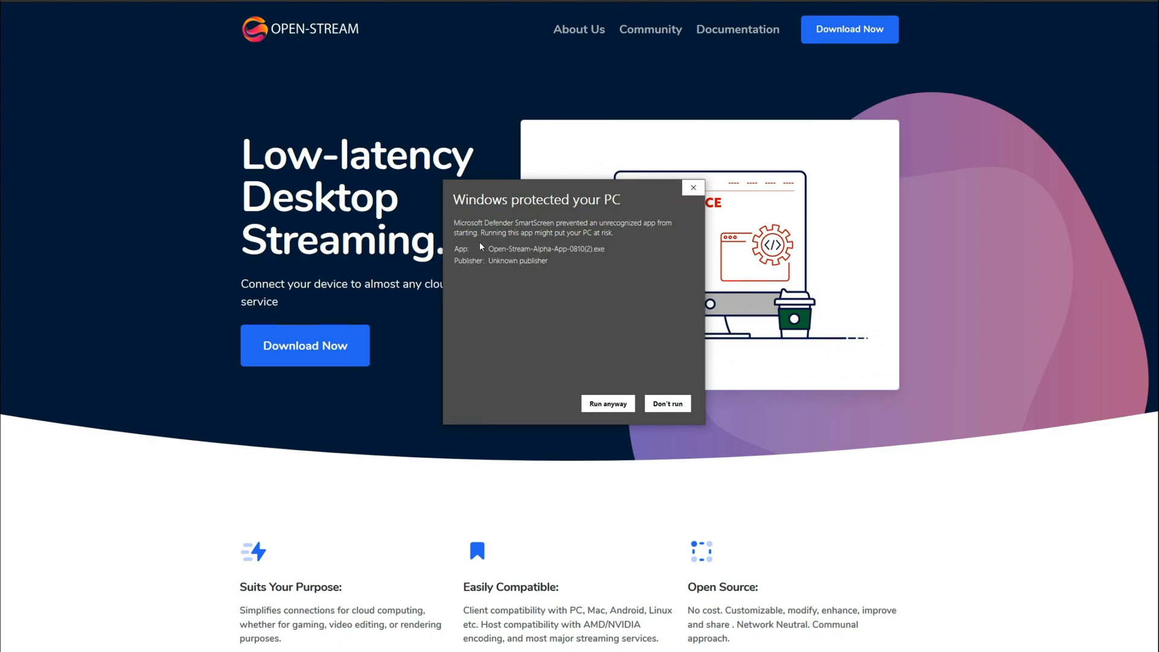
- Run the installer anyway and complete Open Stream Setup with default folder, component, license and shortcuts, then Finish
click(607, 404)
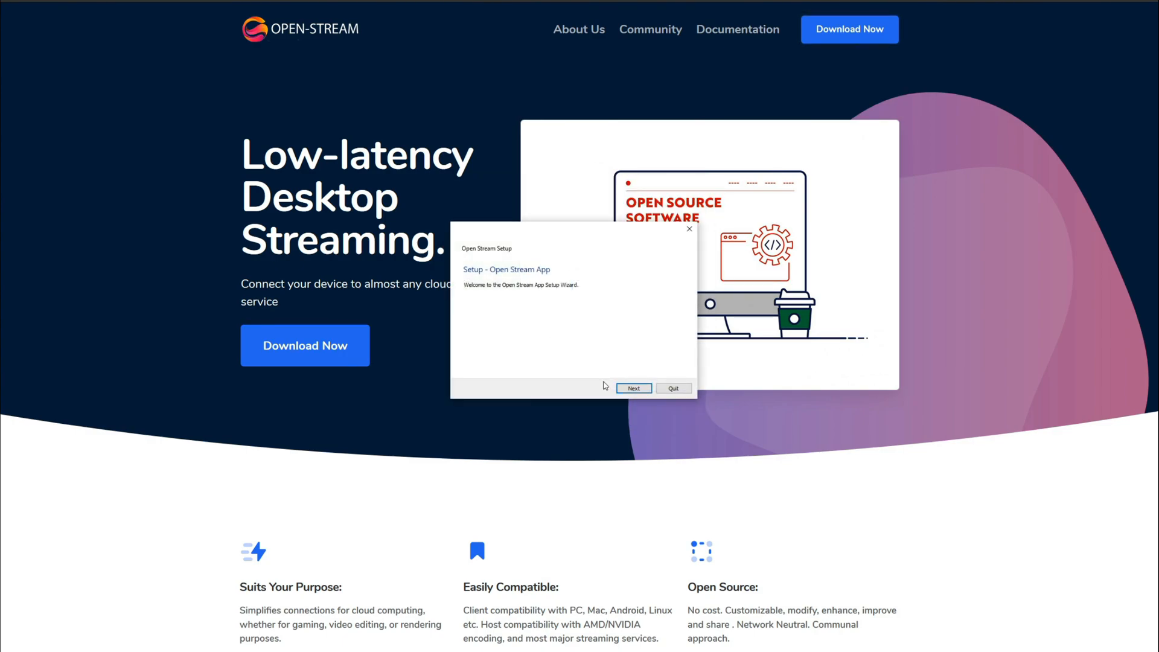
click(632, 388)
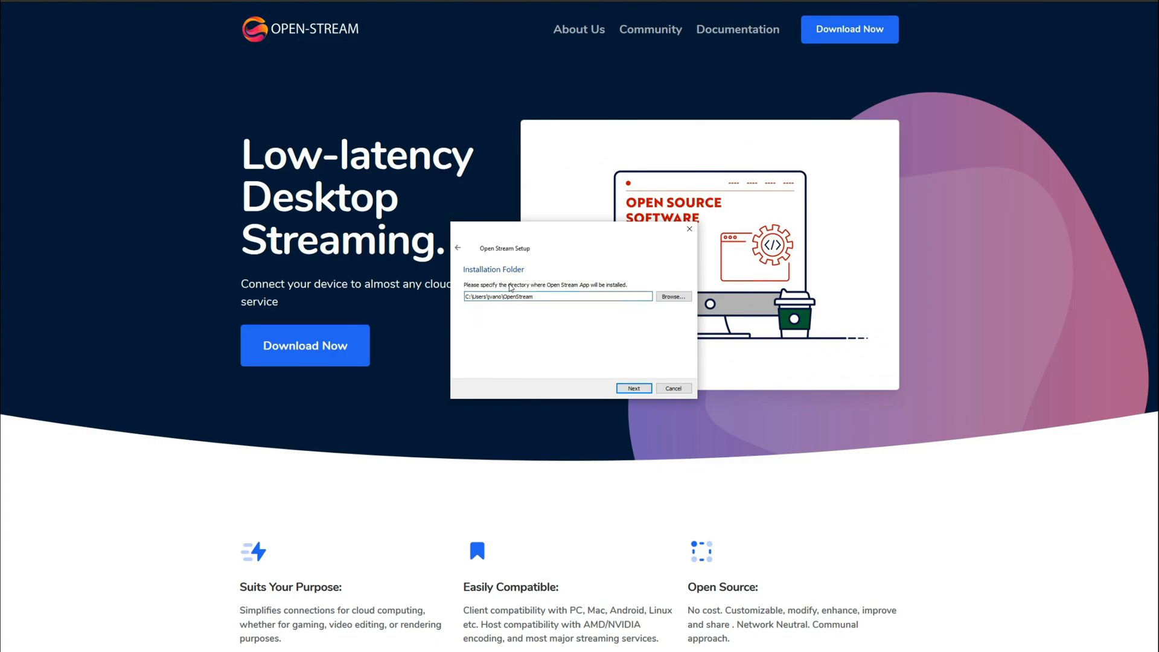
click(633, 387)
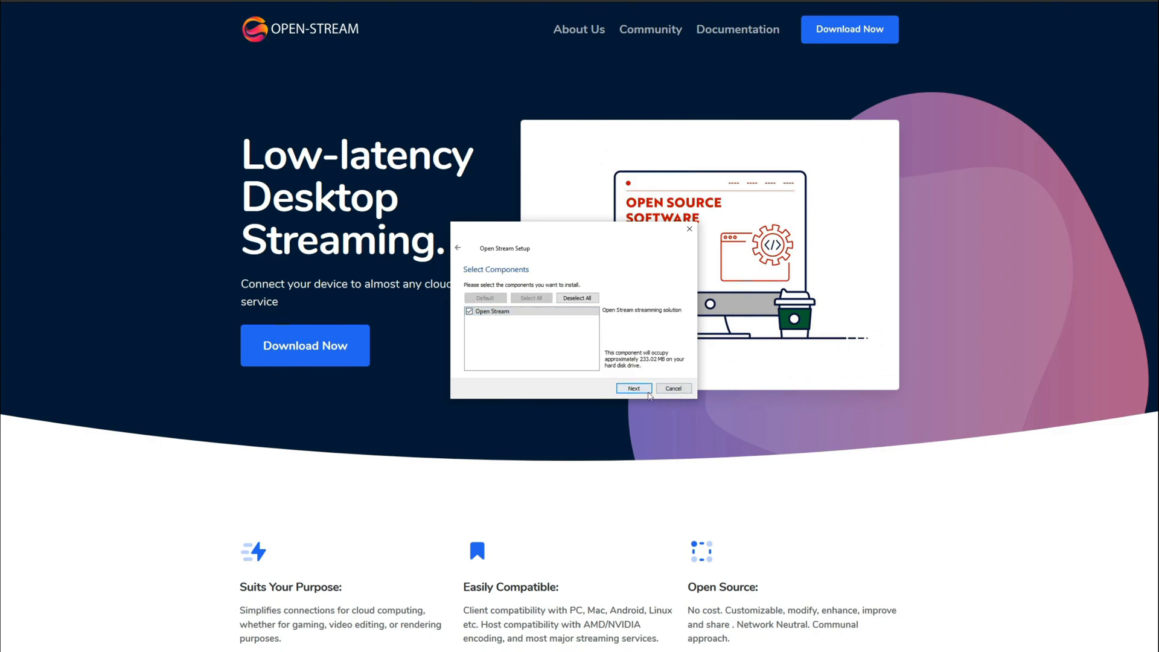
click(633, 387)
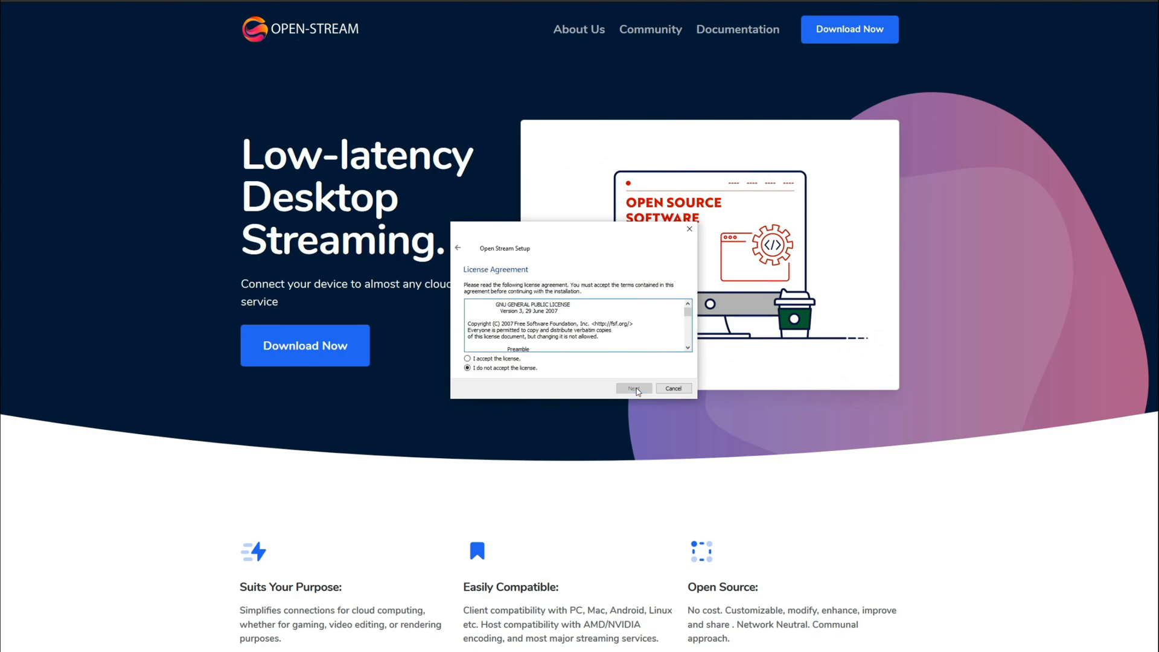
click(633, 389)
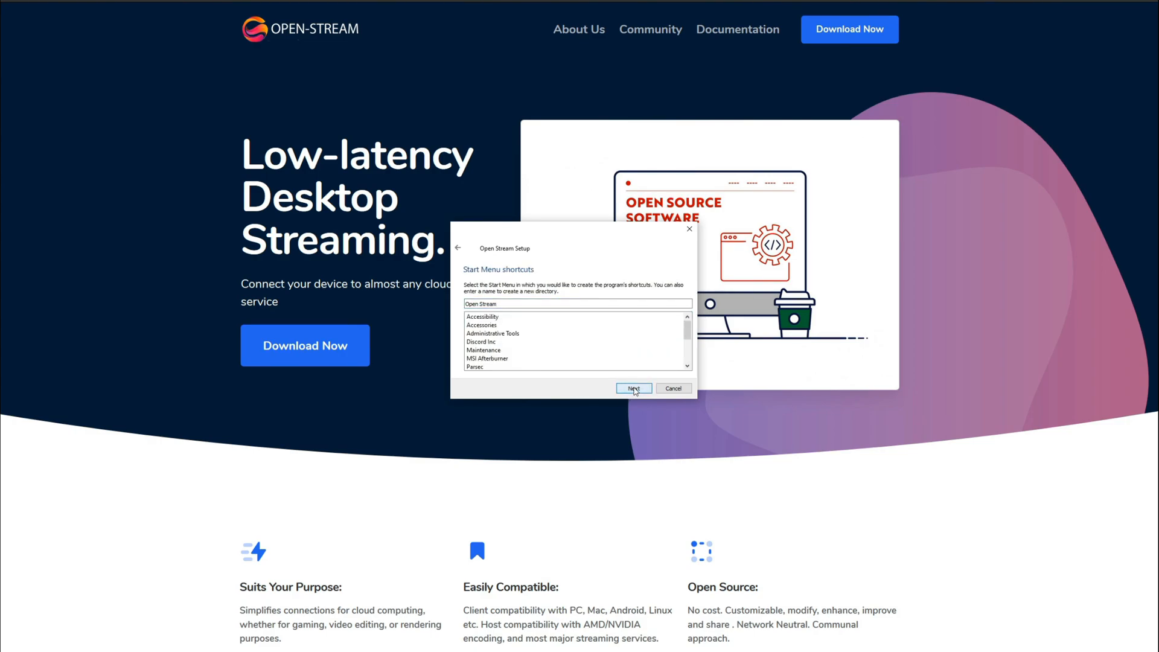
click(633, 388)
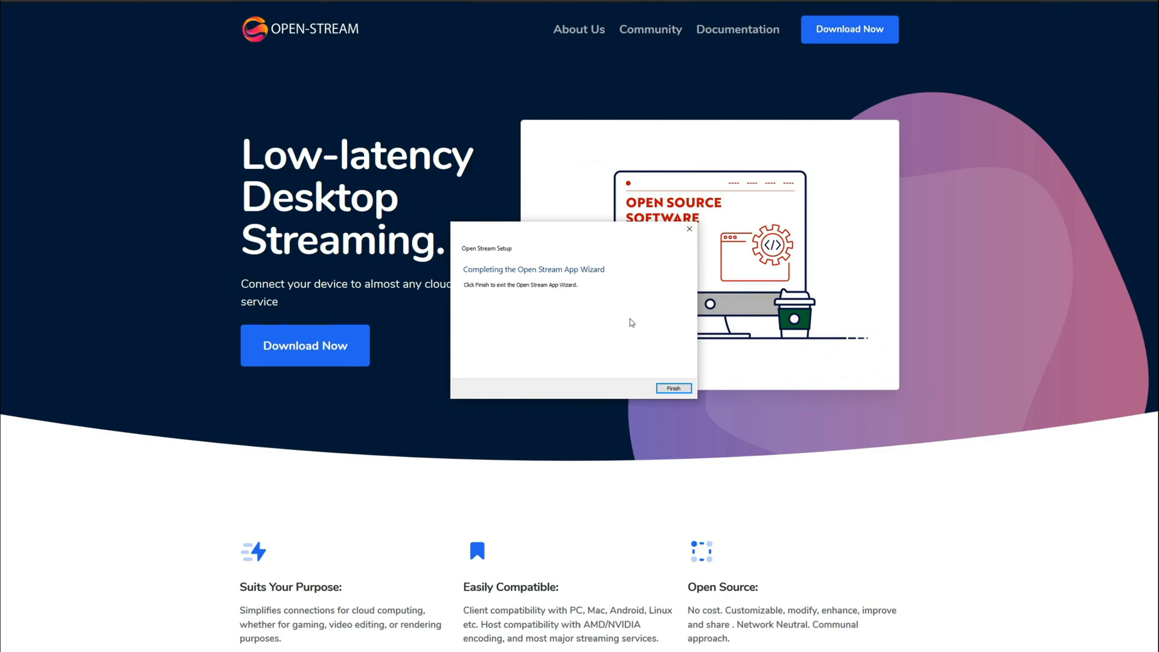
click(672, 388)
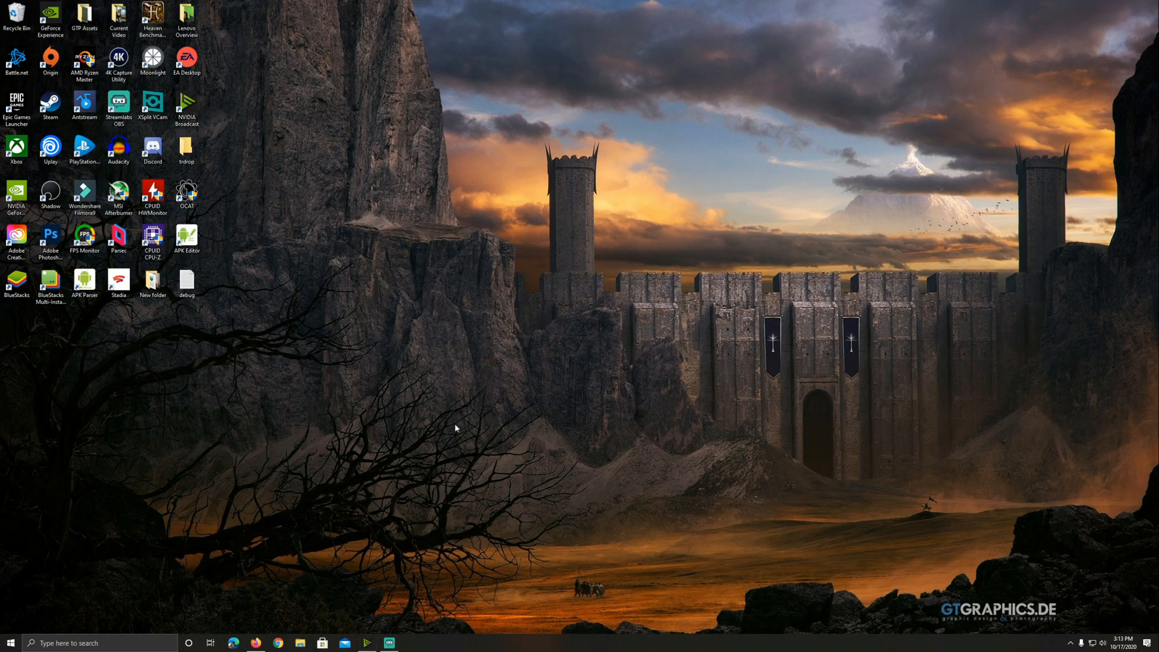
- Browse to C:\Users\<user>\OpenStream and send openstreamapp to the desktop as a shortcut
click(299, 642)
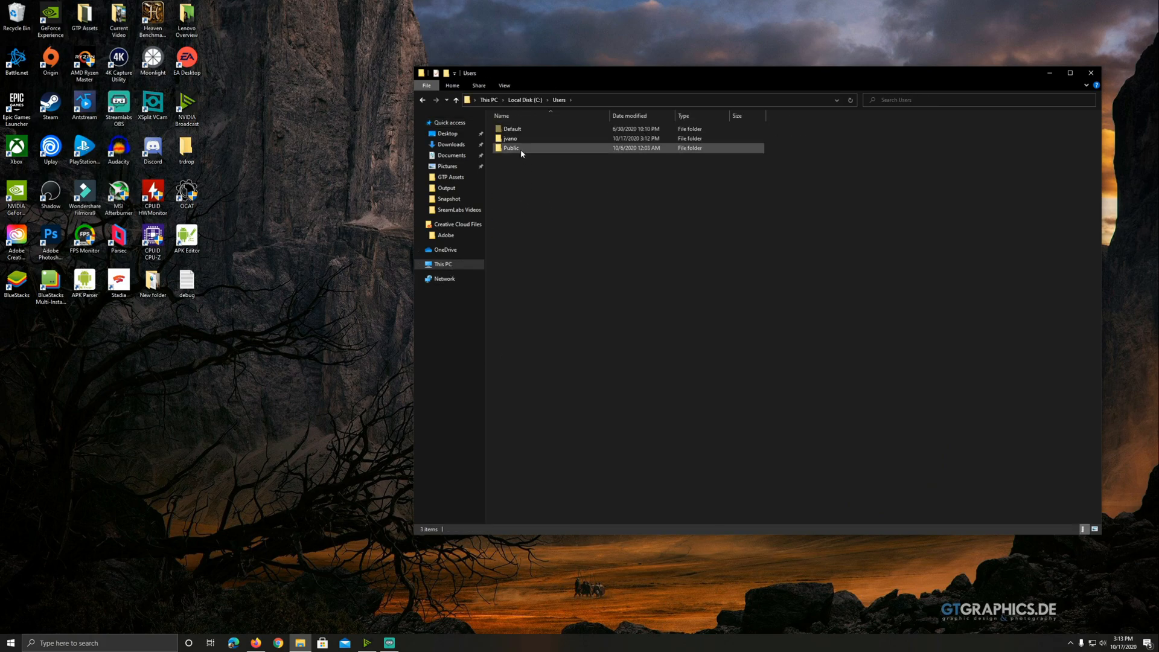
double_click(509, 138)
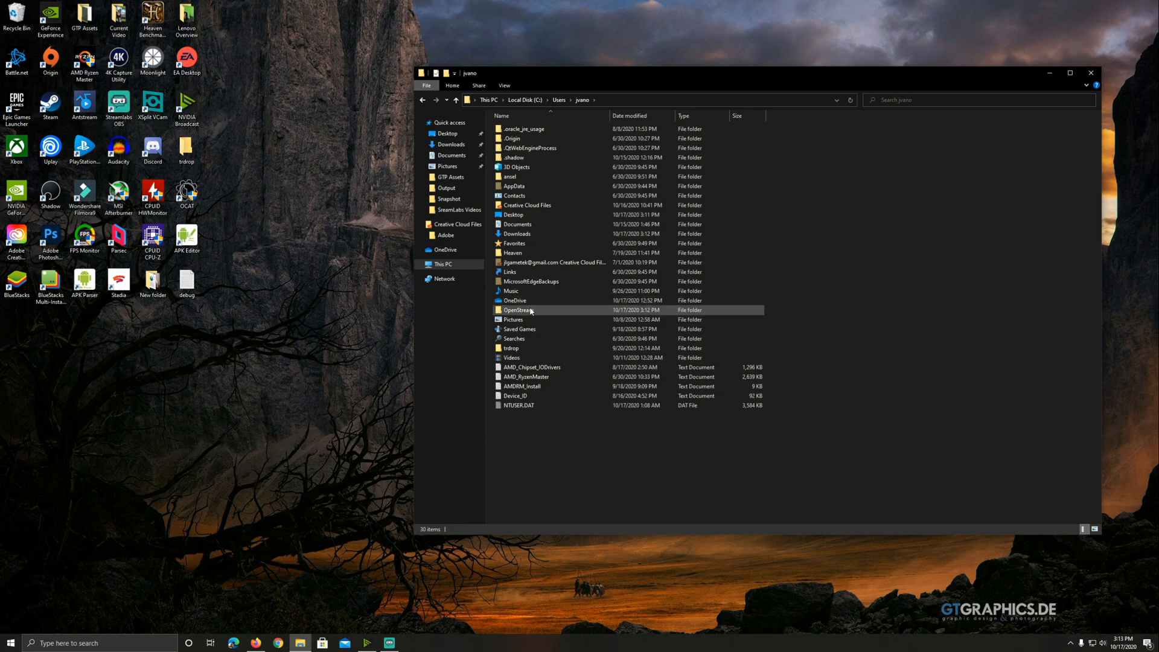
double_click(515, 310)
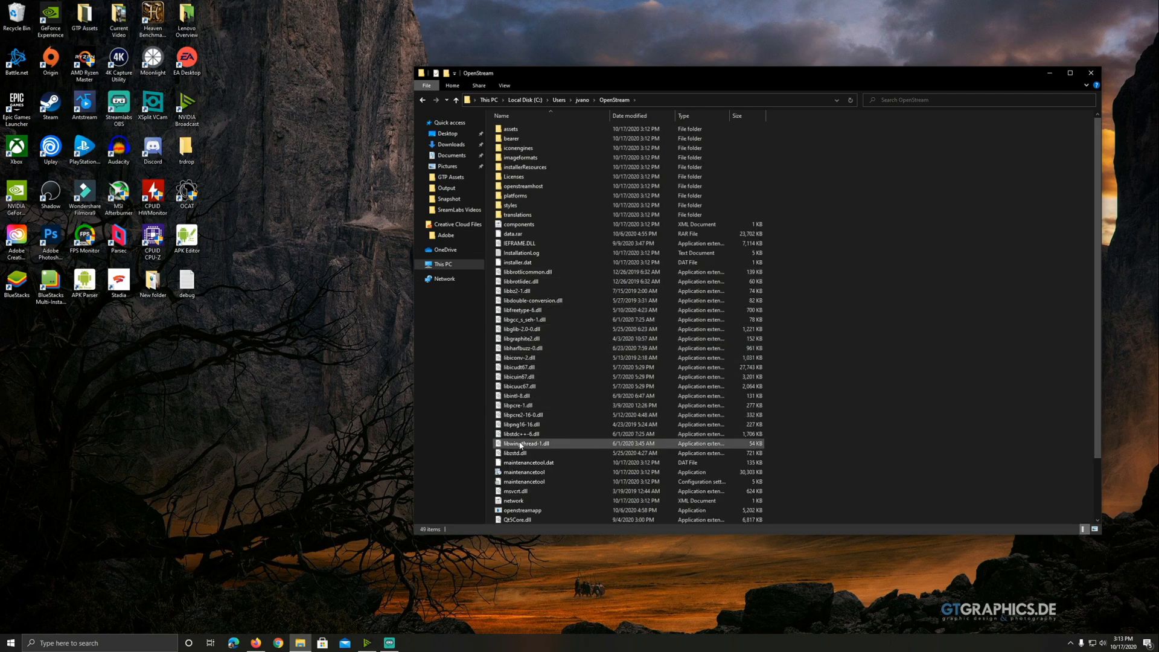
click(521, 509)
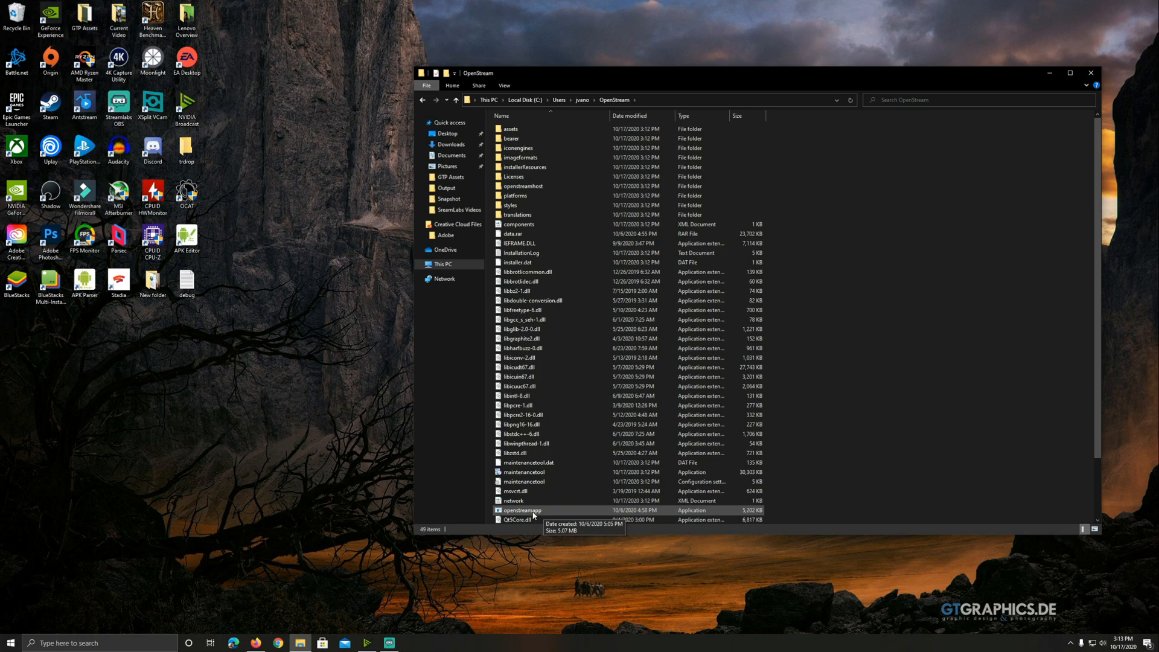
right_click(521, 511)
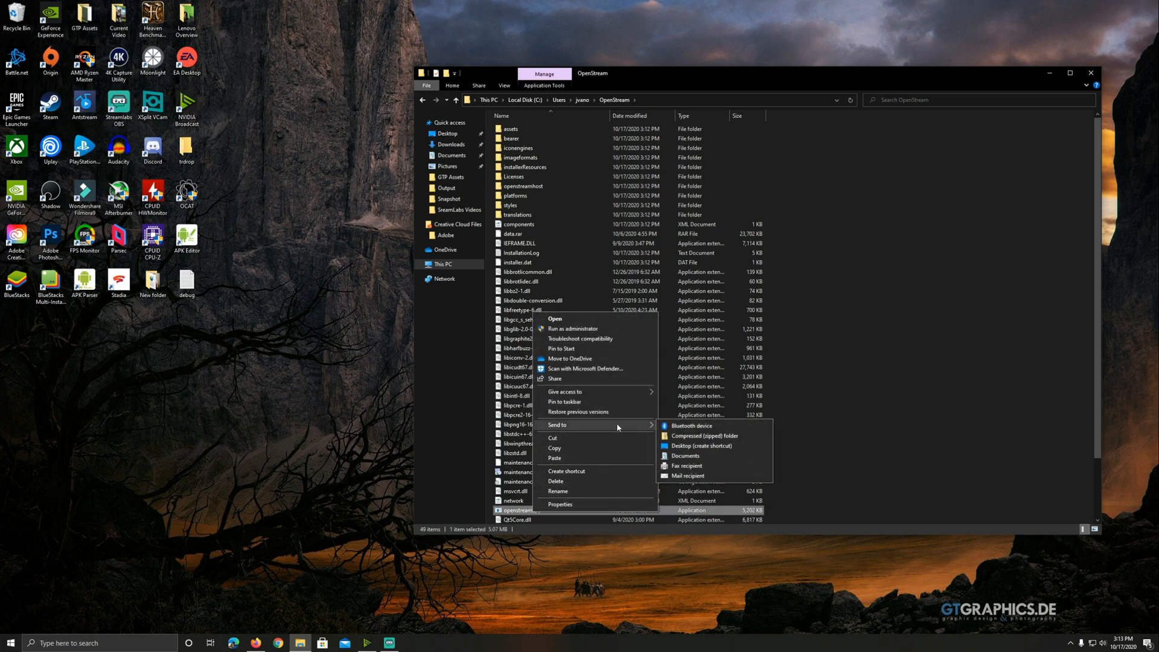
click(701, 446)
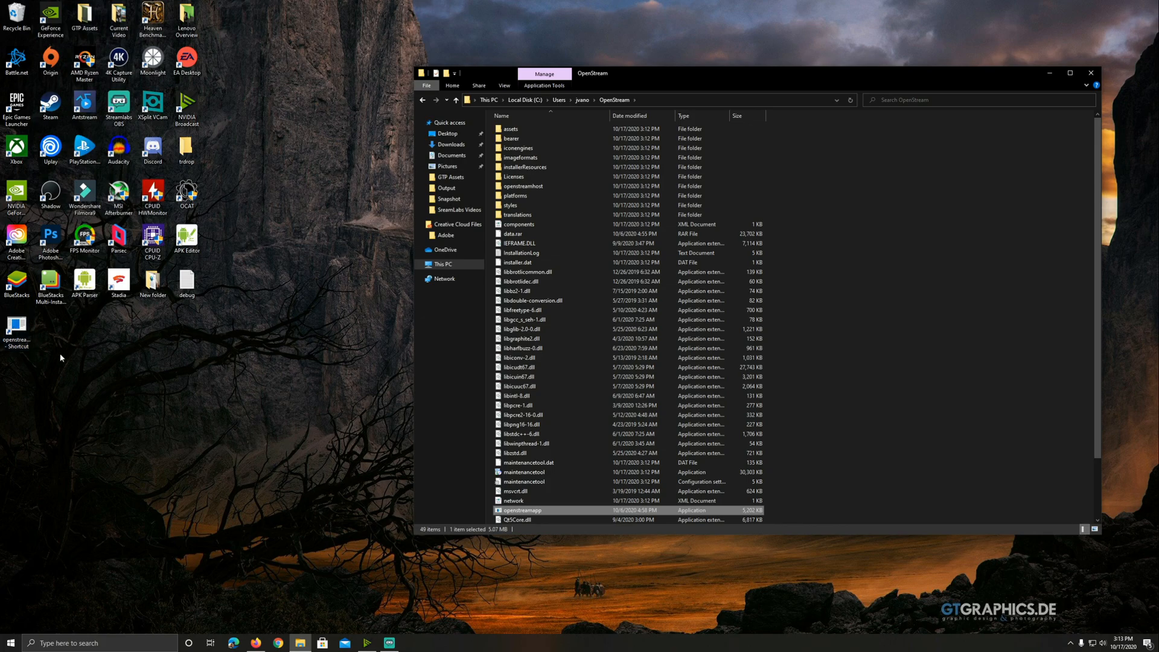
- Launch the Open Stream host from openstreamapp, close the folder window and bring up Configure
double_click(521, 509)
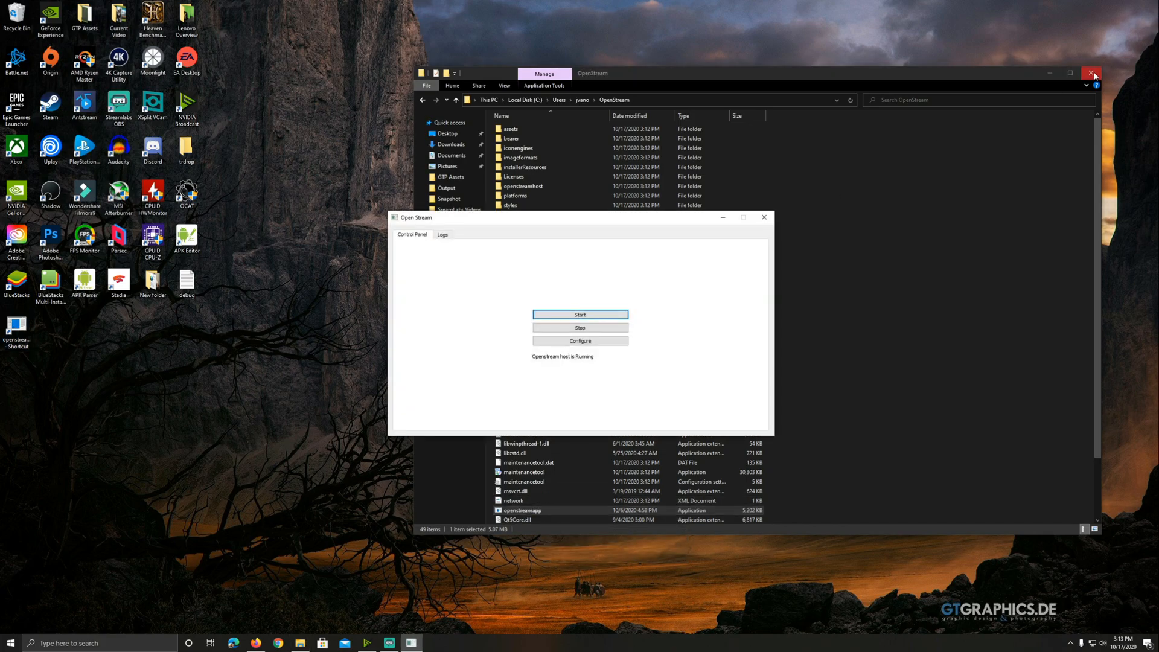
click(1094, 73)
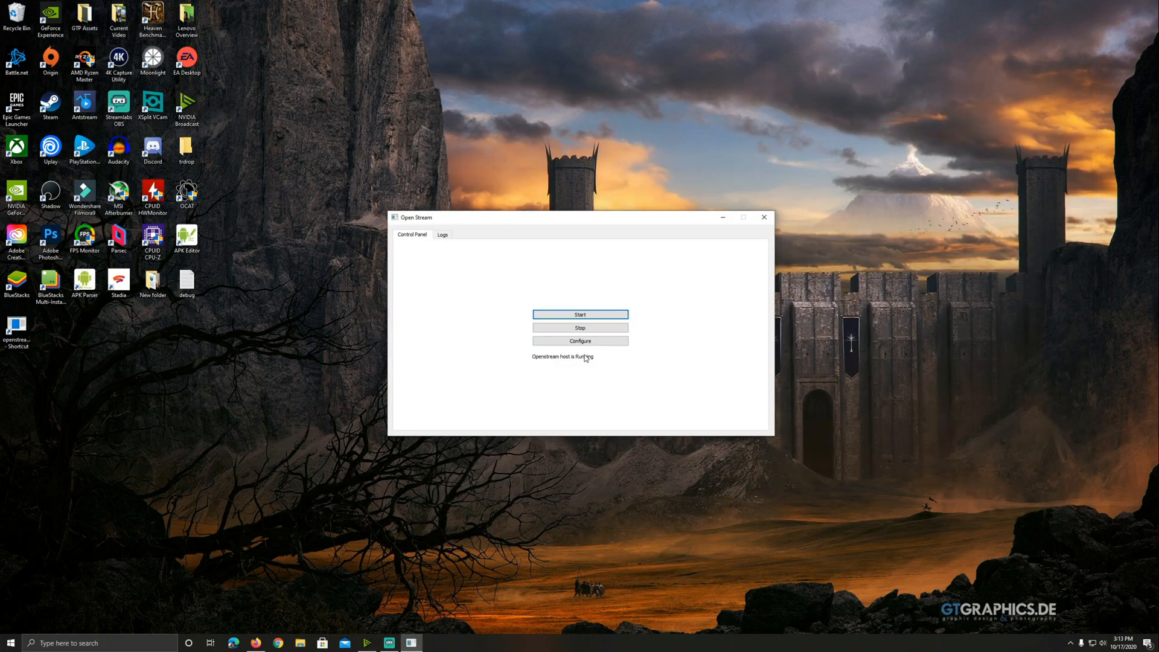
click(579, 341)
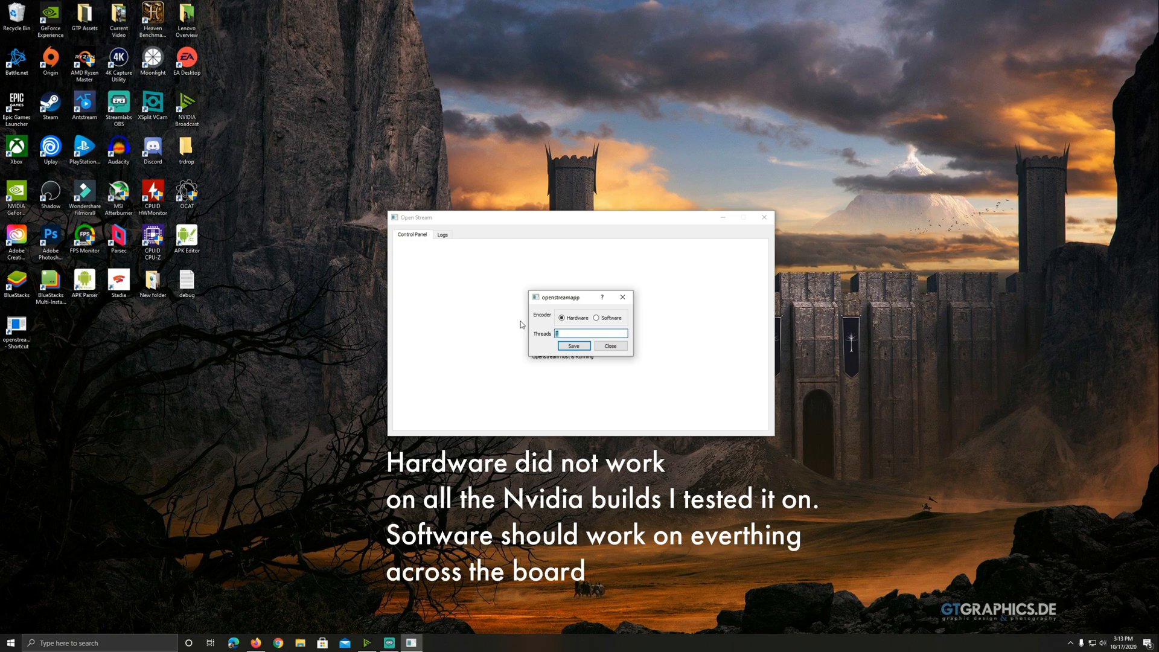
- Reopen Configure, choose the hardware encoder with 4 threads and save the encoder settings
click(573, 346)
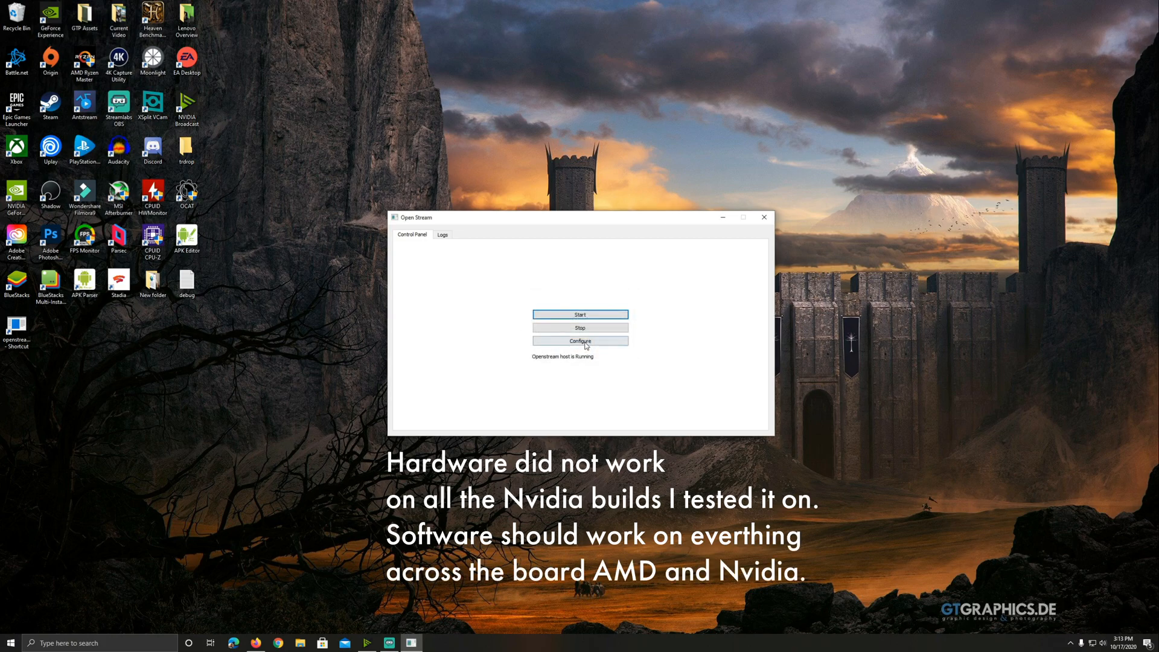
click(580, 341)
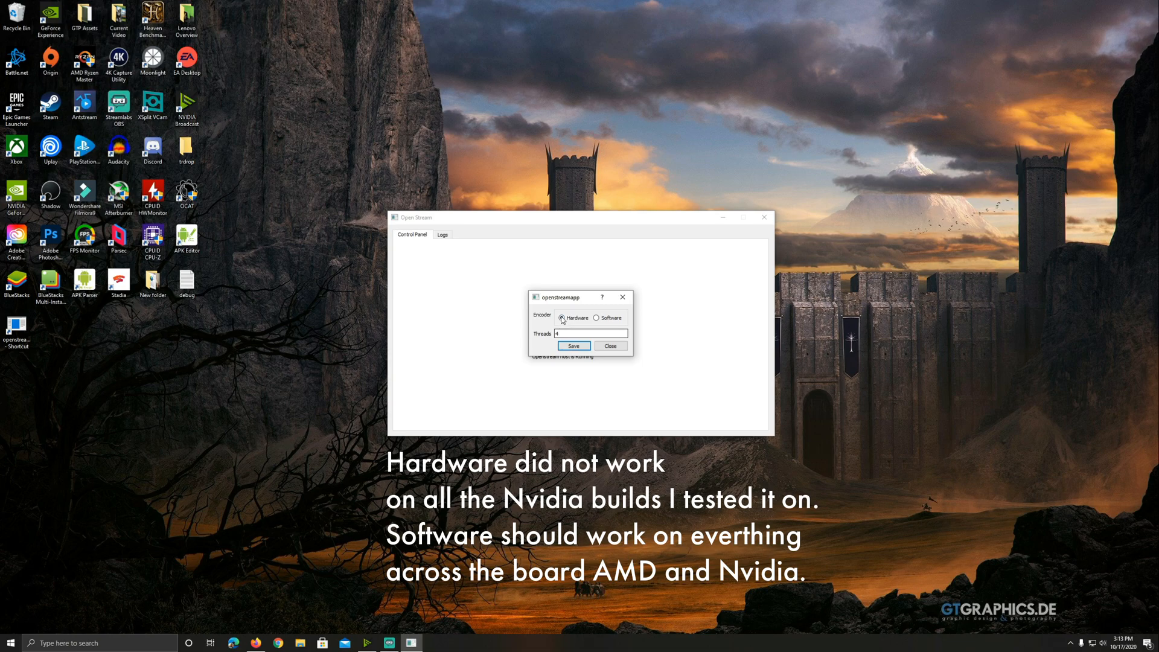
click(591, 333)
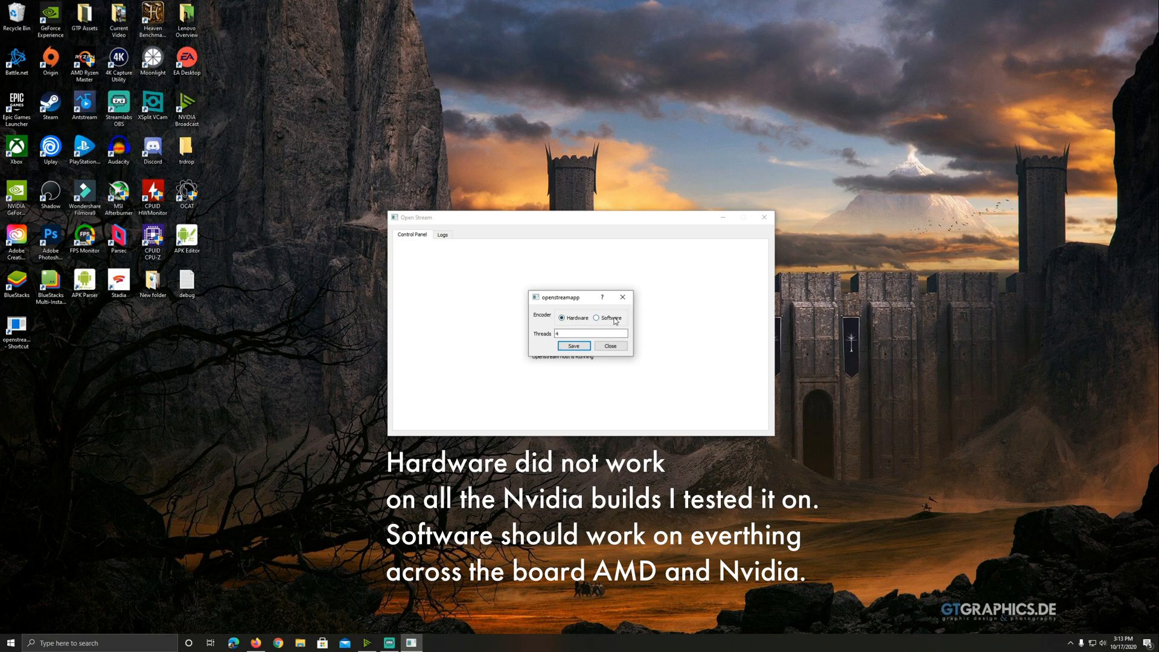
click(572, 346)
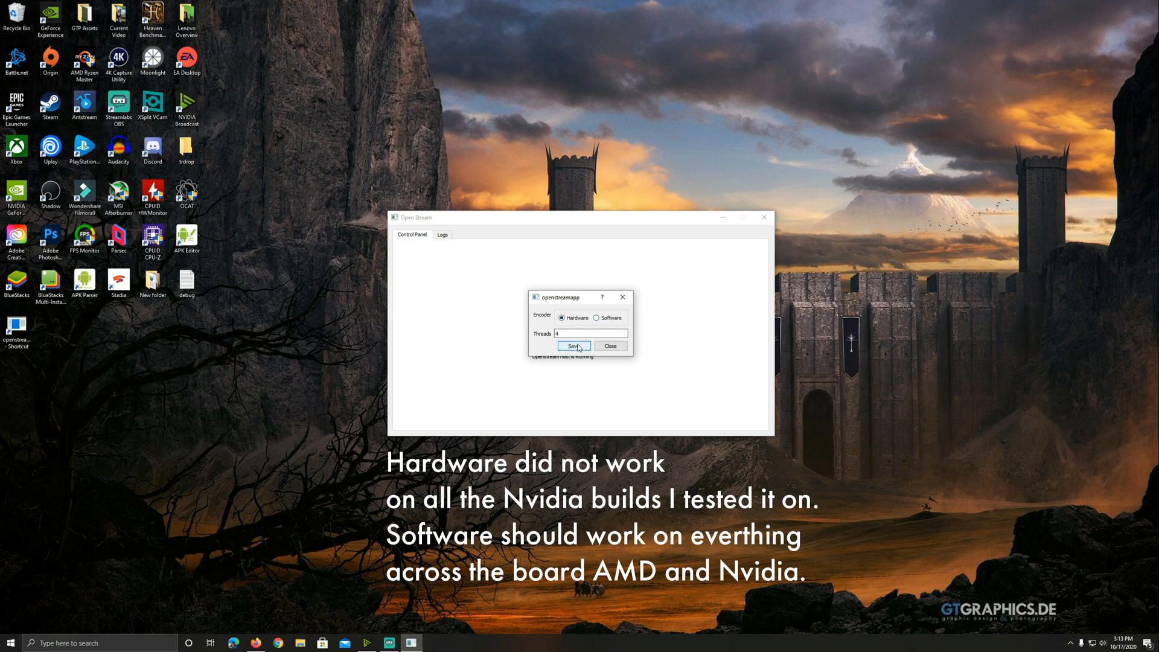
click(575, 346)
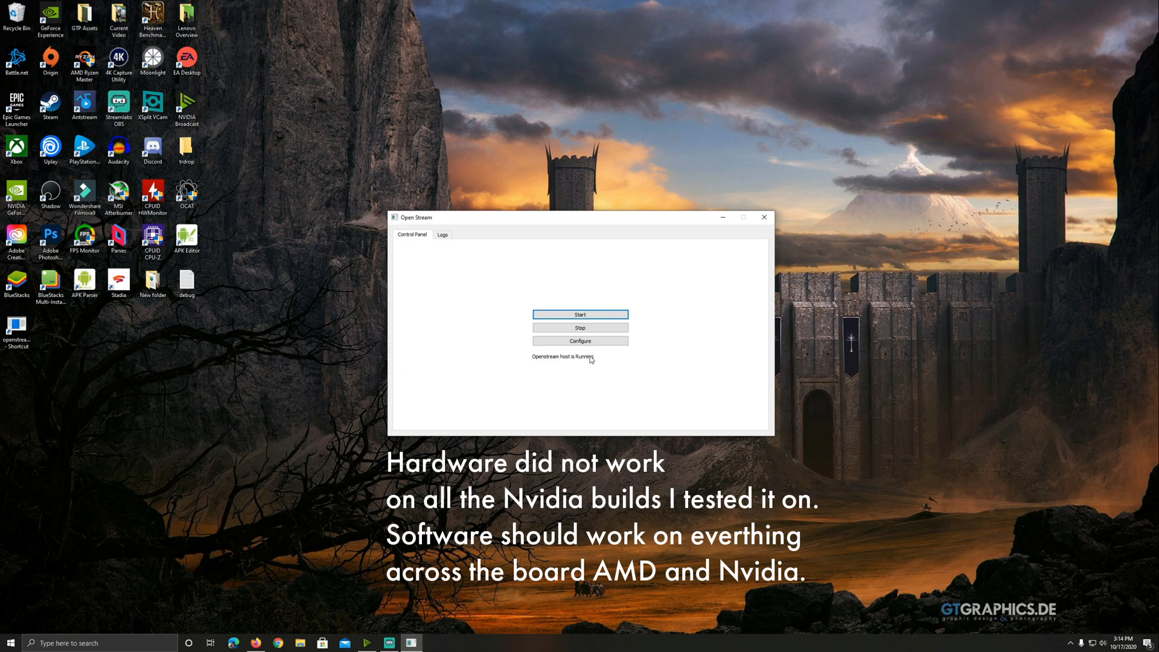
mouse_move(937, 414)
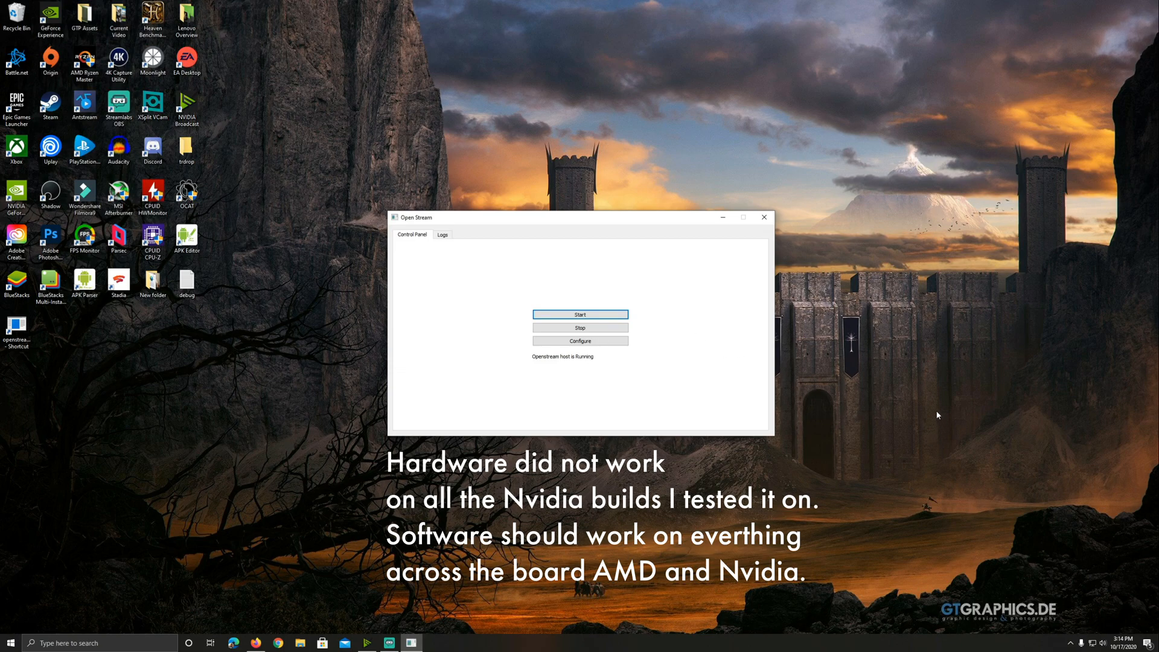
mouse_move(920, 390)
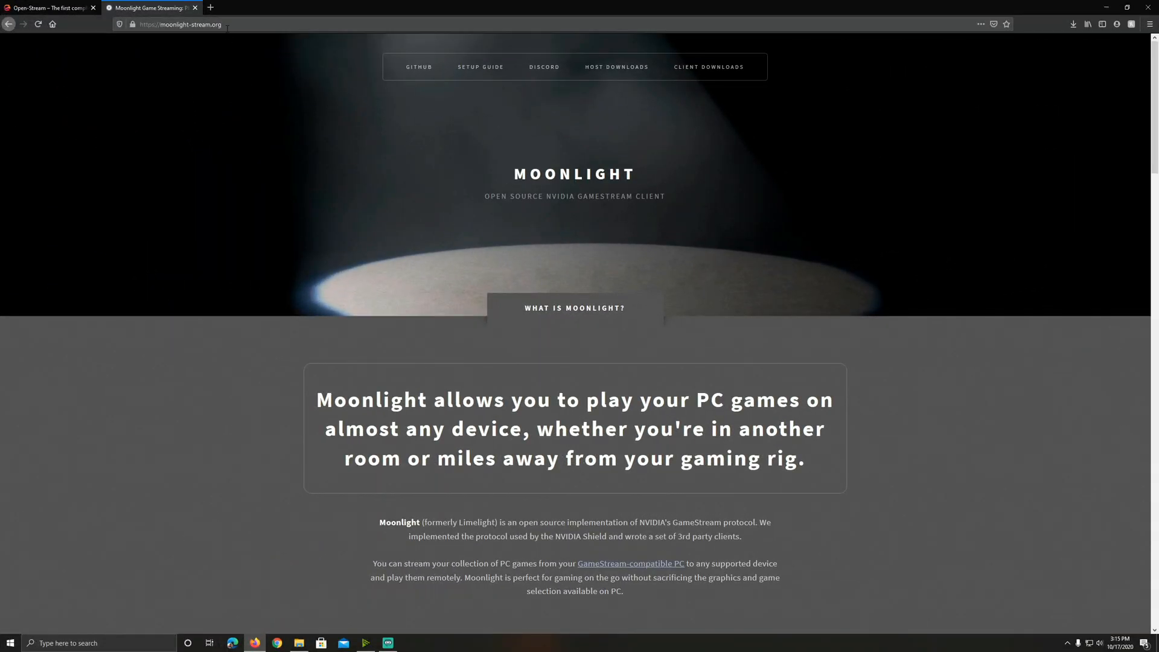
mouse_move(391, 51)
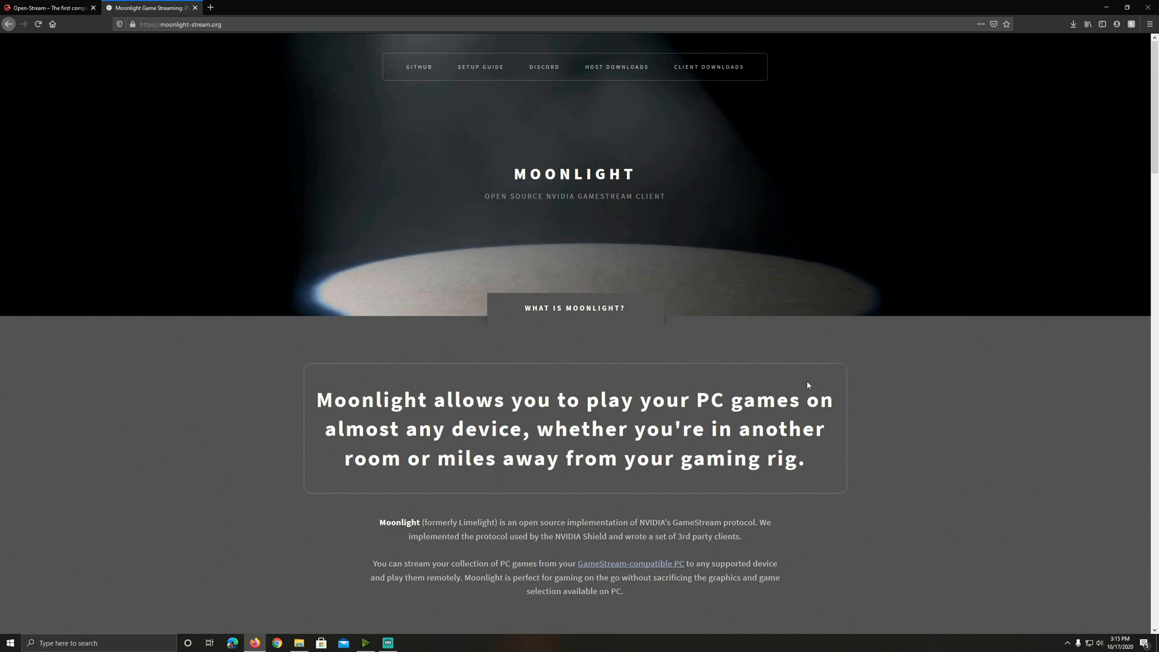
- Scroll moonlight-stream.org to Download Moonlight and follow the PC & Mac download link
scroll(down, 3)
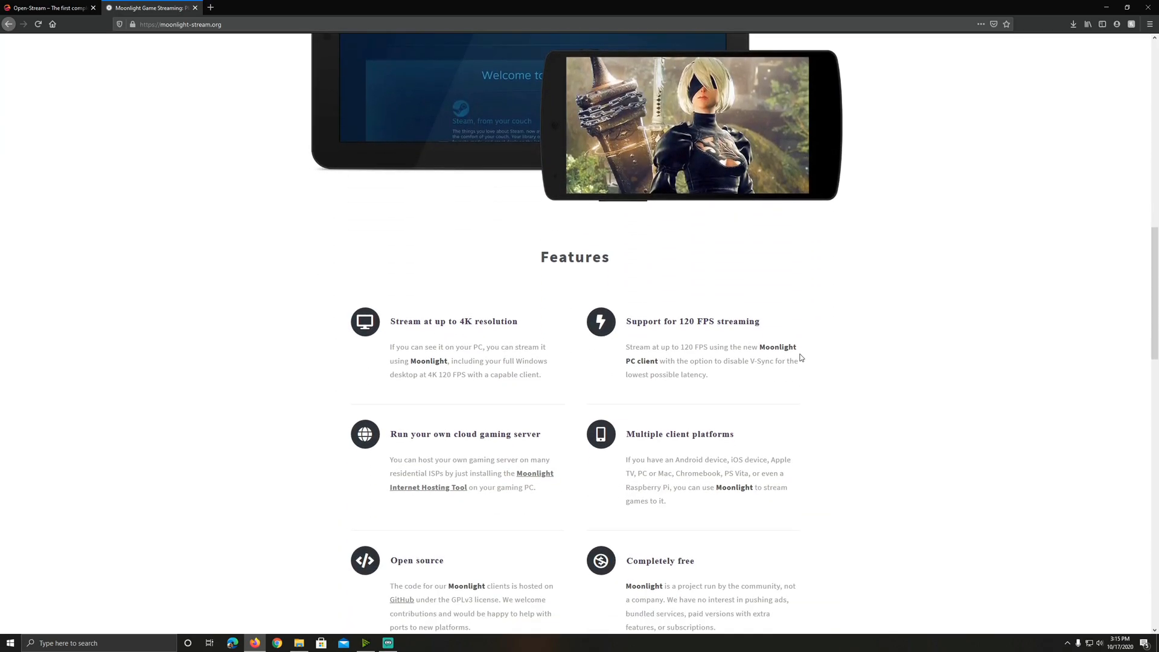
scroll(down, 3)
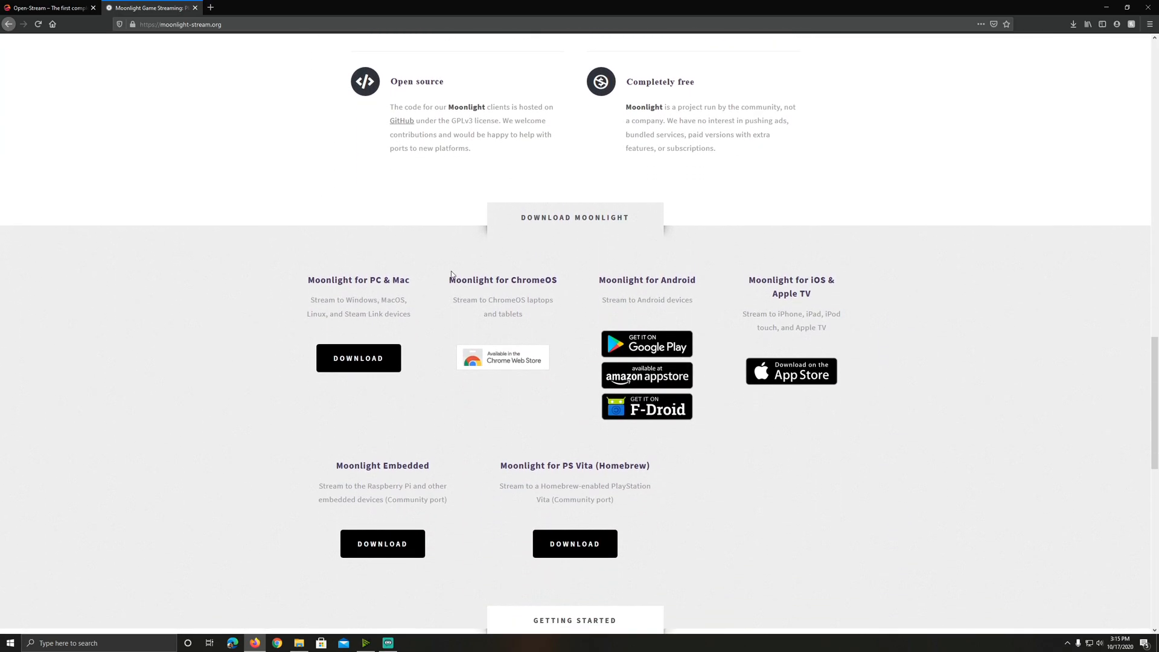
mouse_move(299, 419)
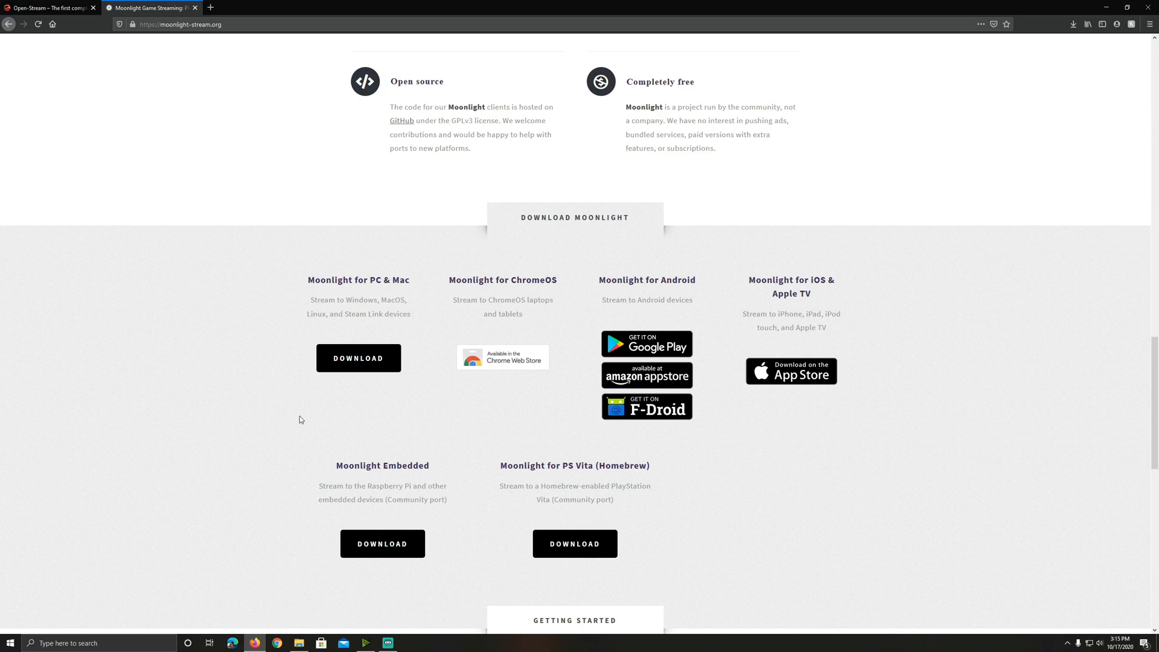
scroll(down, 3)
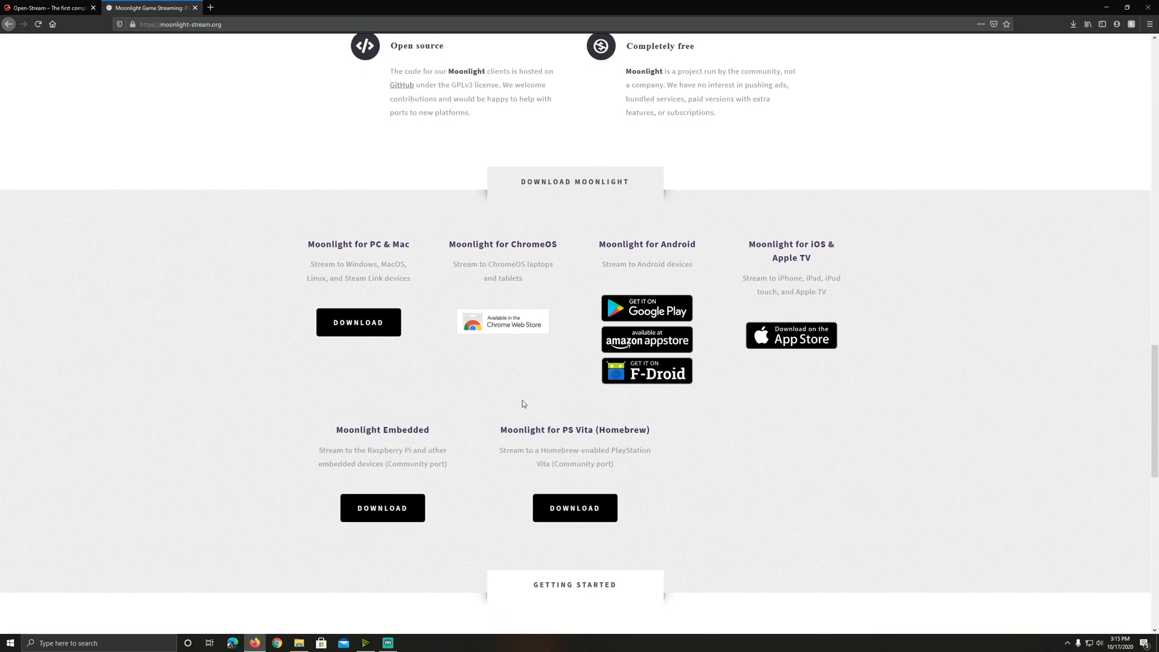
scroll(down, 3)
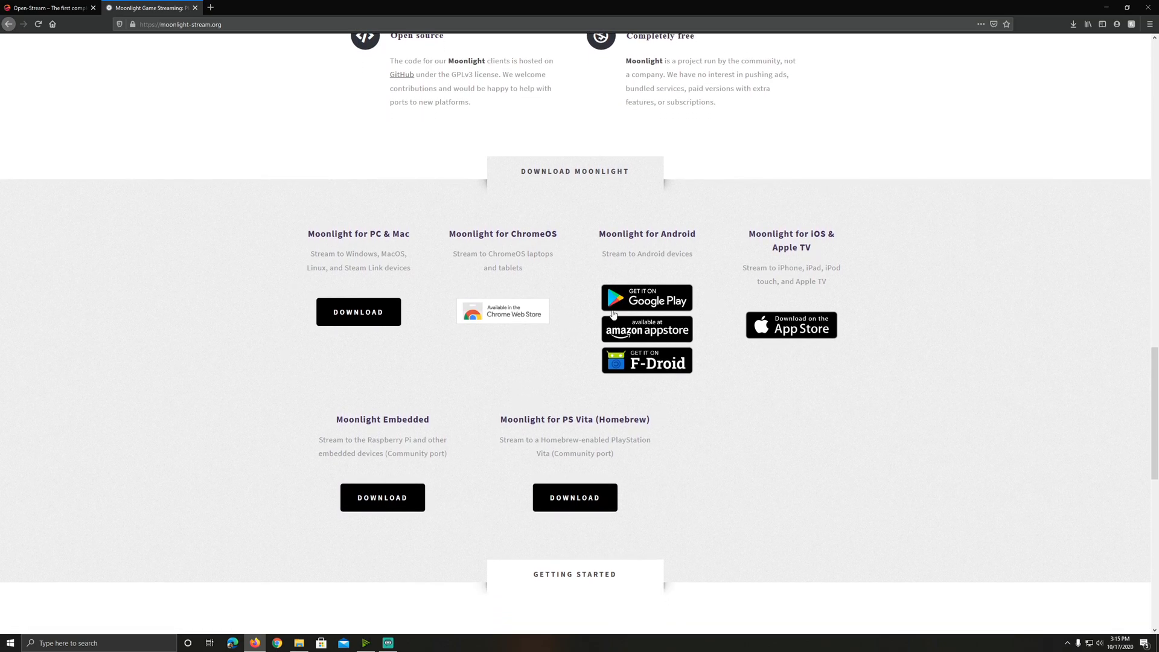
mouse_move(603, 318)
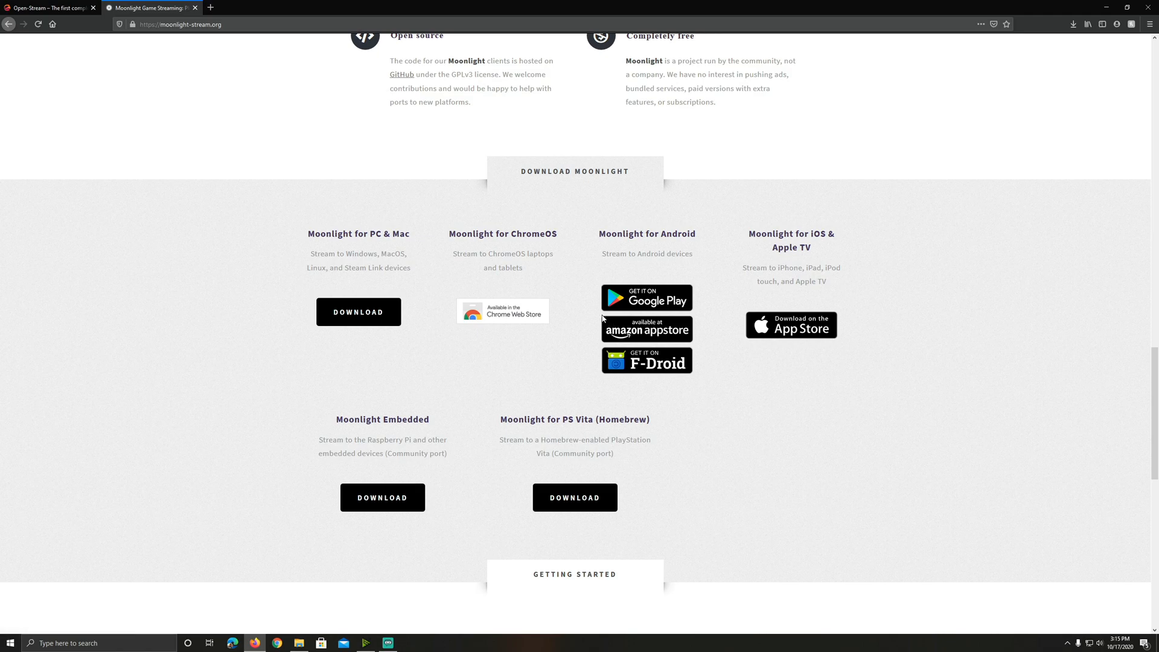
mouse_move(585, 329)
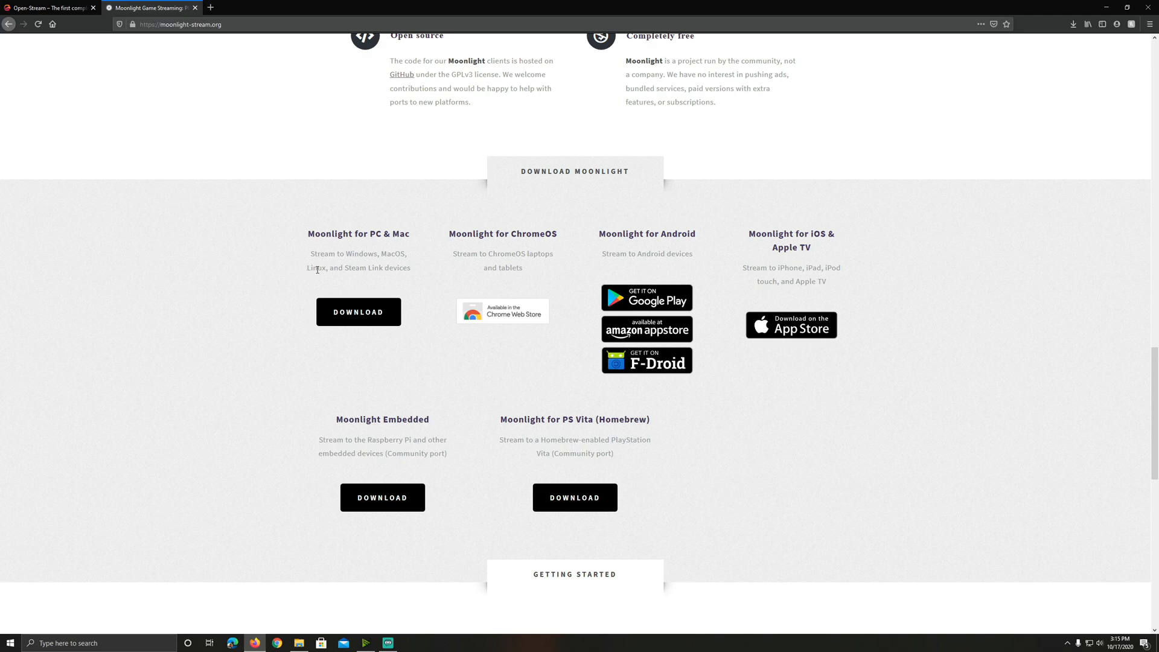
mouse_move(414, 318)
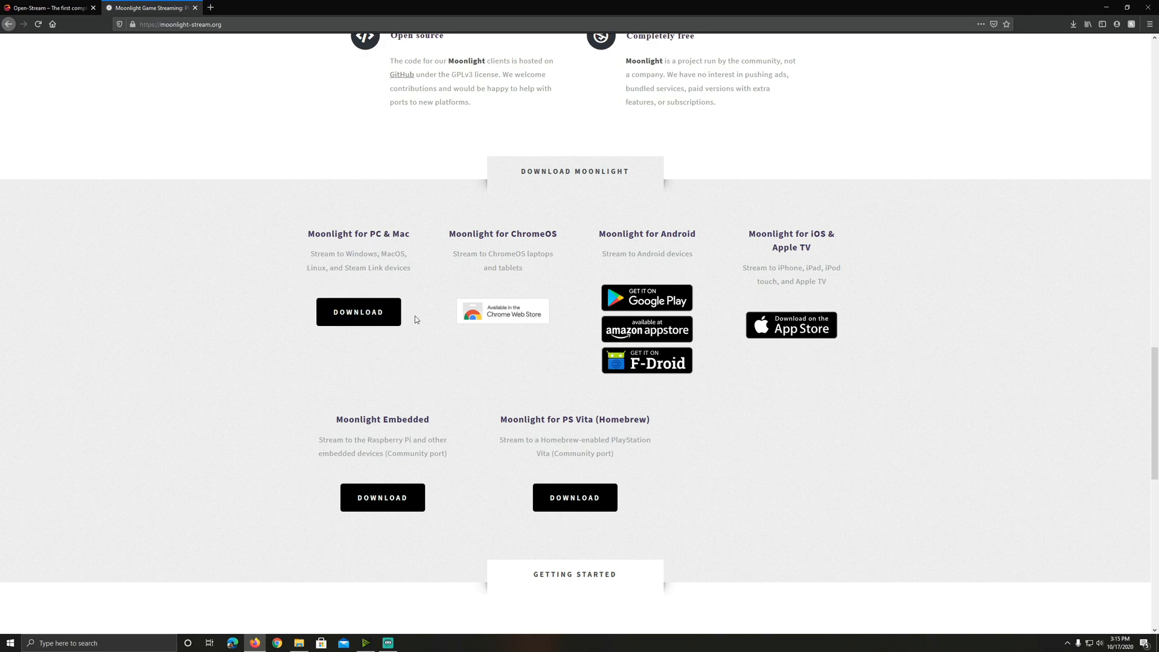
mouse_move(358, 311)
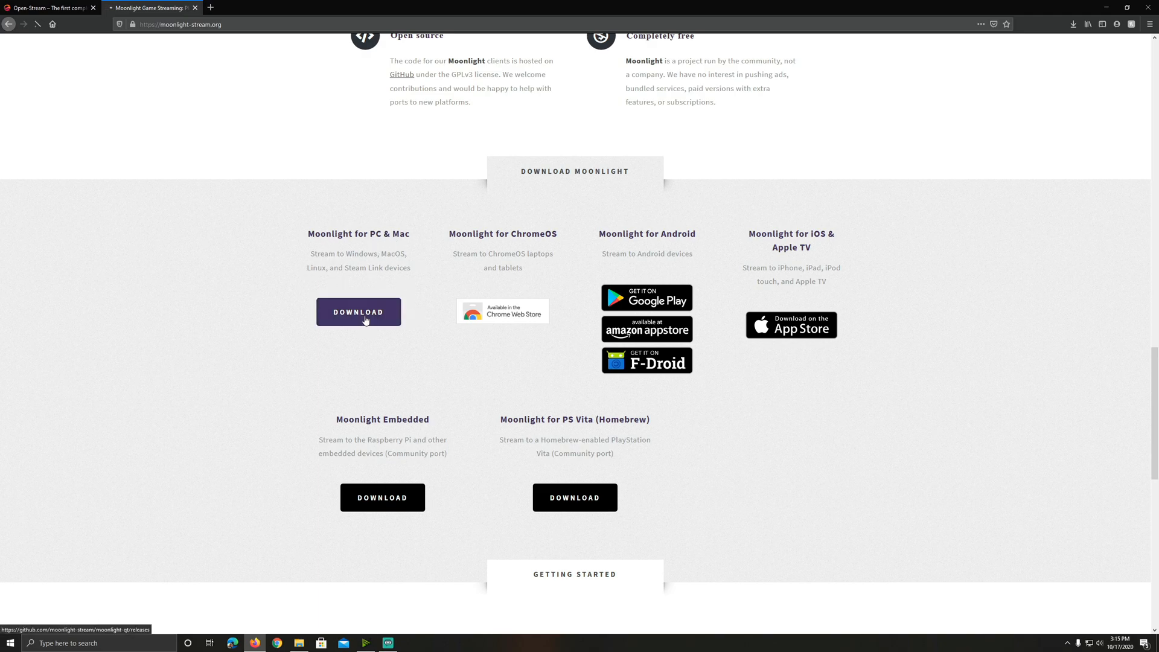
click(357, 312)
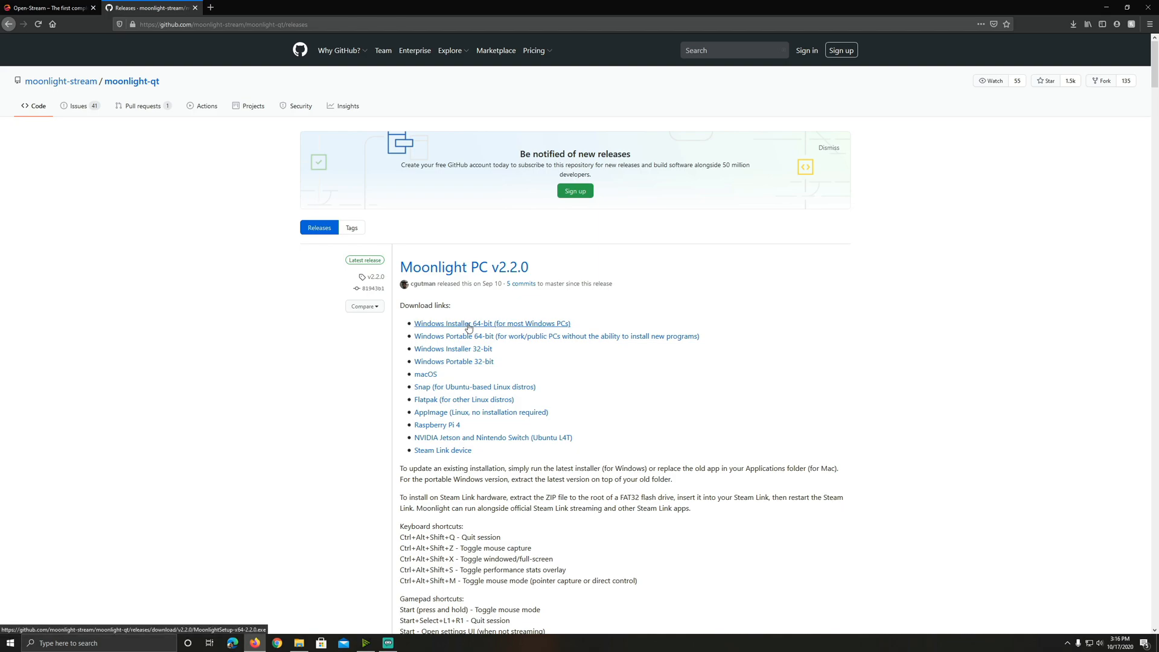
- Download the 'Windows Installer 64-bit' asset of Moonlight PC v2.2.0 from GitHub releases
click(491, 323)
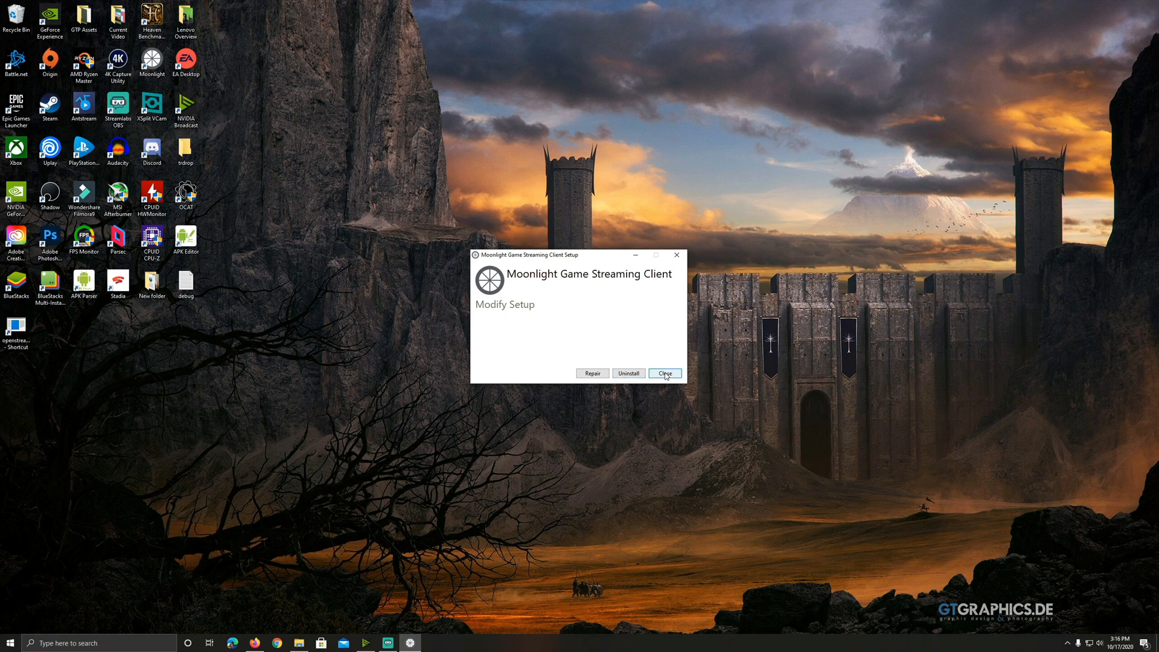
- Cancel the Moonlight setup and launch the installed client listing MAXSETTINGS-DA1 and OpenStream
click(663, 373)
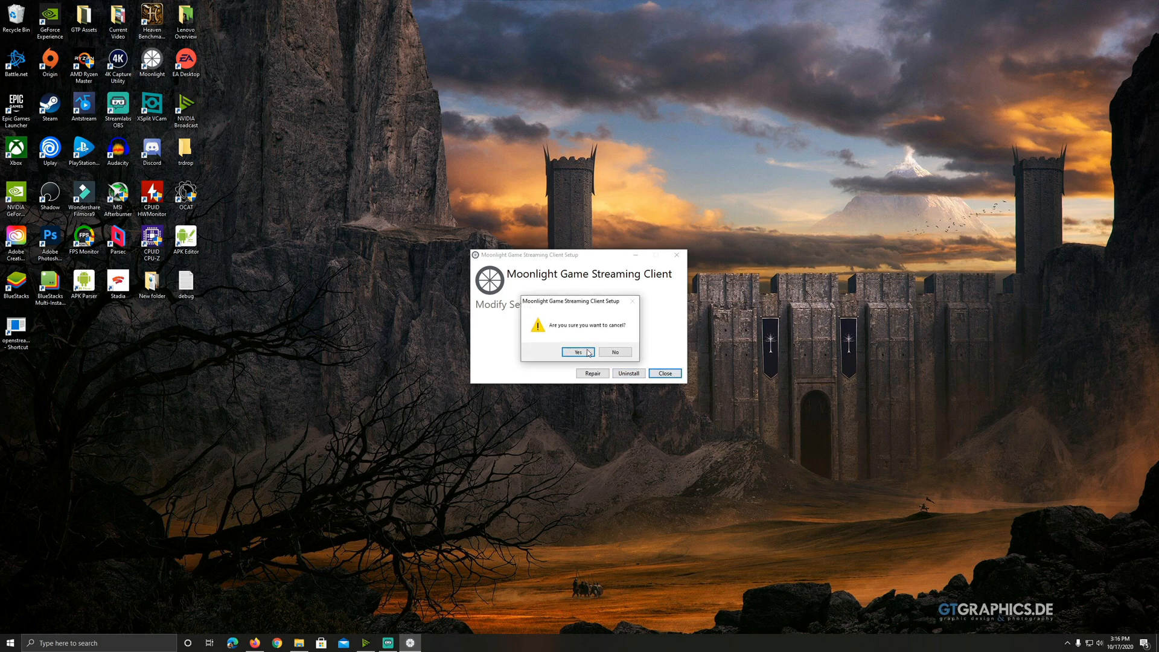
click(578, 351)
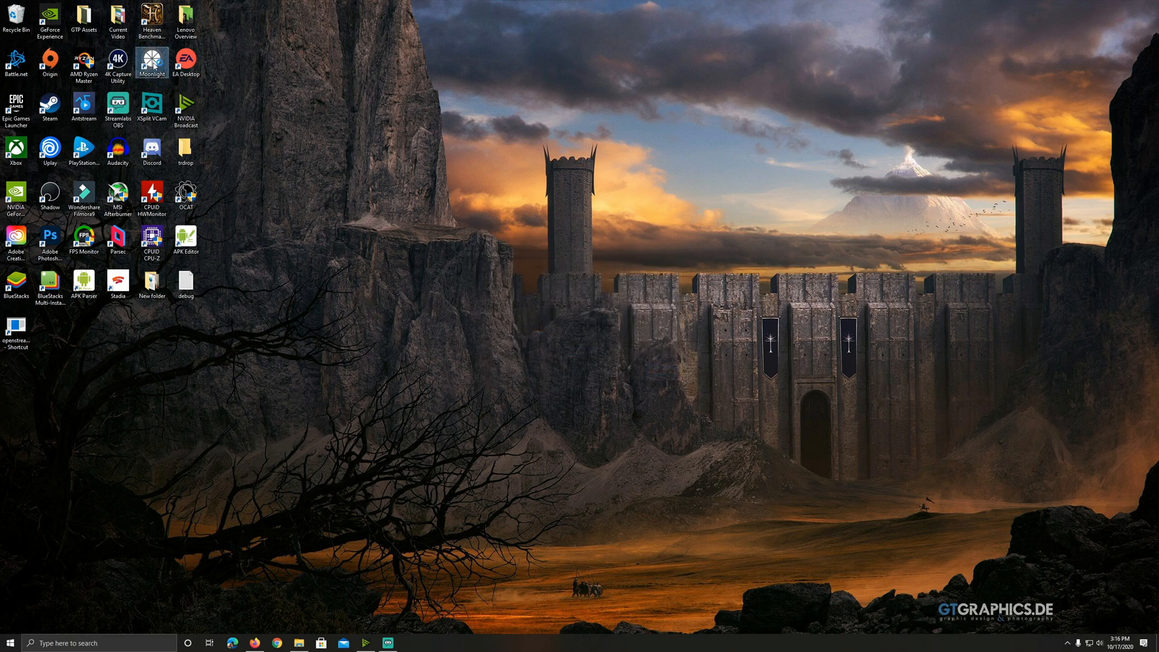
double_click(152, 61)
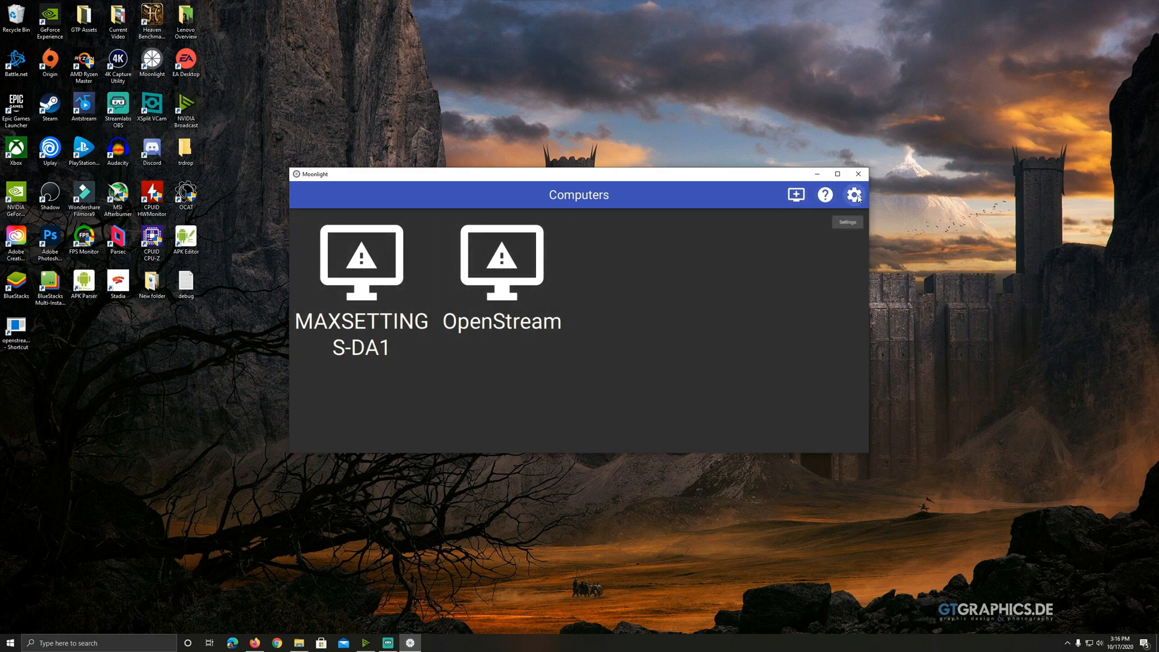
- Choose 1440p resolution and 120 FPS, keeping 80 Mbps bitrate, full-screen and V-Sync, and review the remaining options
click(854, 195)
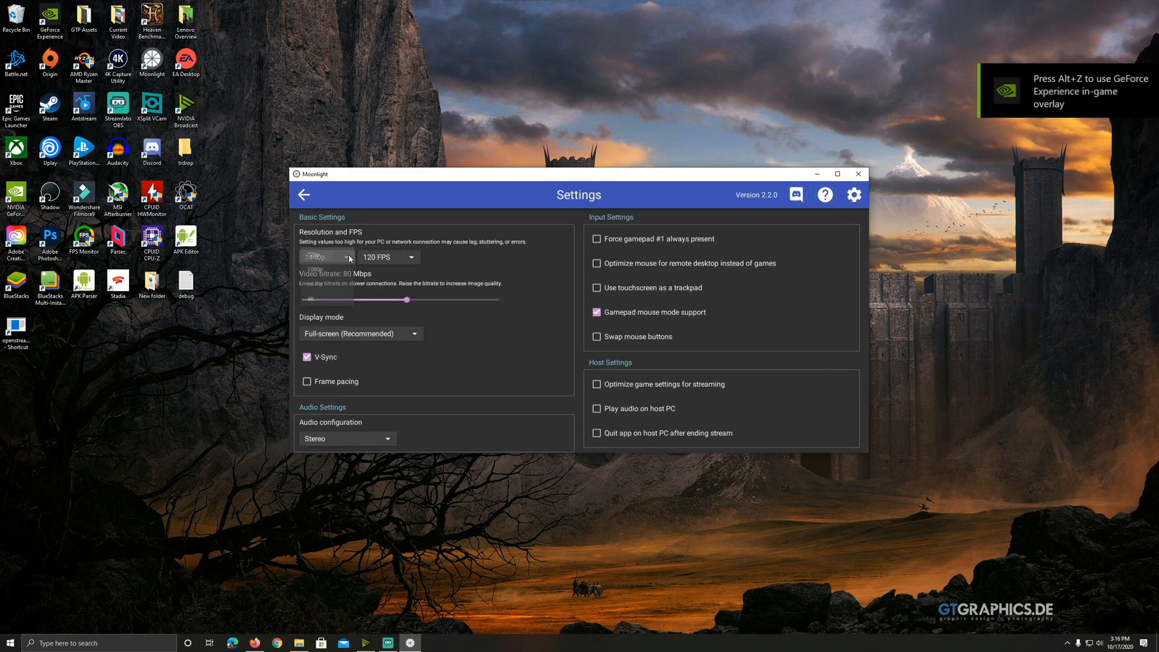
click(327, 256)
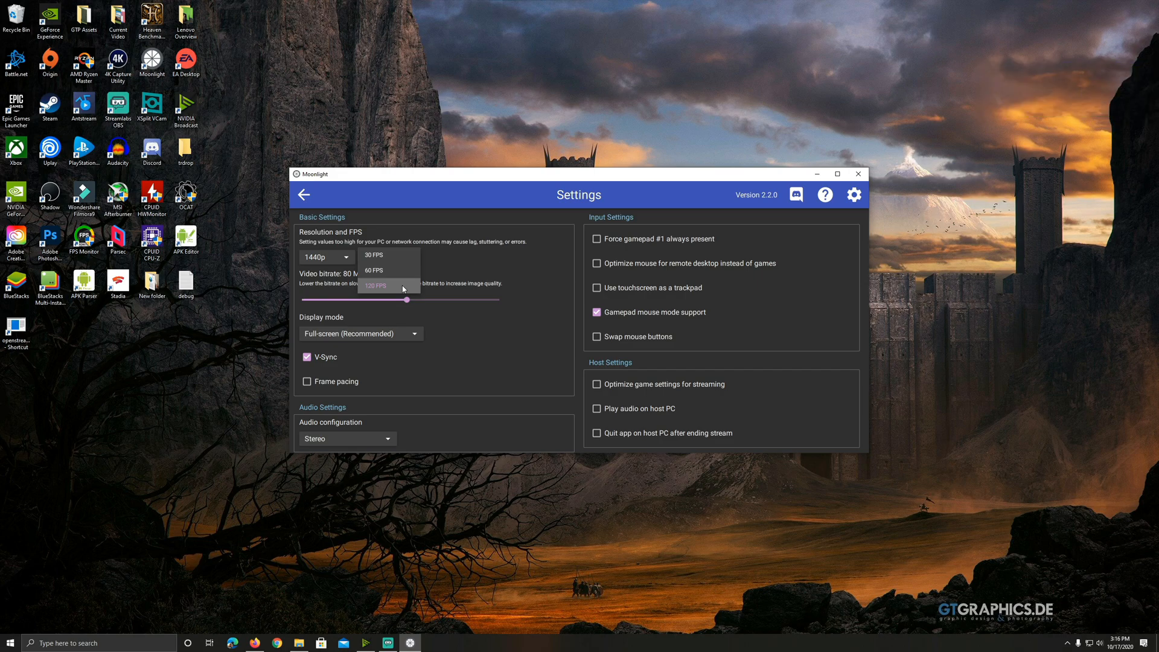
click(377, 286)
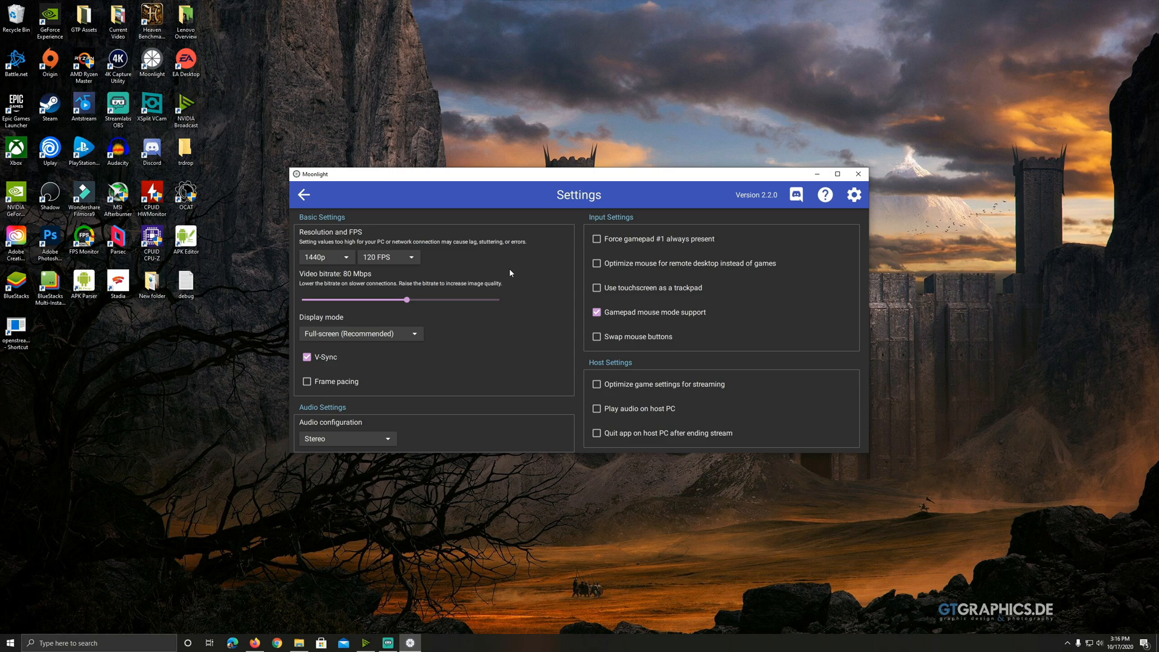
mouse_move(510, 268)
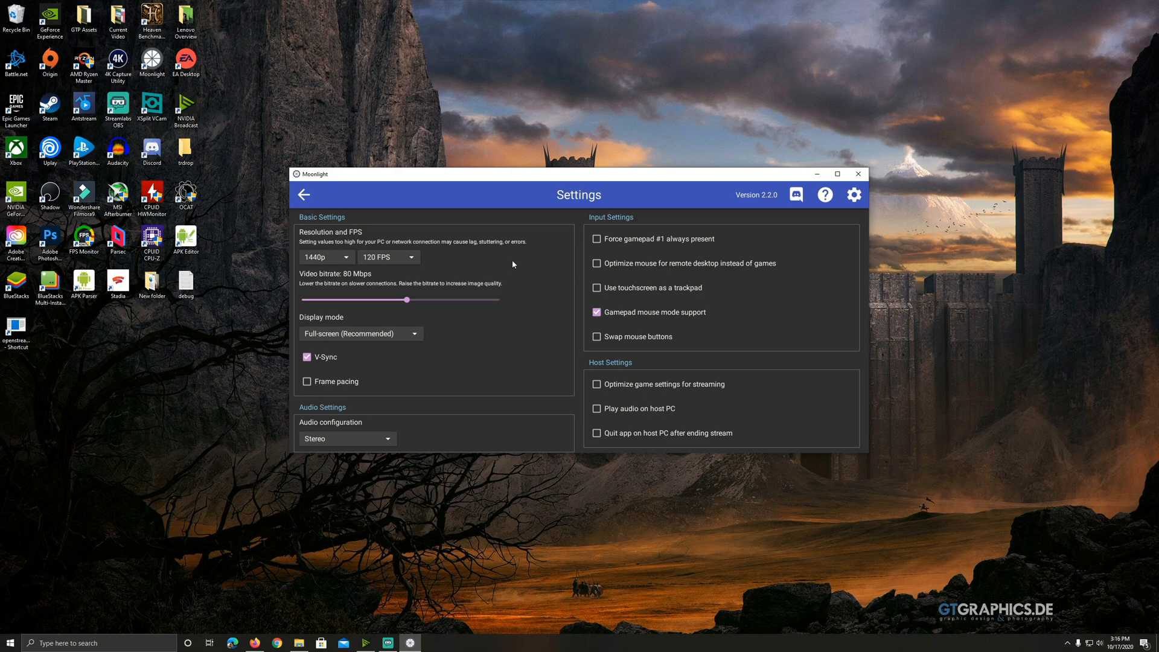
mouse_move(347, 281)
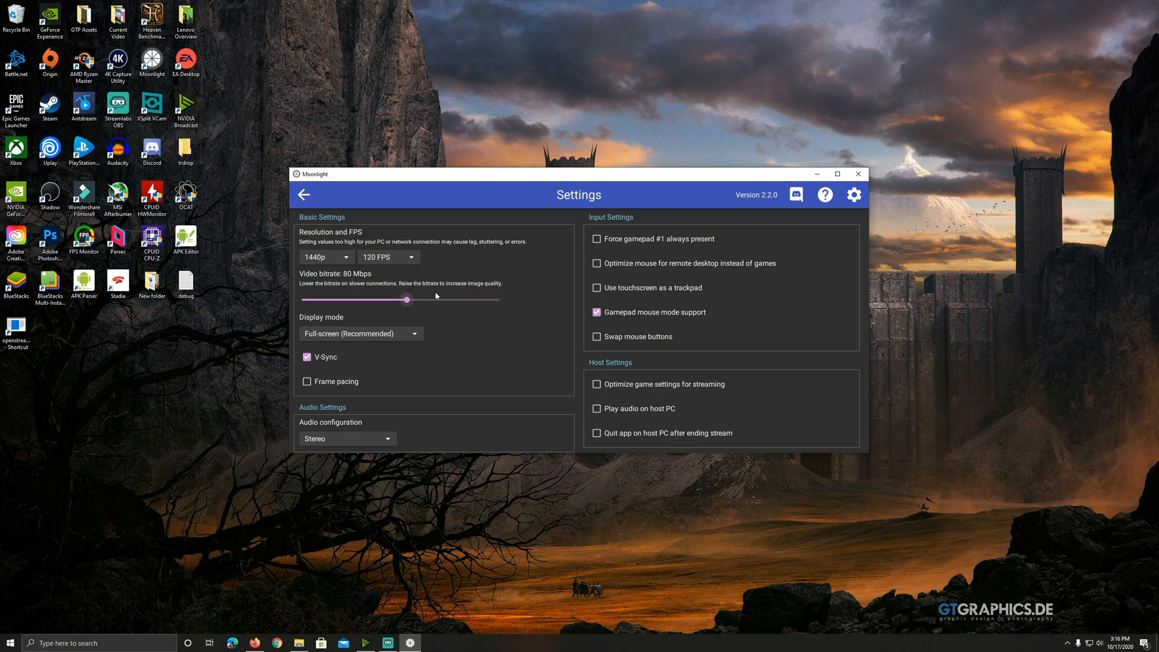
scroll(down, 3)
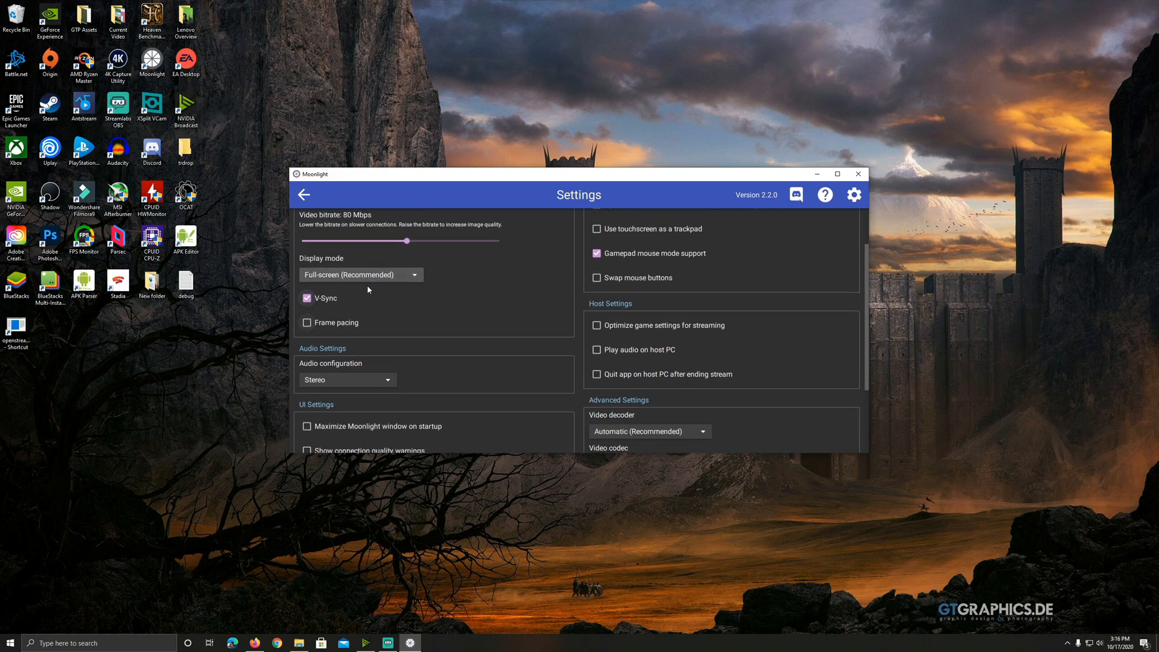
scroll(down, 3)
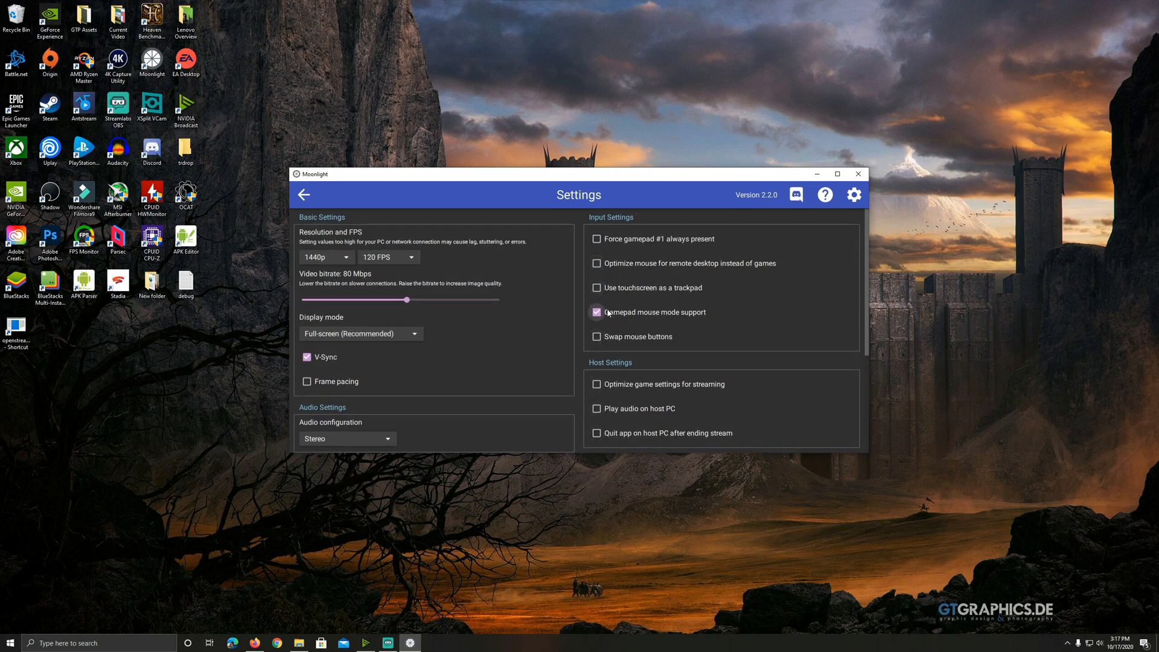
scroll(down, 3)
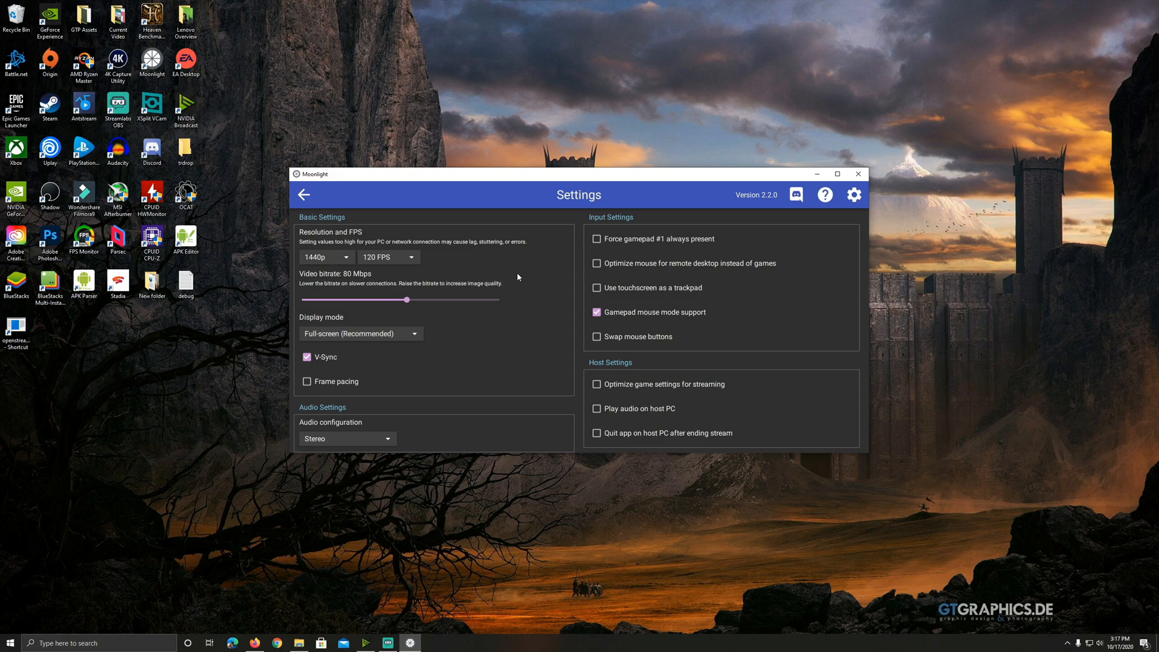
mouse_move(512, 278)
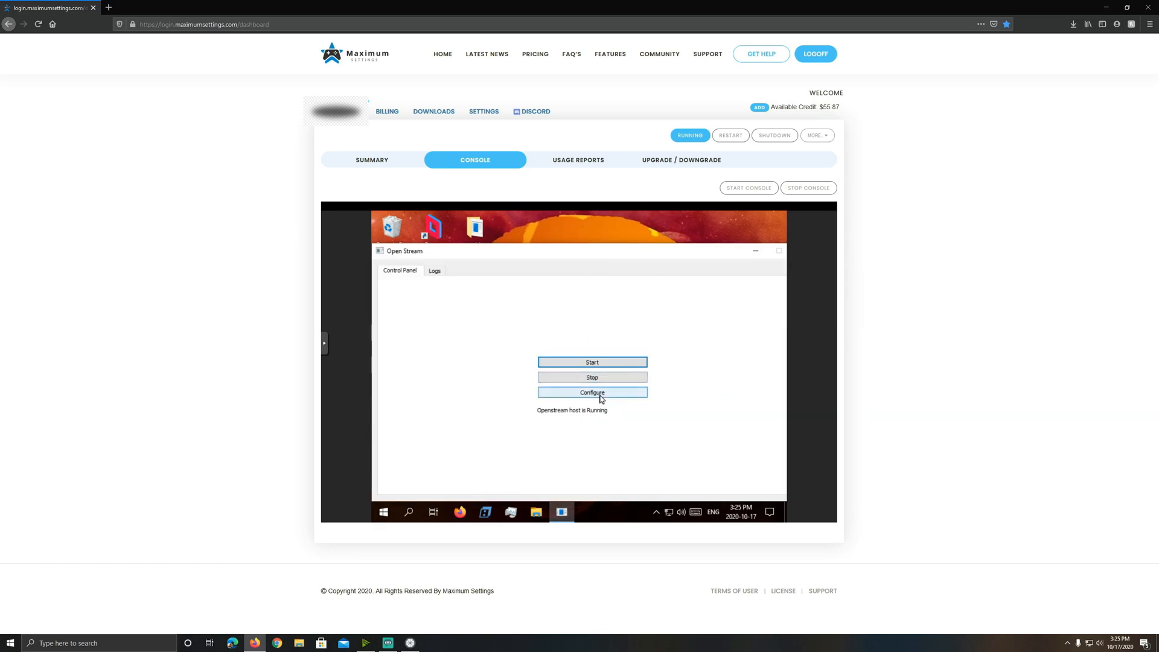
- Configure the Open Stream control panel from the cloud PC's dashboard console
click(591, 392)
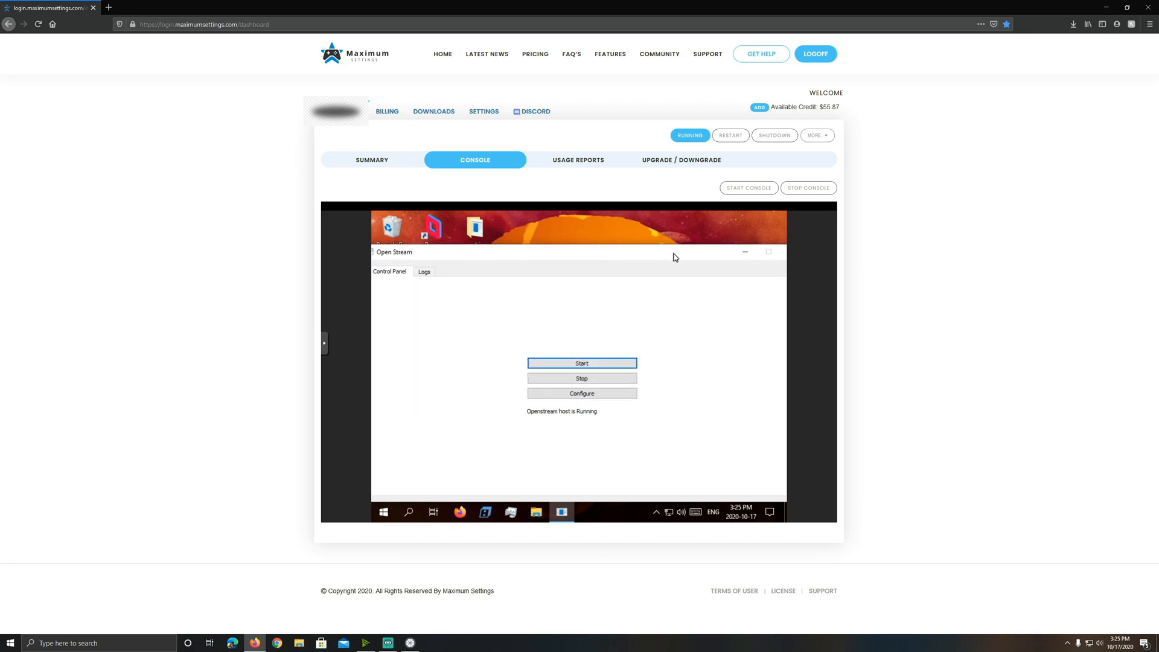
mouse_move(434, 512)
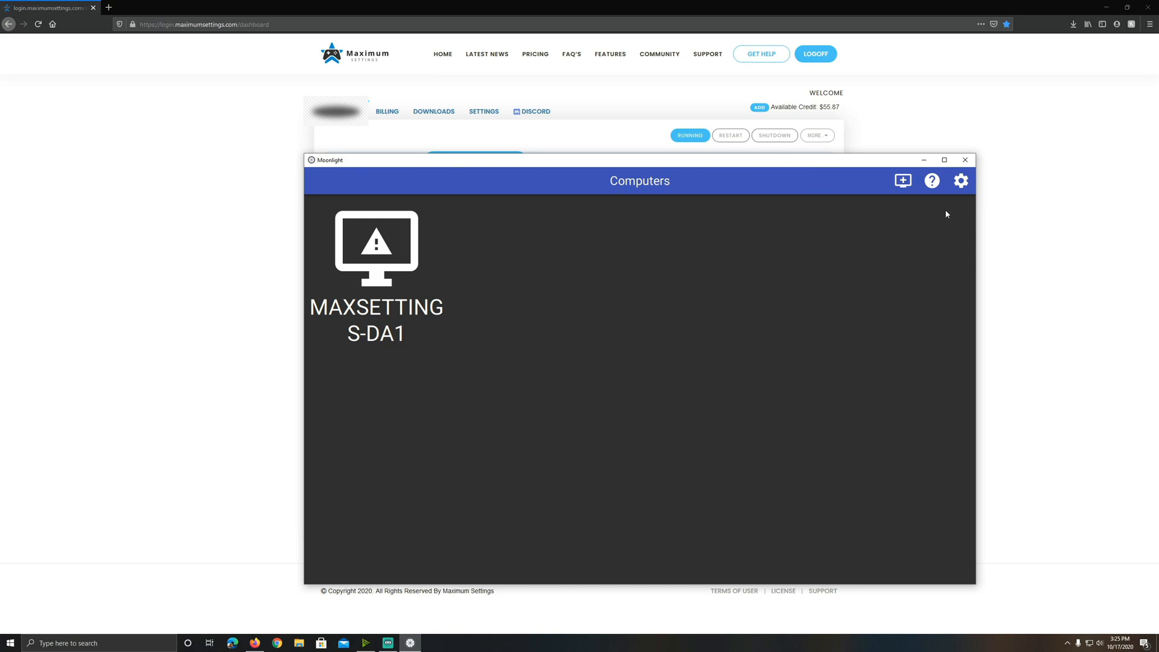
mouse_move(903, 180)
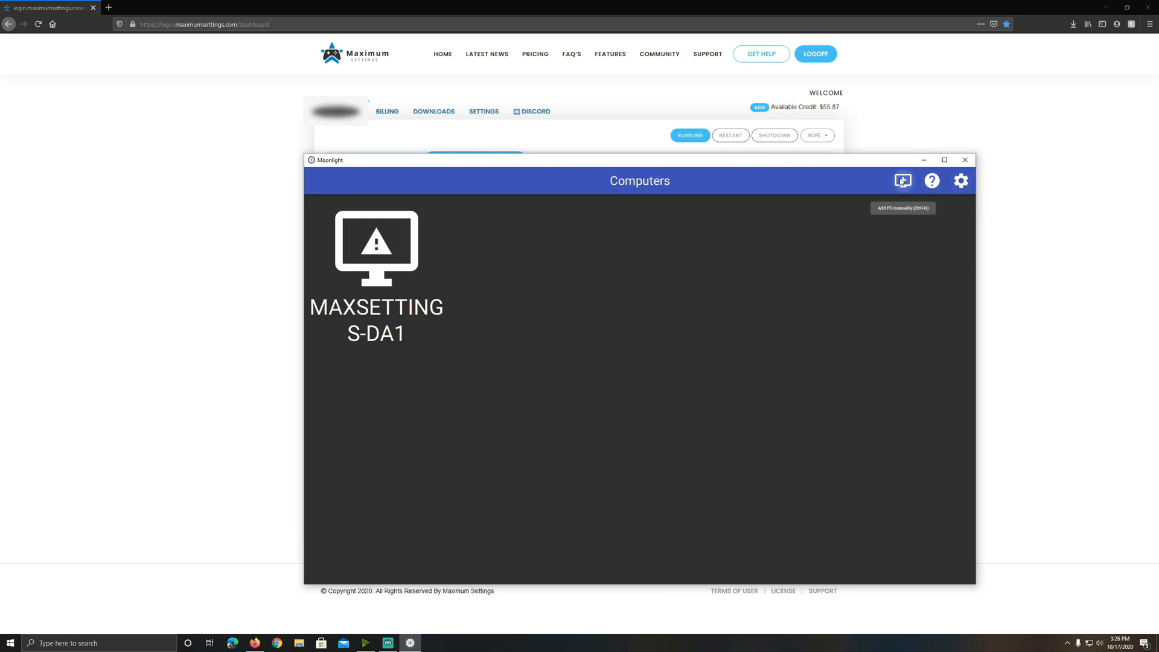
- Add the OpenStream host to Moonlight manually by its address
click(903, 179)
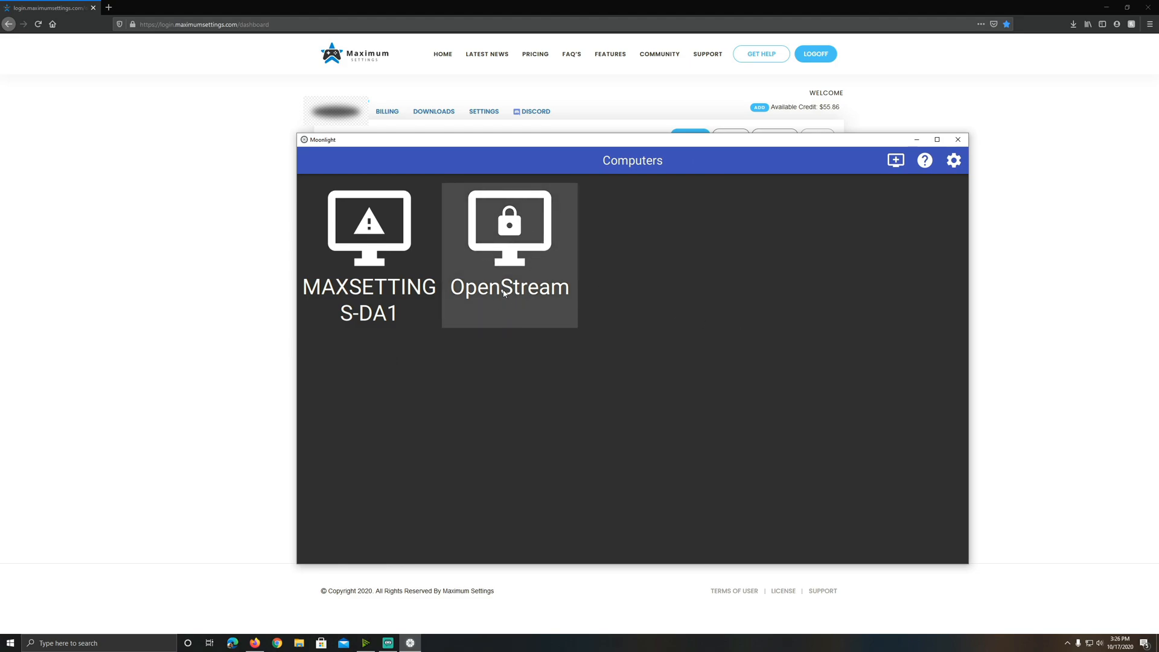
mouse_move(524, 236)
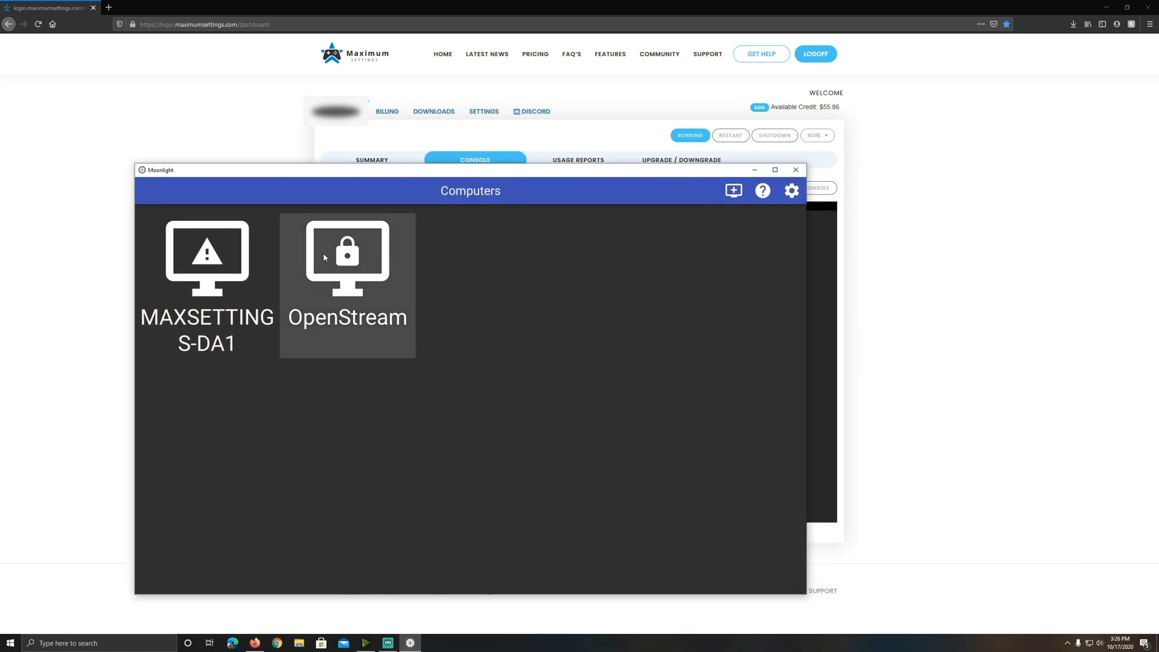
- Pair with the OpenStream host by entering its PIN in the console's Introduce PIN dialog
click(347, 256)
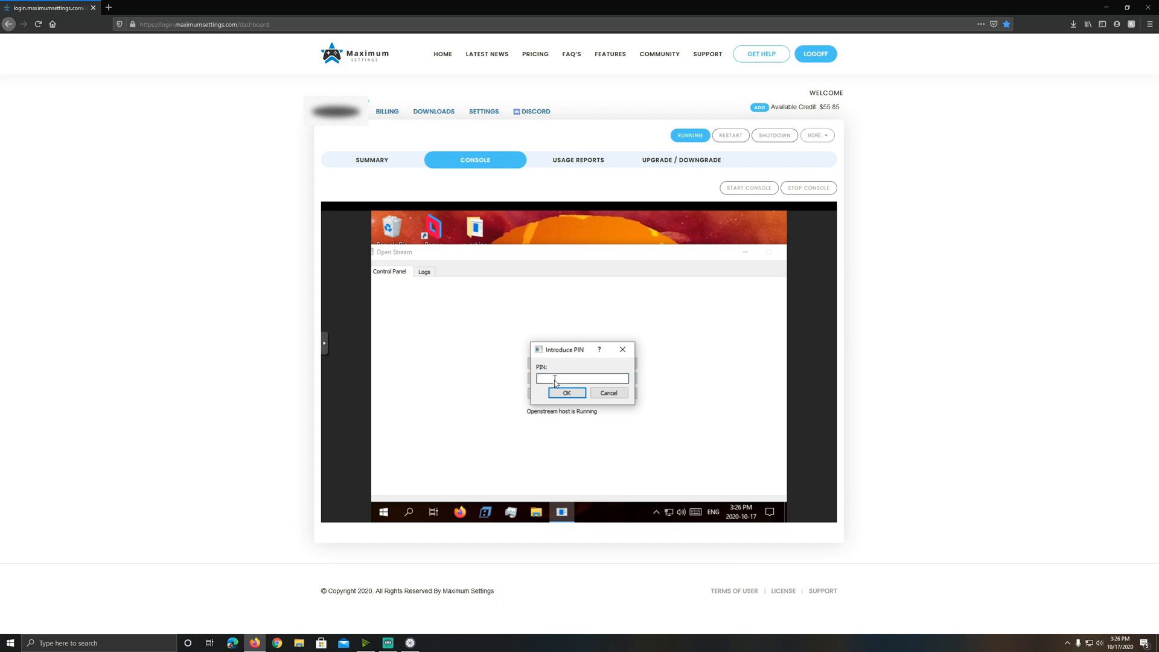
text(8631)
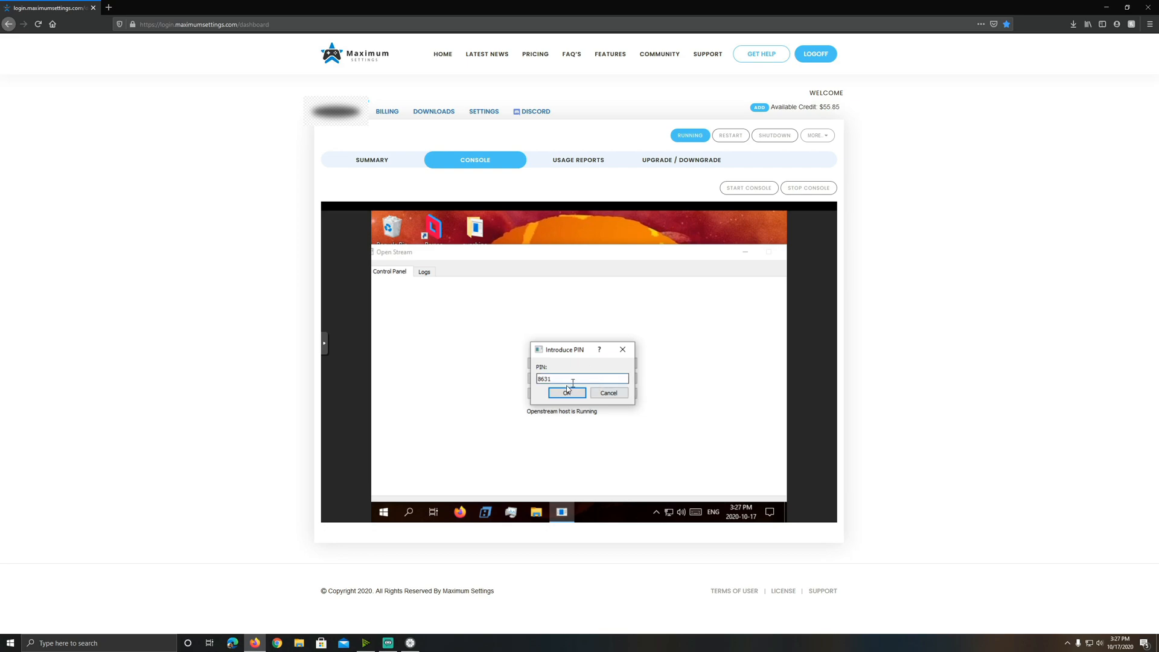
click(566, 392)
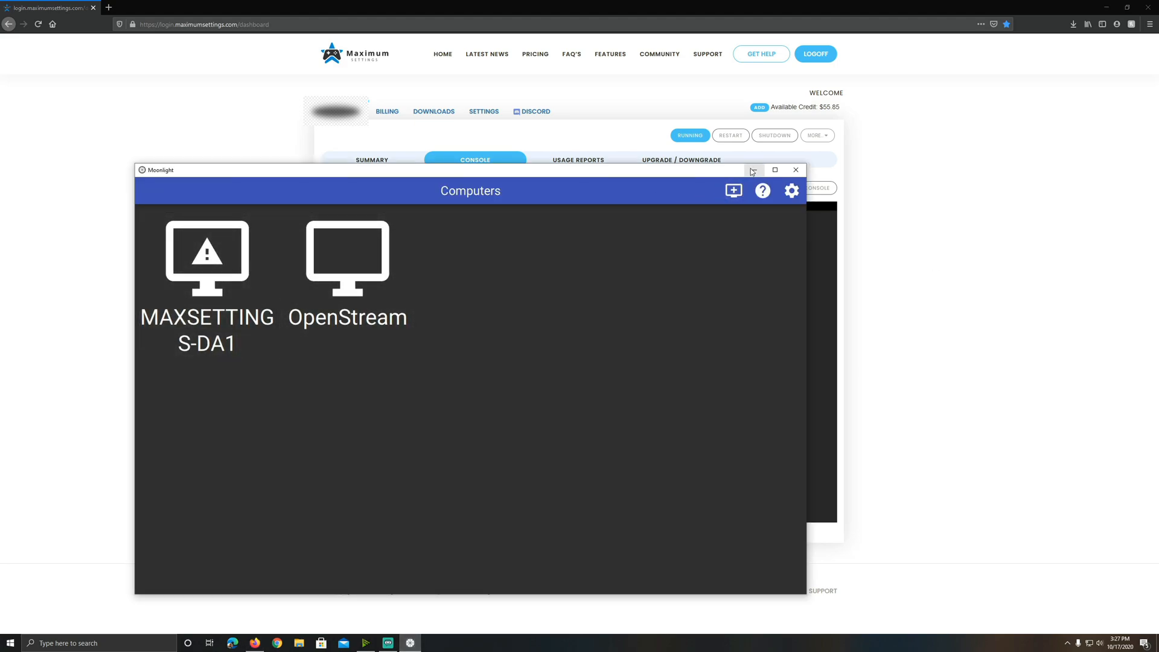
- Minimise Moonlight and stop the browser console session on the cloud PC
click(795, 170)
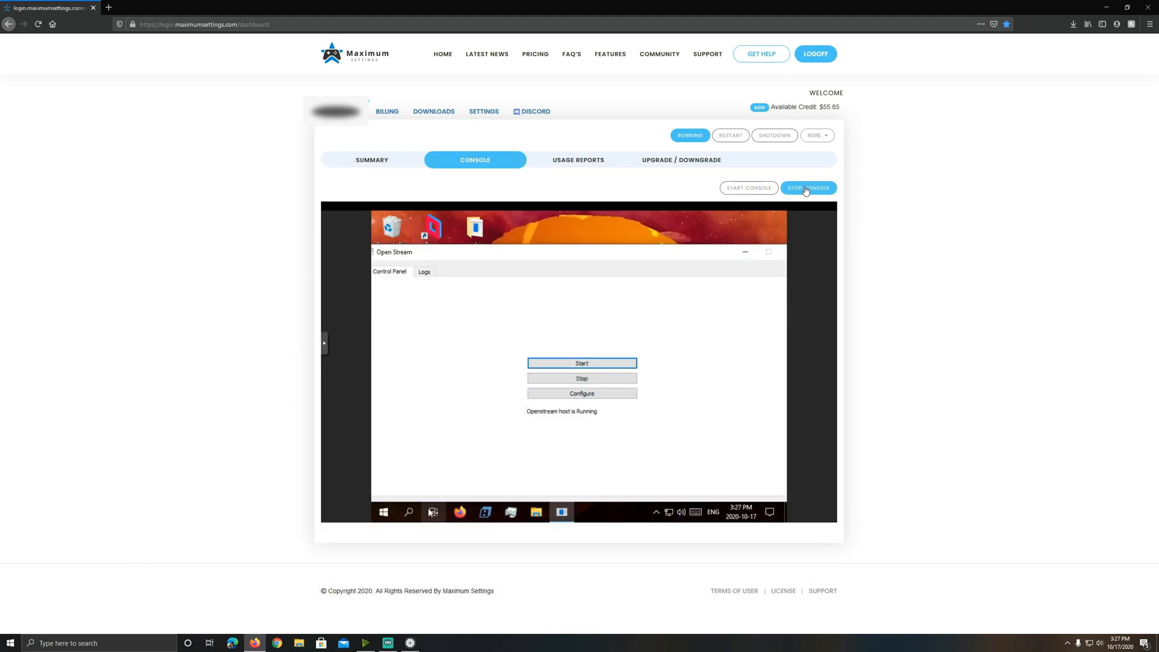
click(807, 187)
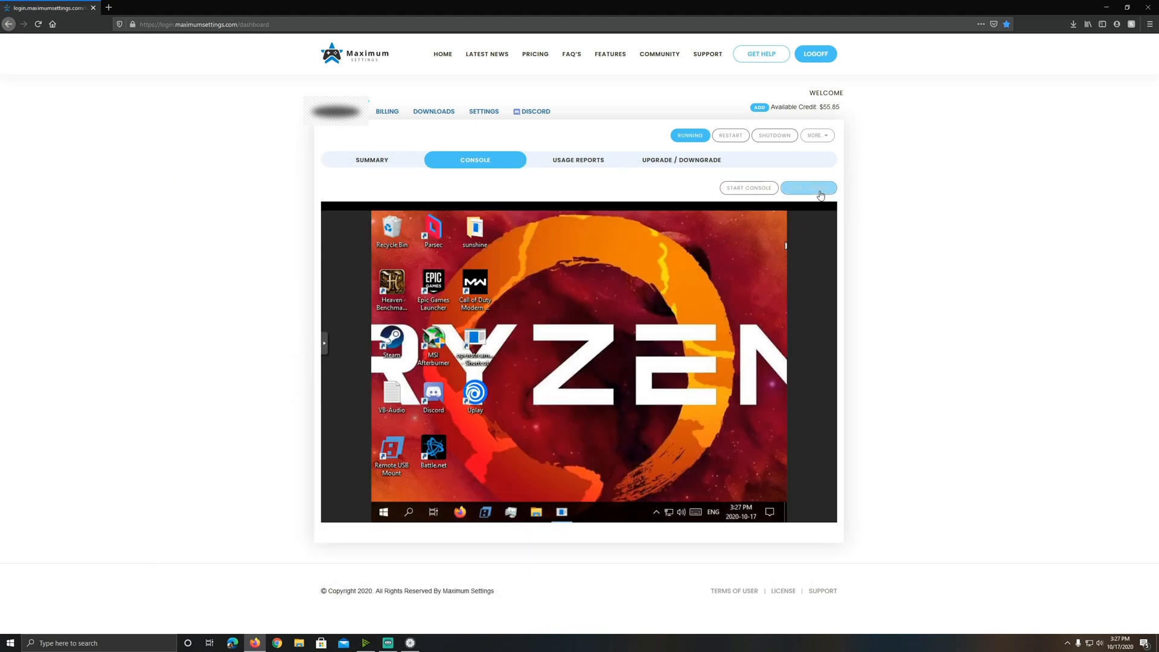
click(809, 188)
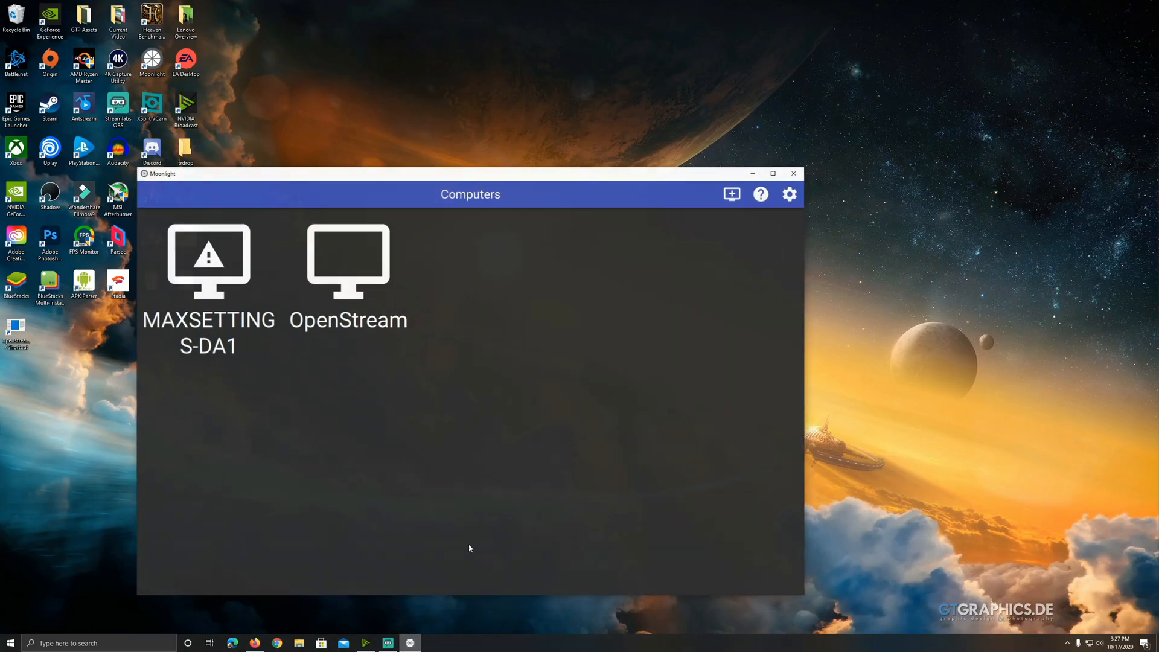
- Select the OpenStream host and start streaming its Desktop app
drag(469, 173, 641, 93)
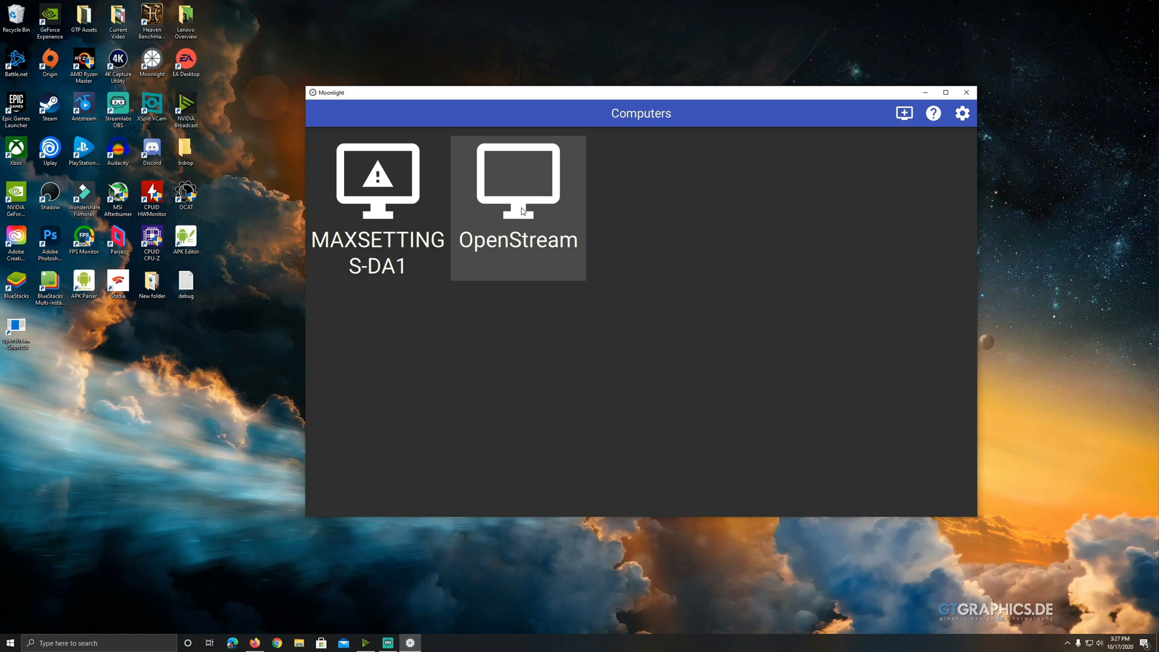
click(518, 206)
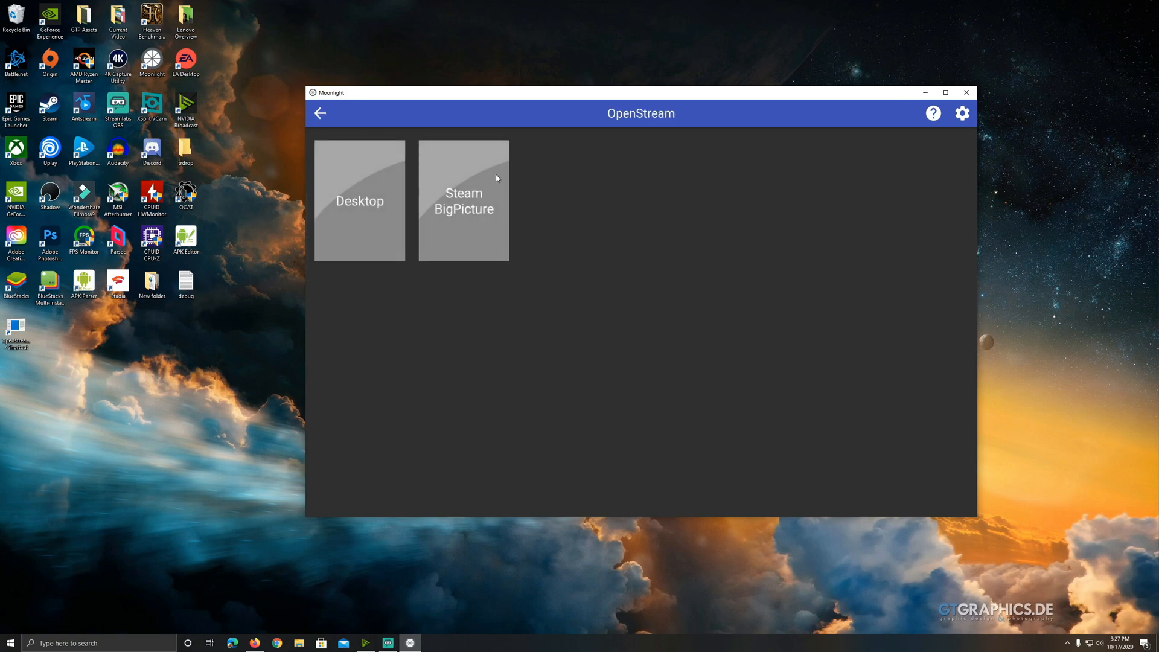
click(360, 200)
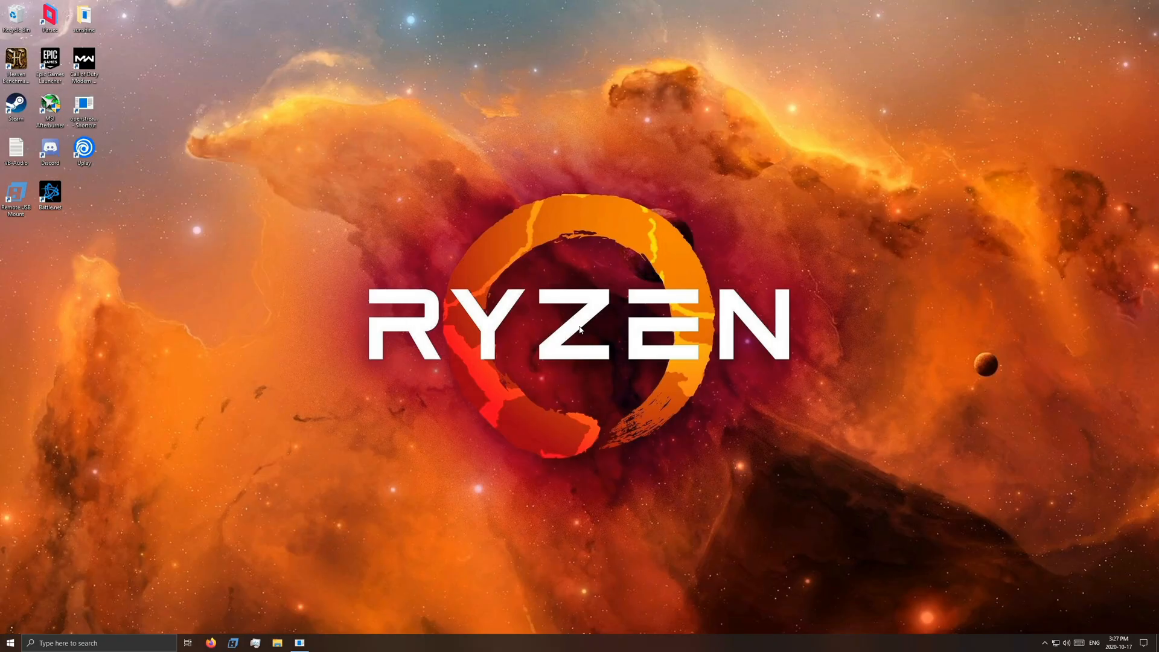
mouse_move(647, 348)
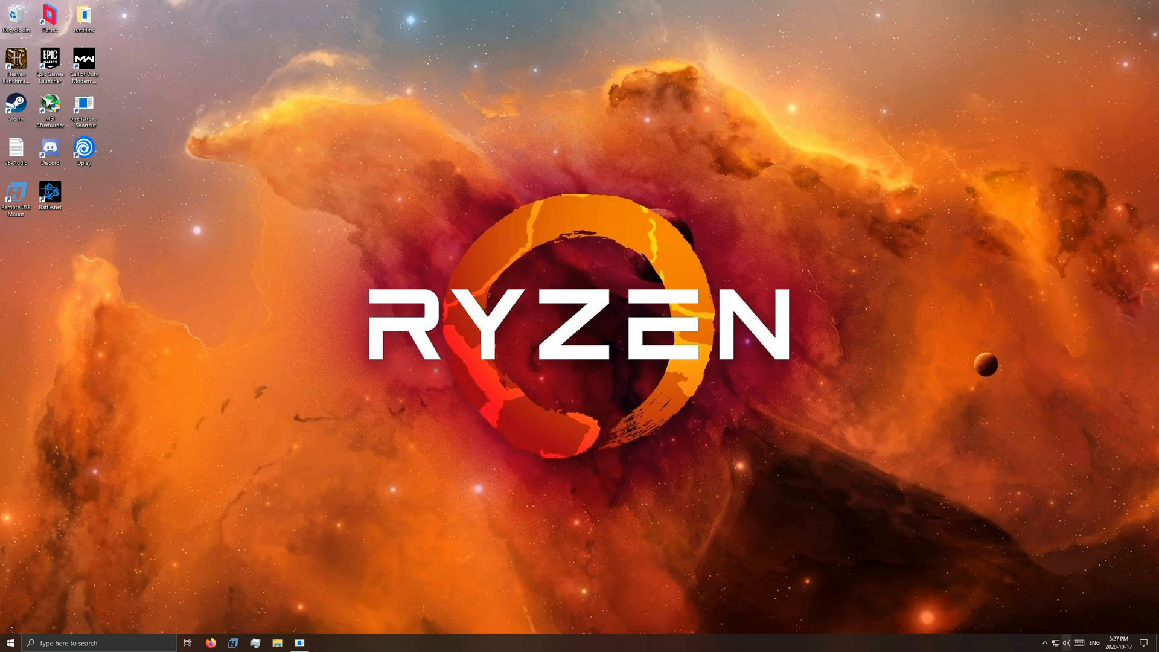
mouse_move(546, 229)
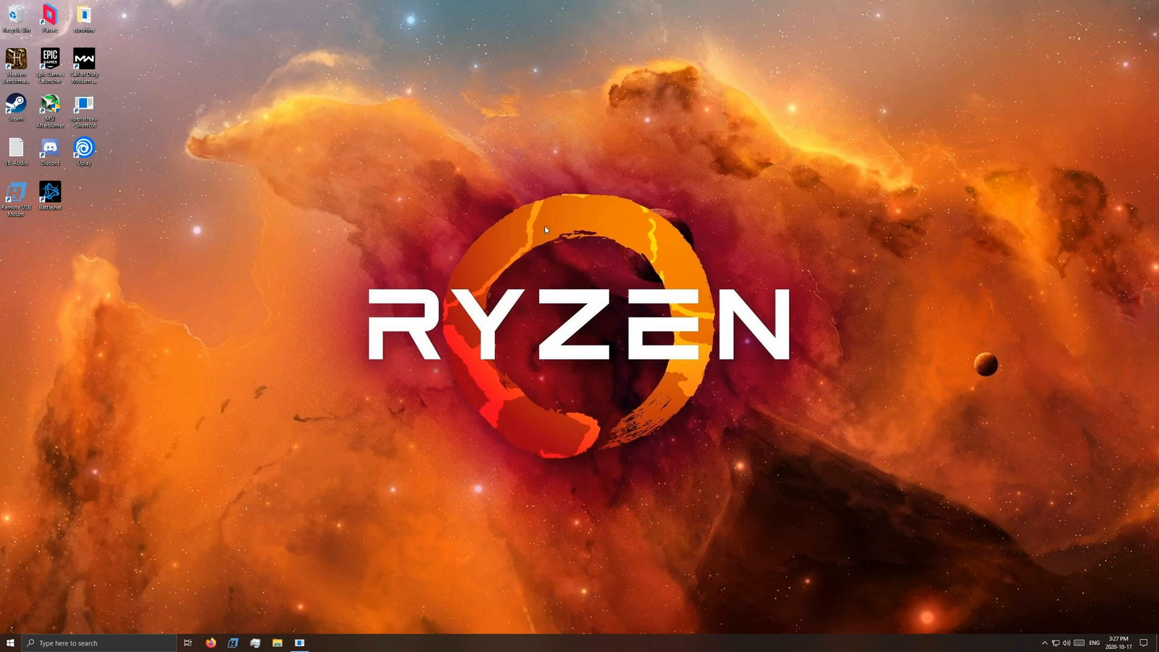
mouse_move(661, 333)
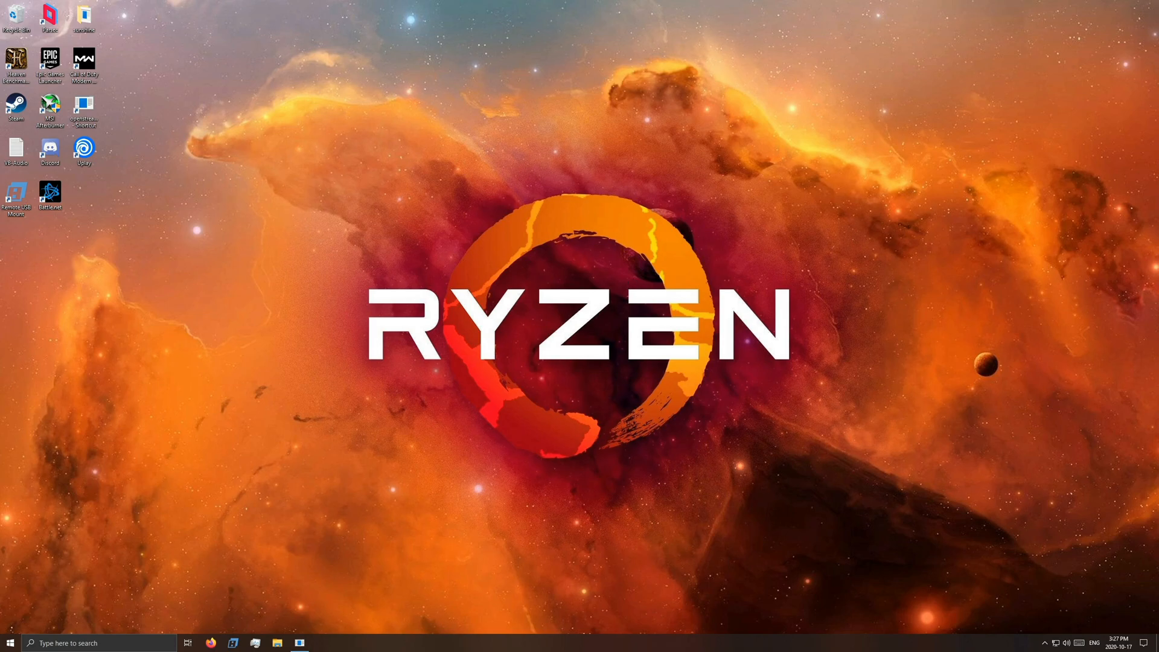
mouse_move(739, 506)
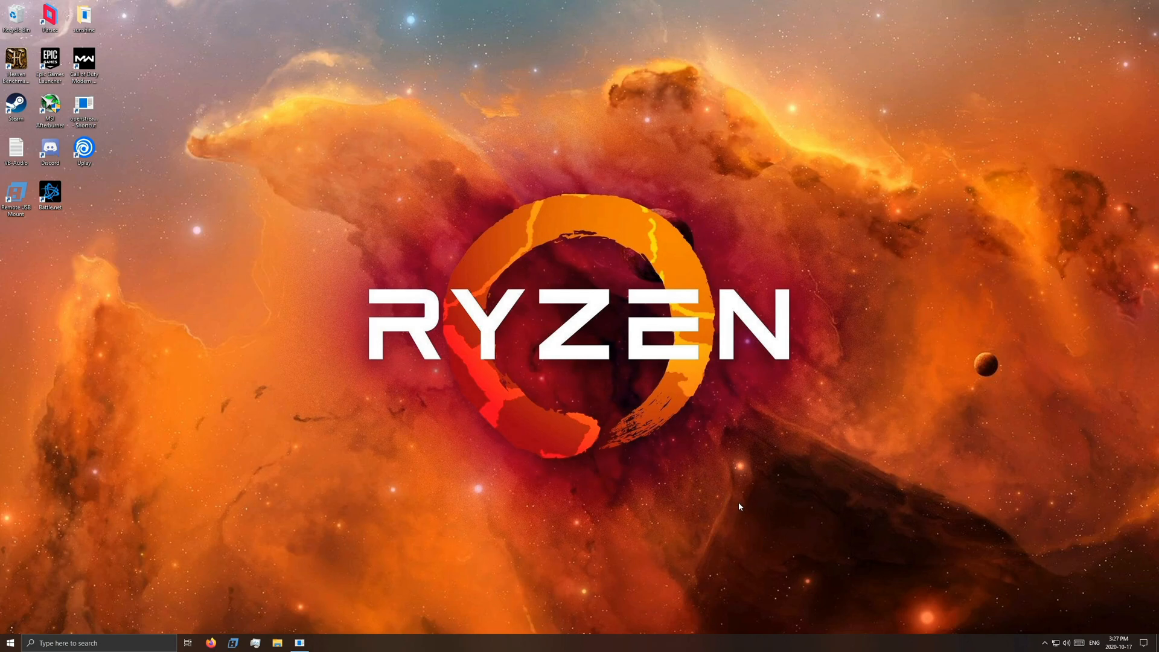
- Show the hidden system-tray icons on the streamed cloud PC desktop
click(1043, 642)
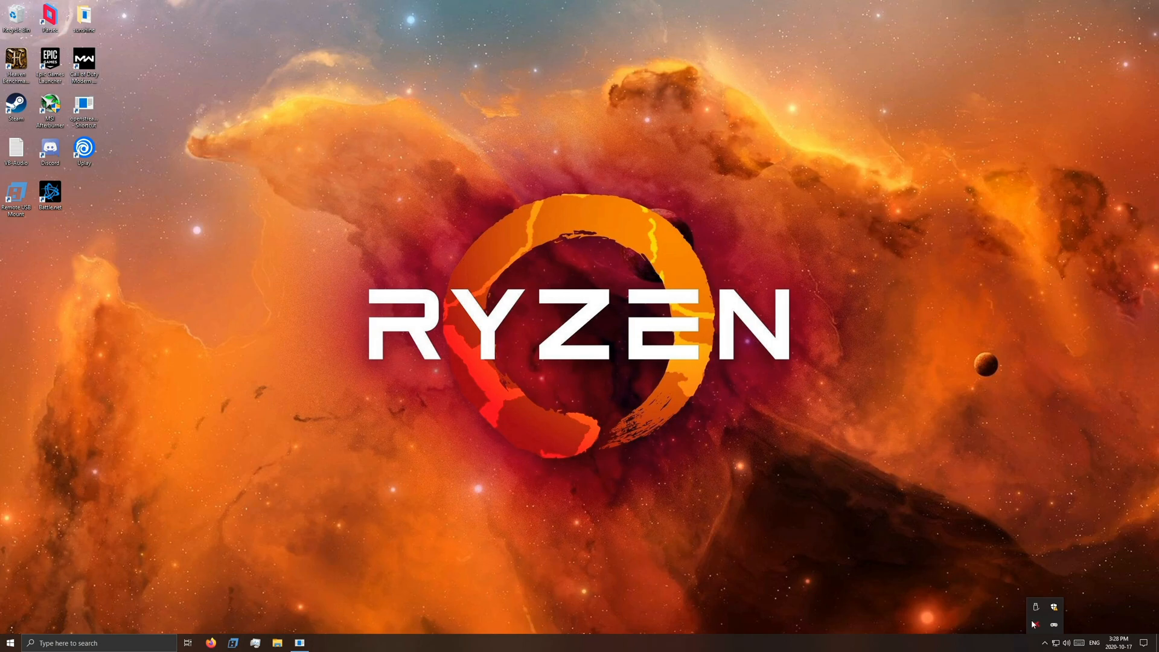
mouse_move(1053, 623)
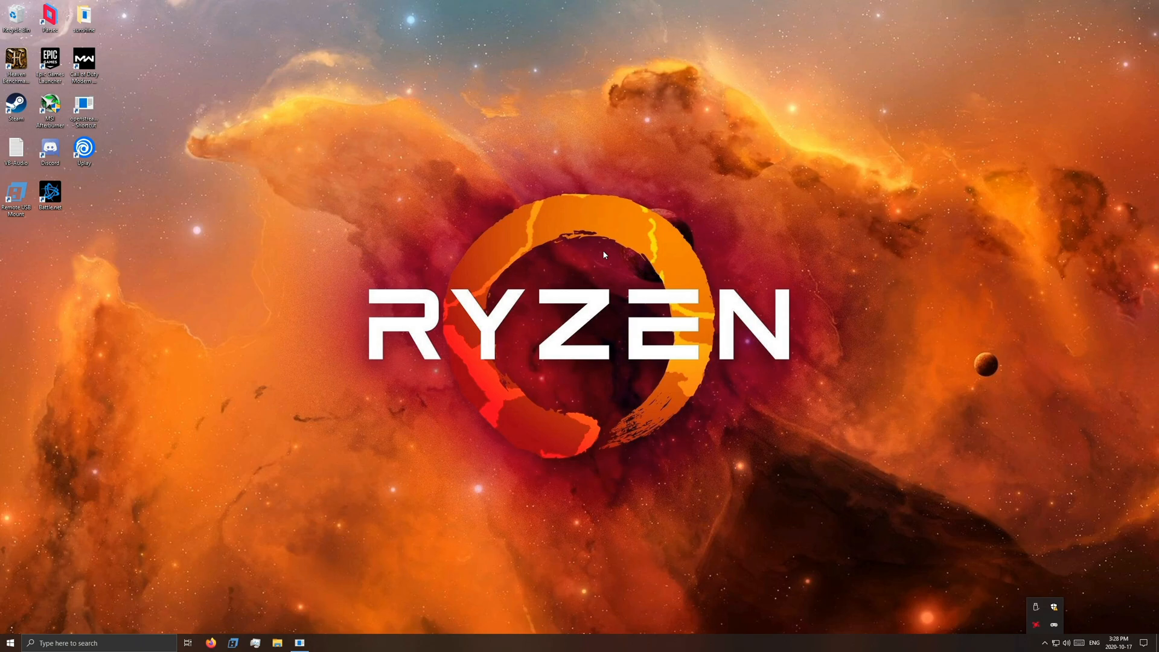
mouse_move(569, 323)
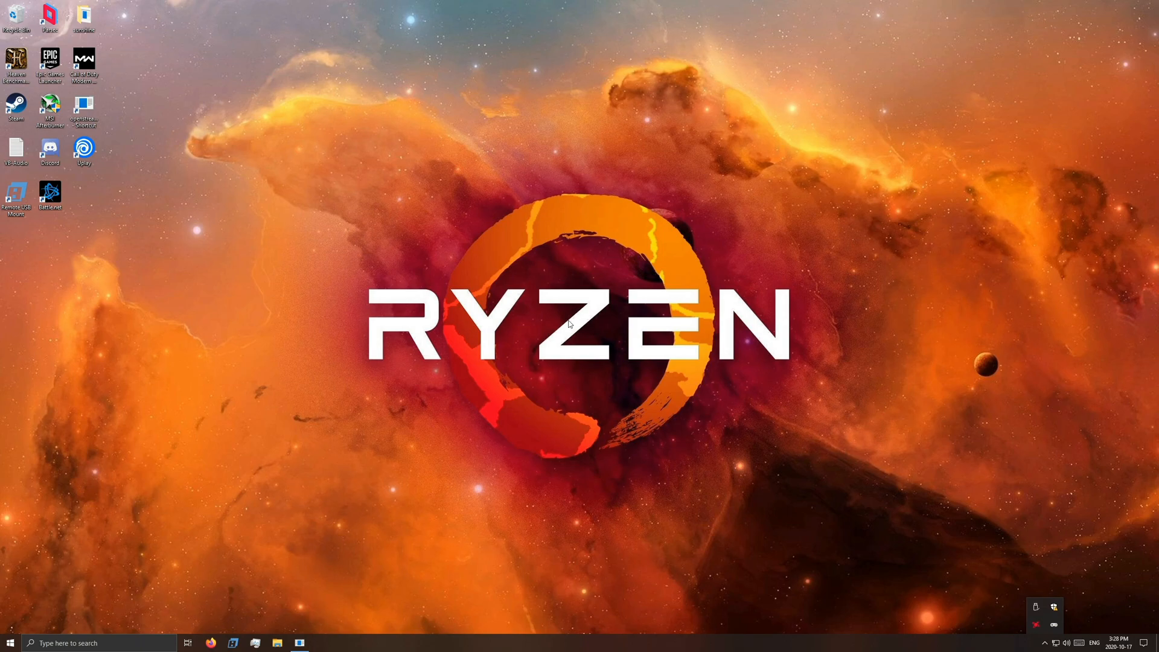
mouse_move(884, 384)
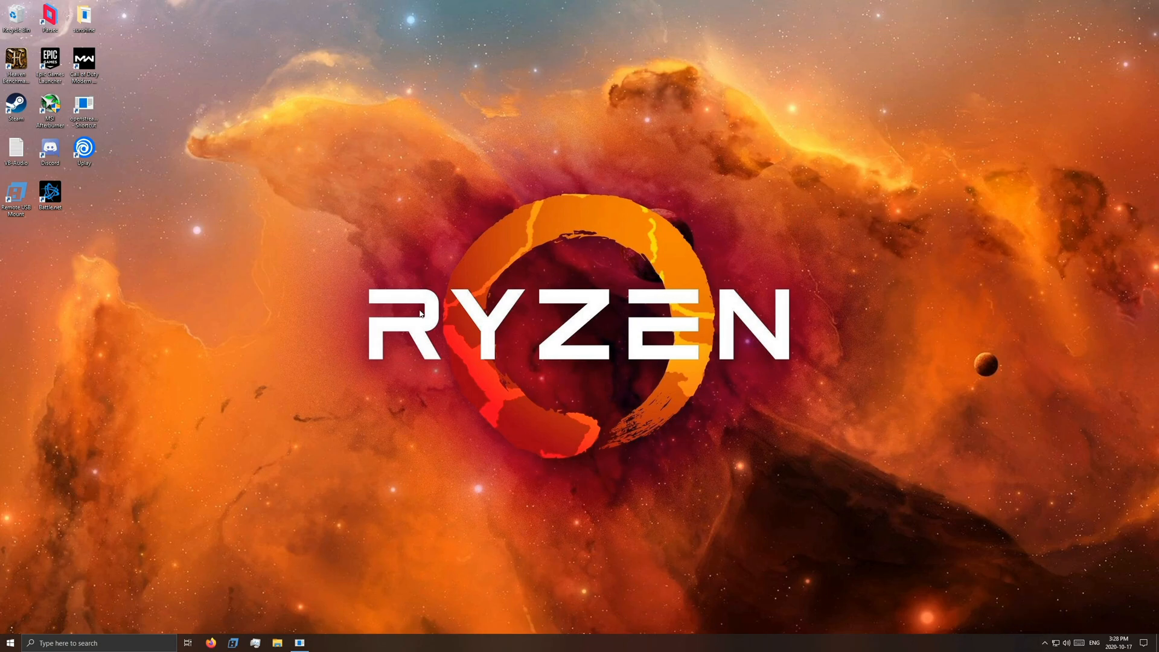
mouse_move(376, 530)
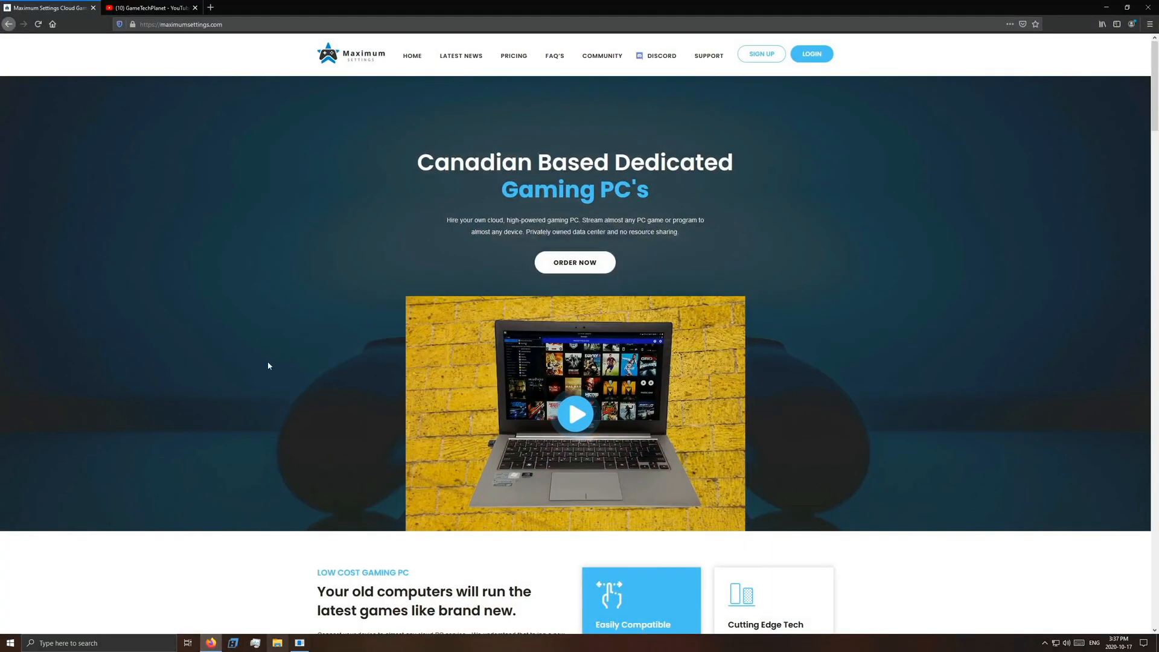
- Browse the Maximum Settings page and the GameTechPlanet YouTube channel, then return to Maximum Settings
scroll(down, 3)
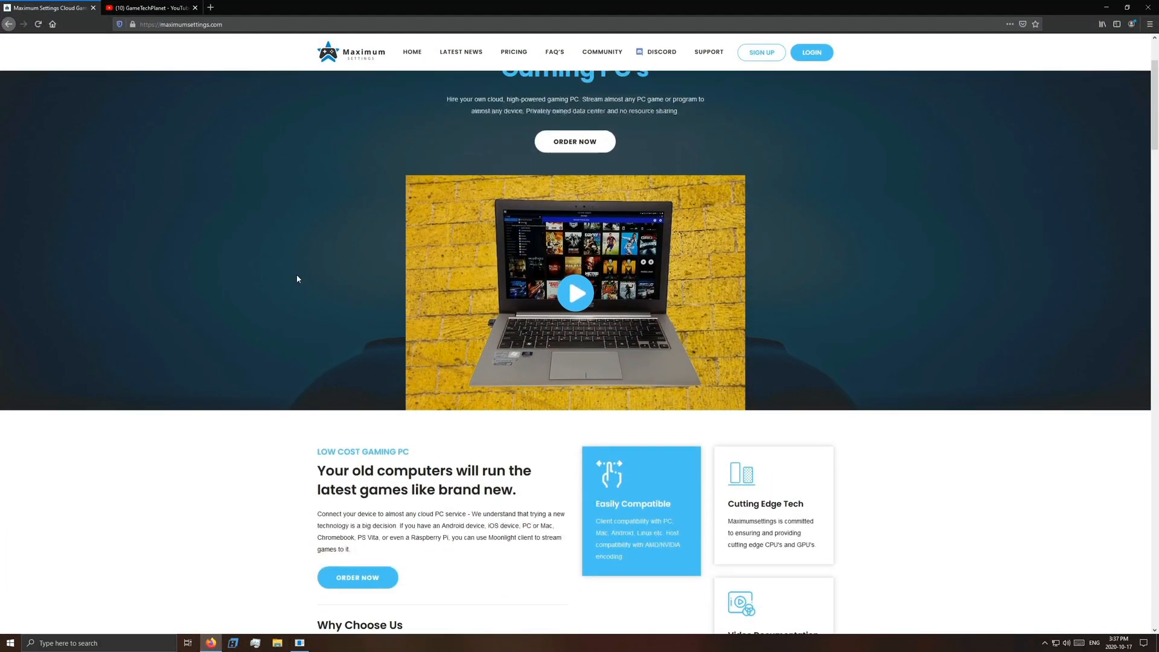
scroll(down, 3)
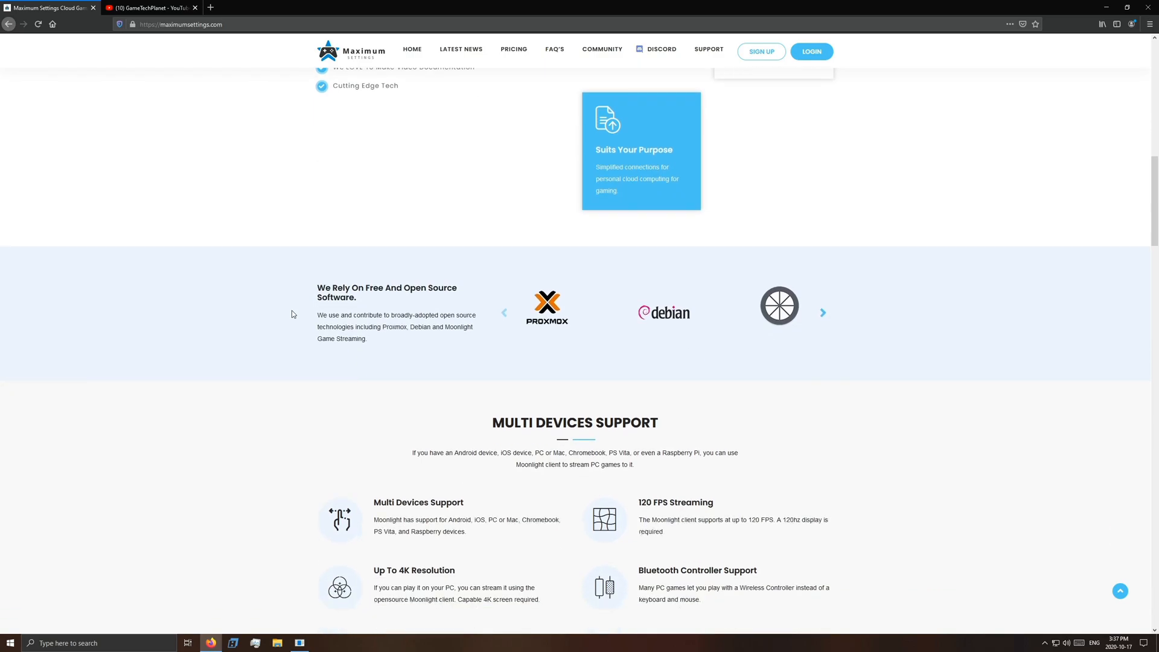
scroll(down, 3)
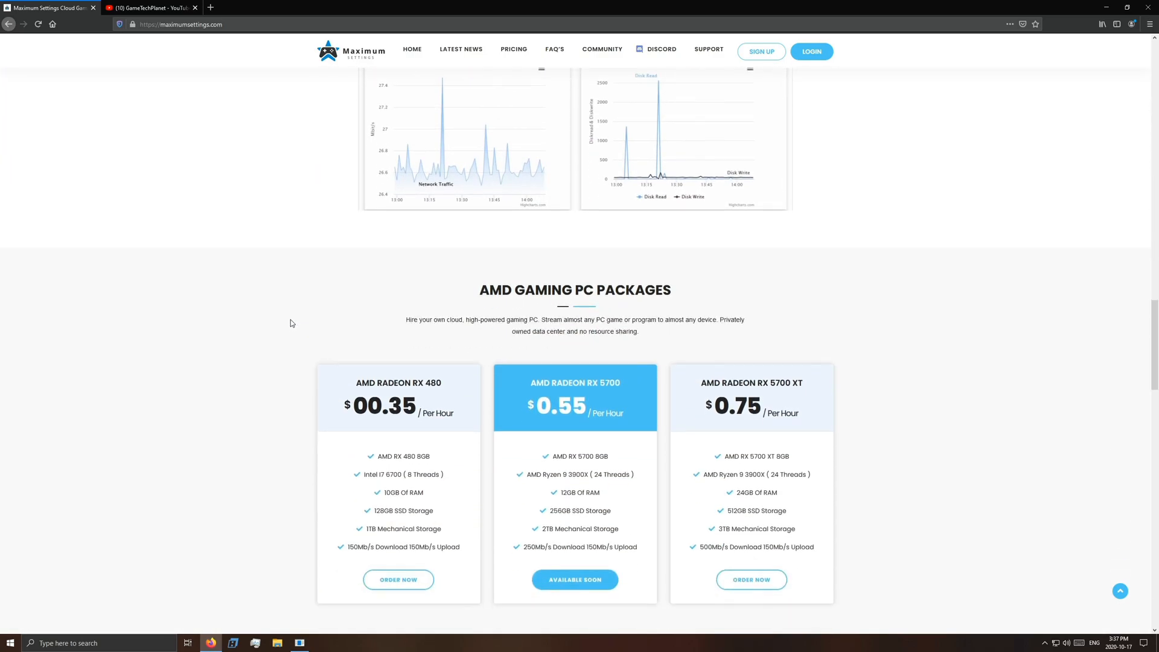
scroll(down, 3)
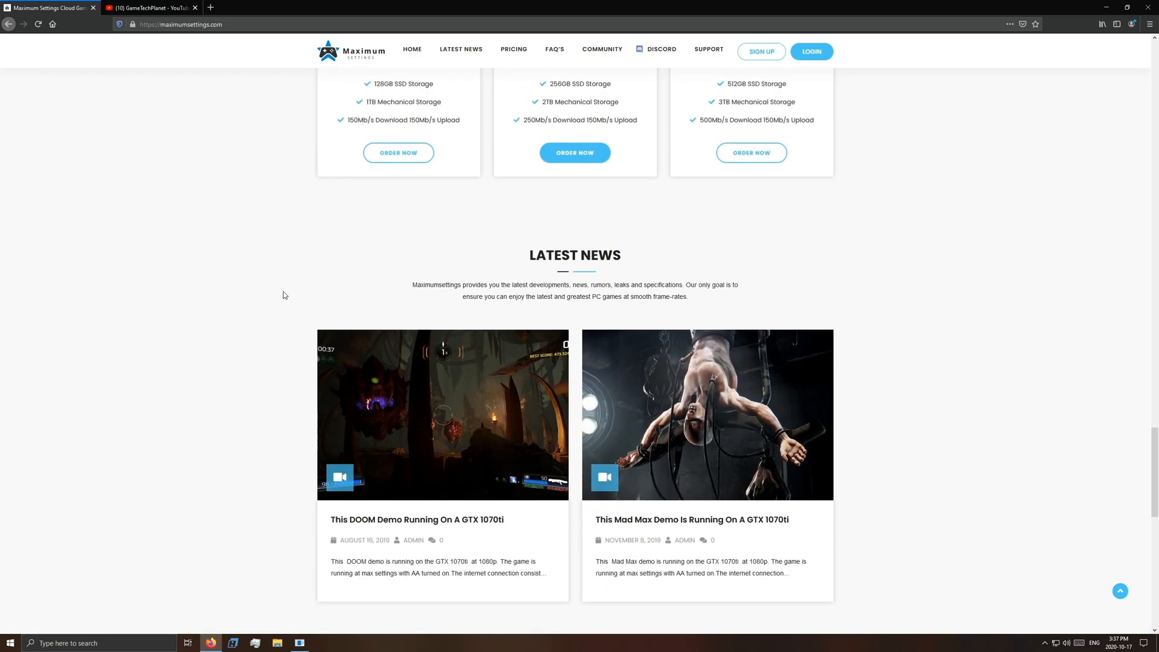
scroll(up, 3)
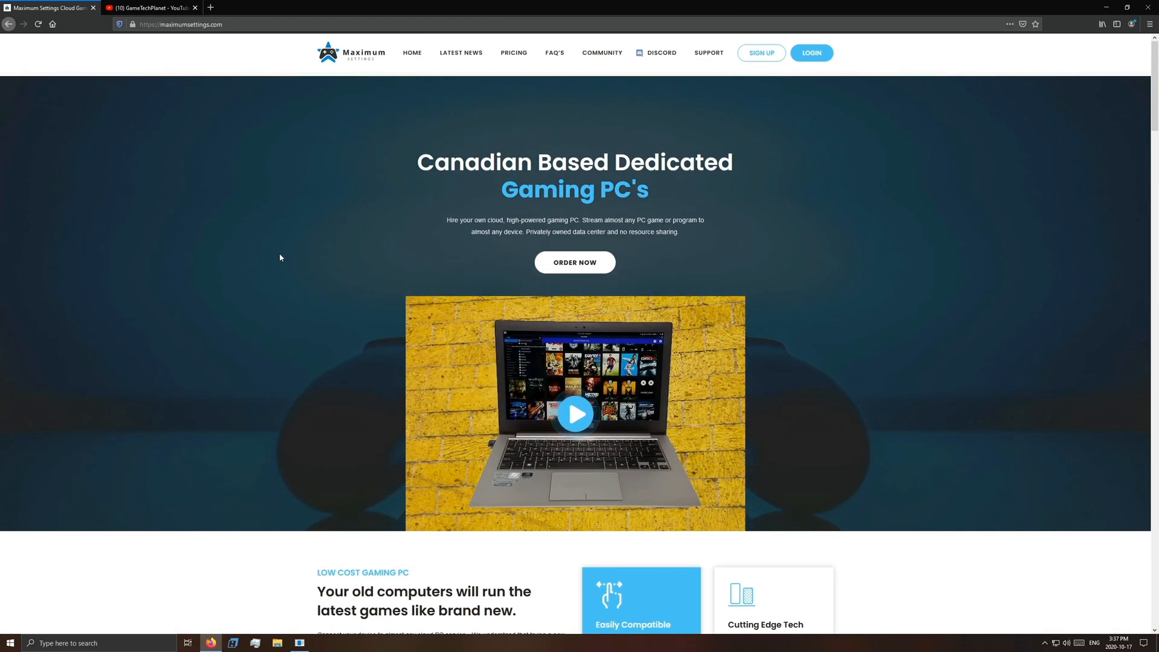
mouse_move(396, 458)
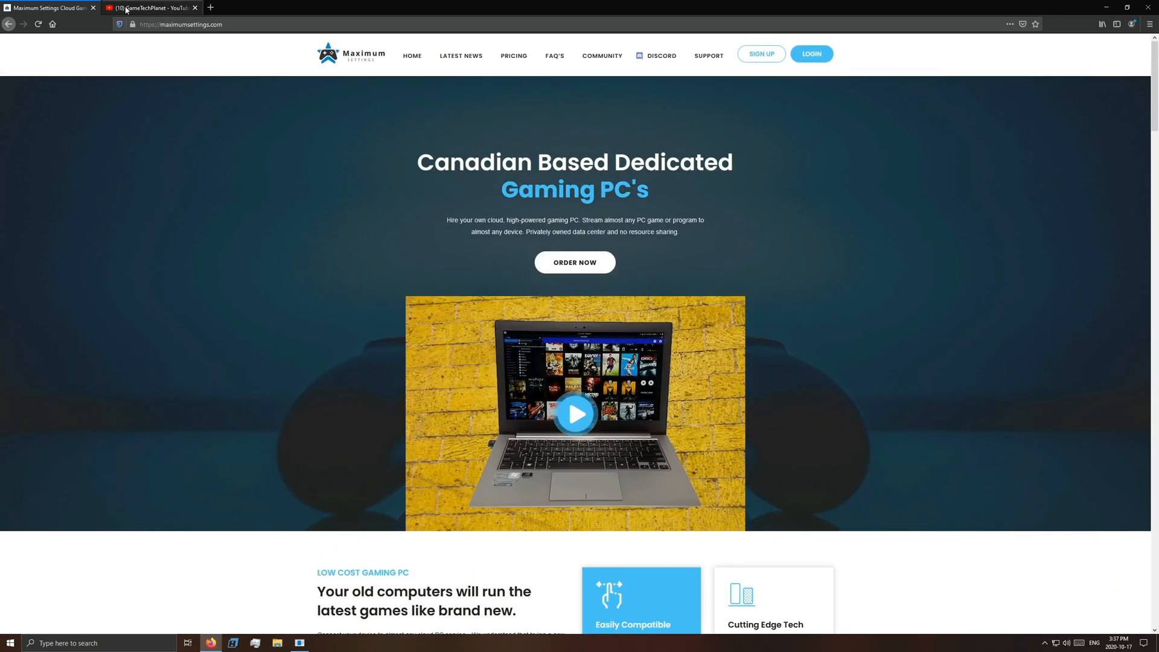
click(152, 7)
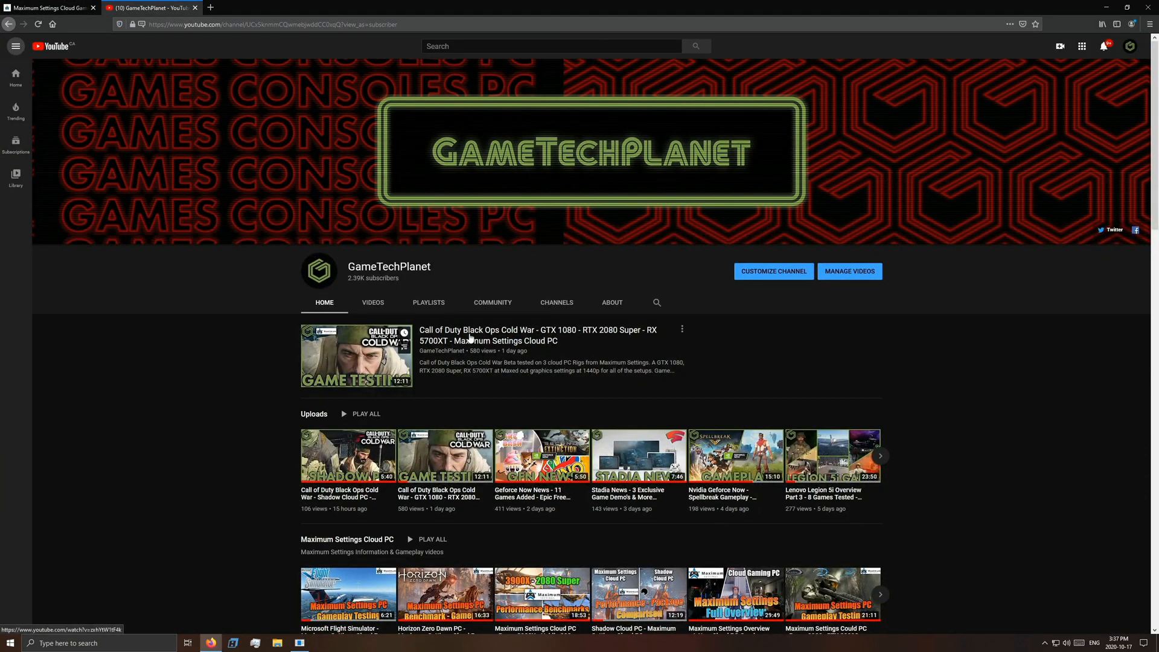
scroll(down, 3)
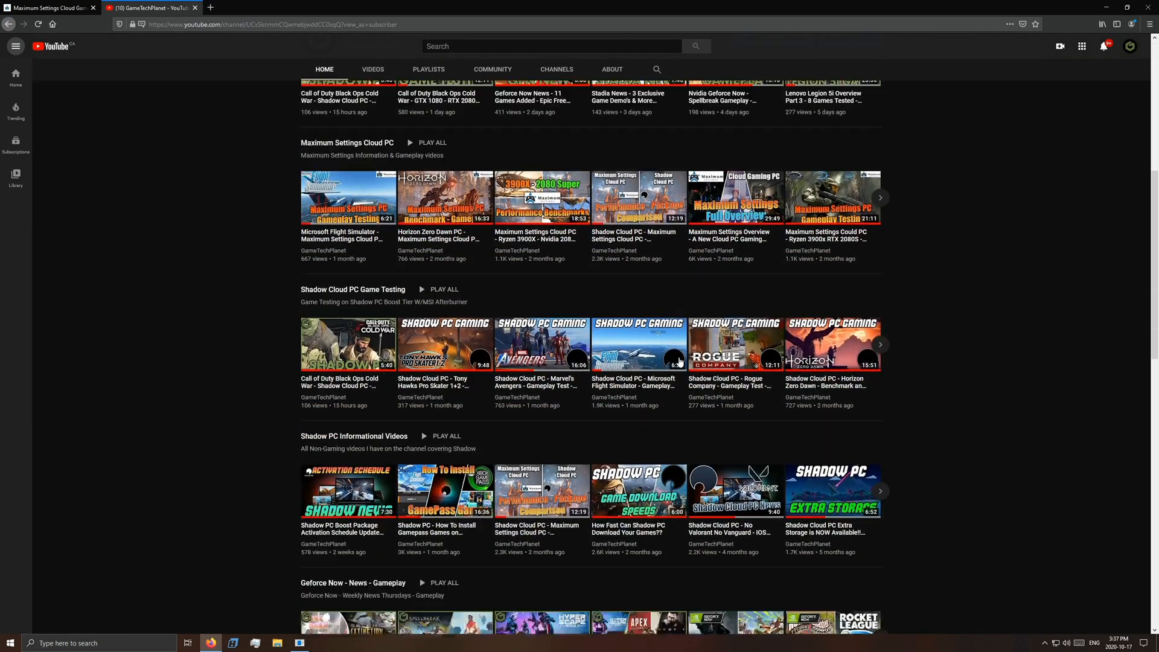
scroll(up, 3)
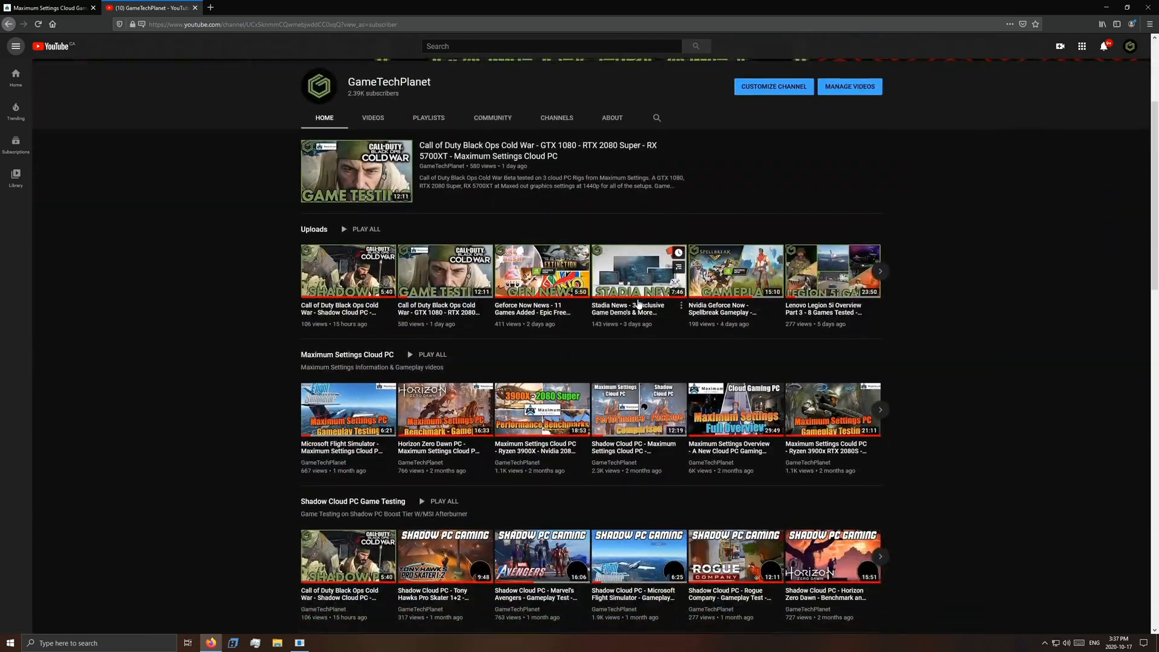
scroll(up, 3)
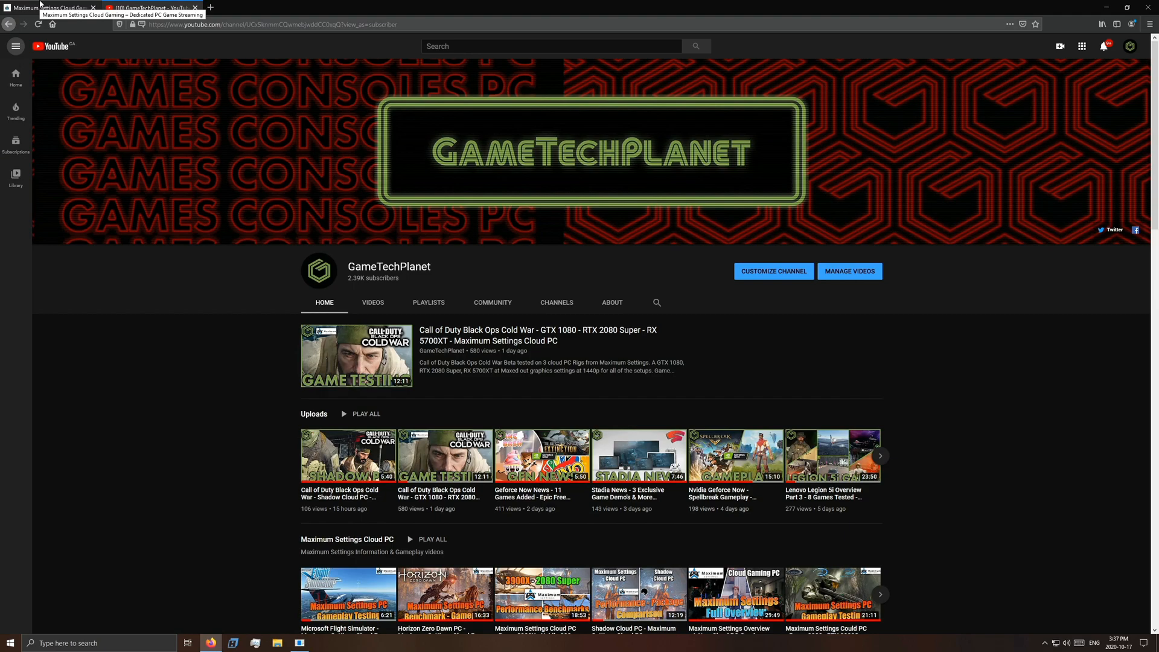
click(49, 7)
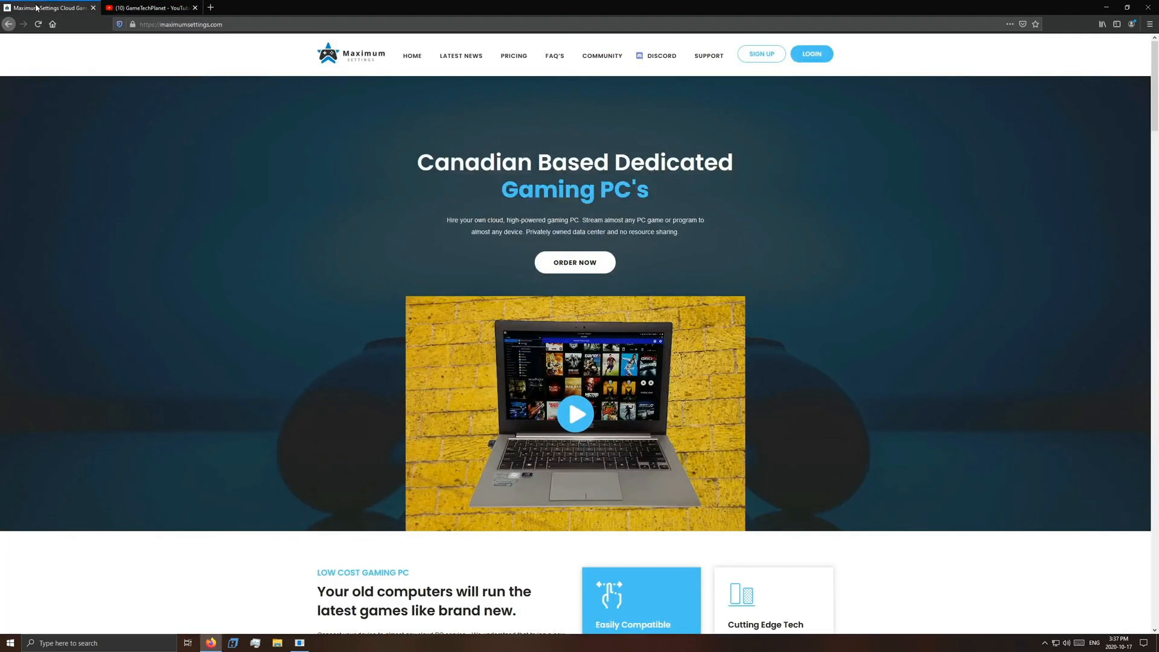
mouse_move(940, 248)
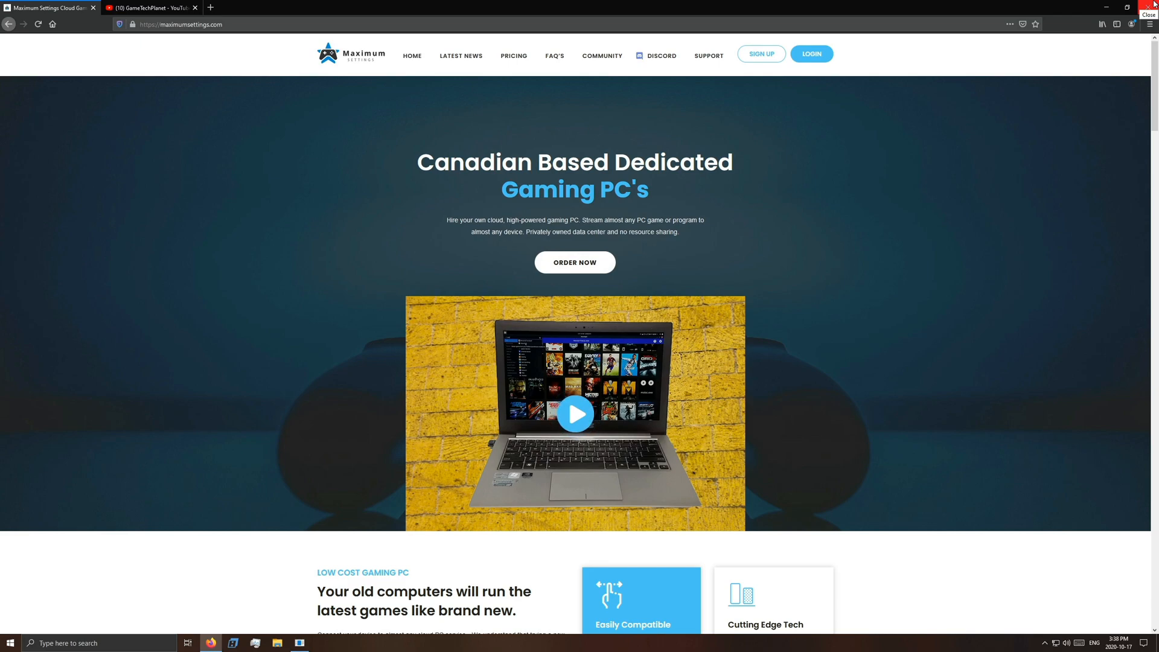
- Close Firefox, confirming closing both open tabs
click(1148, 8)
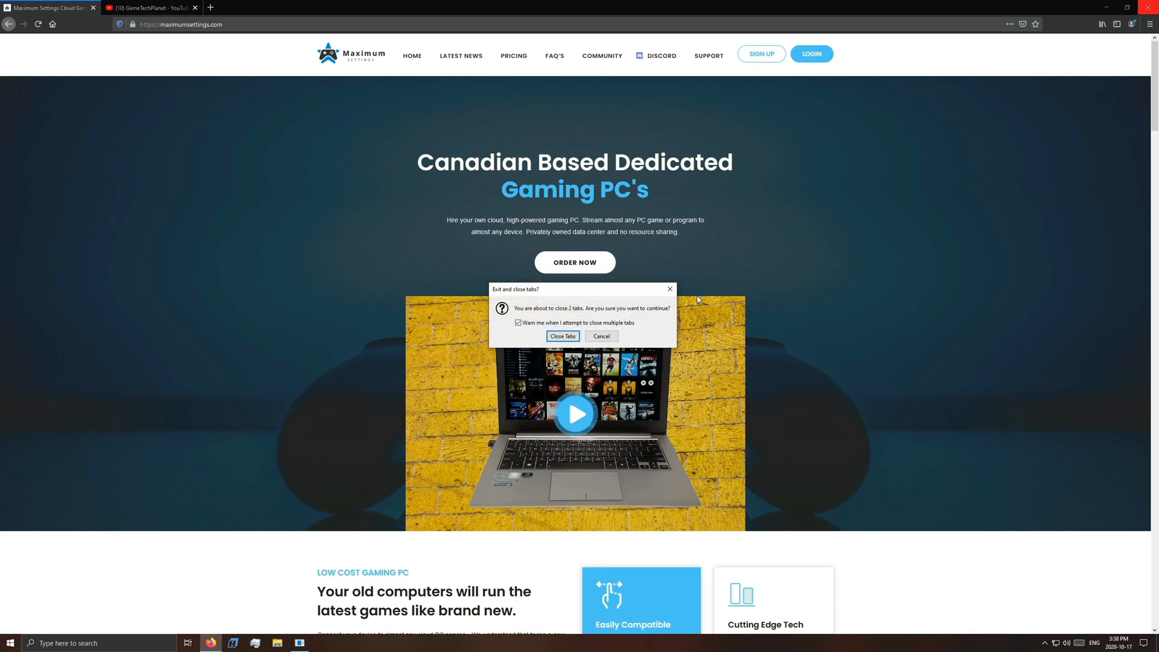
click(561, 336)
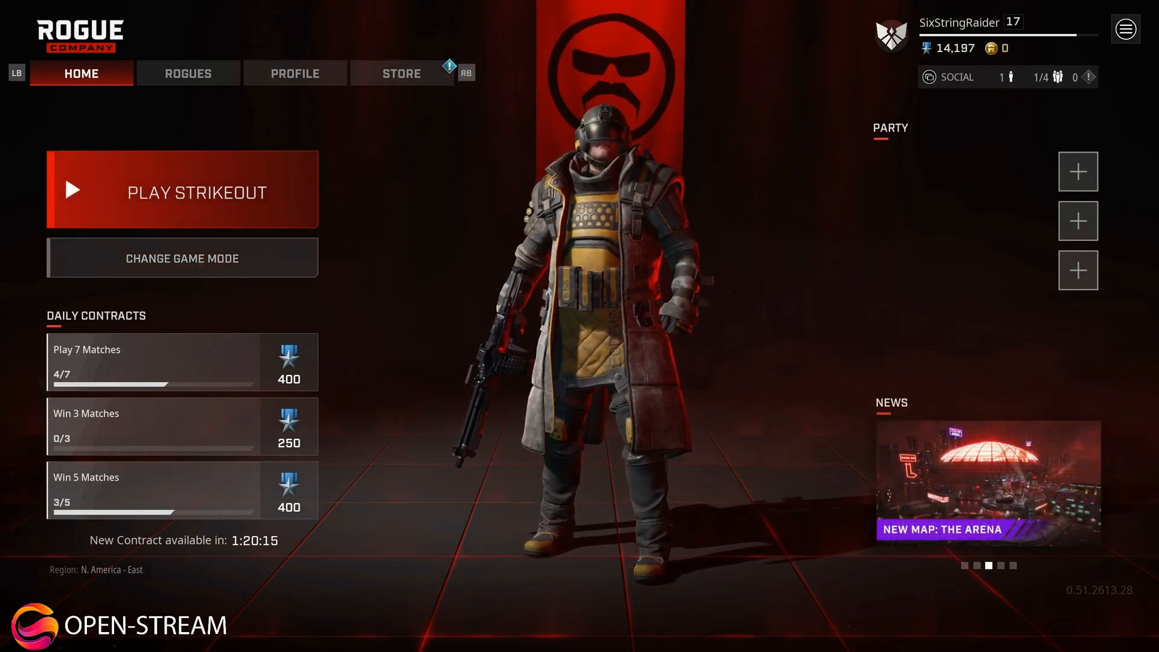
- Start a Strikeout match and play it, firing at enemy players over the stream
click(183, 190)
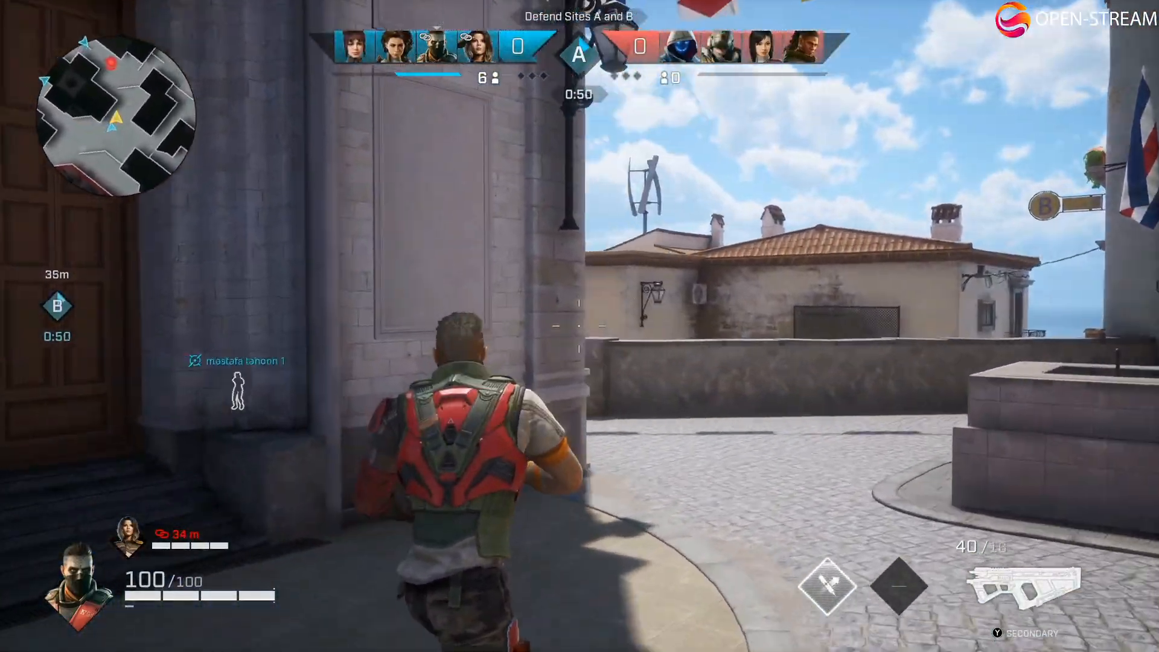
click(579, 326)
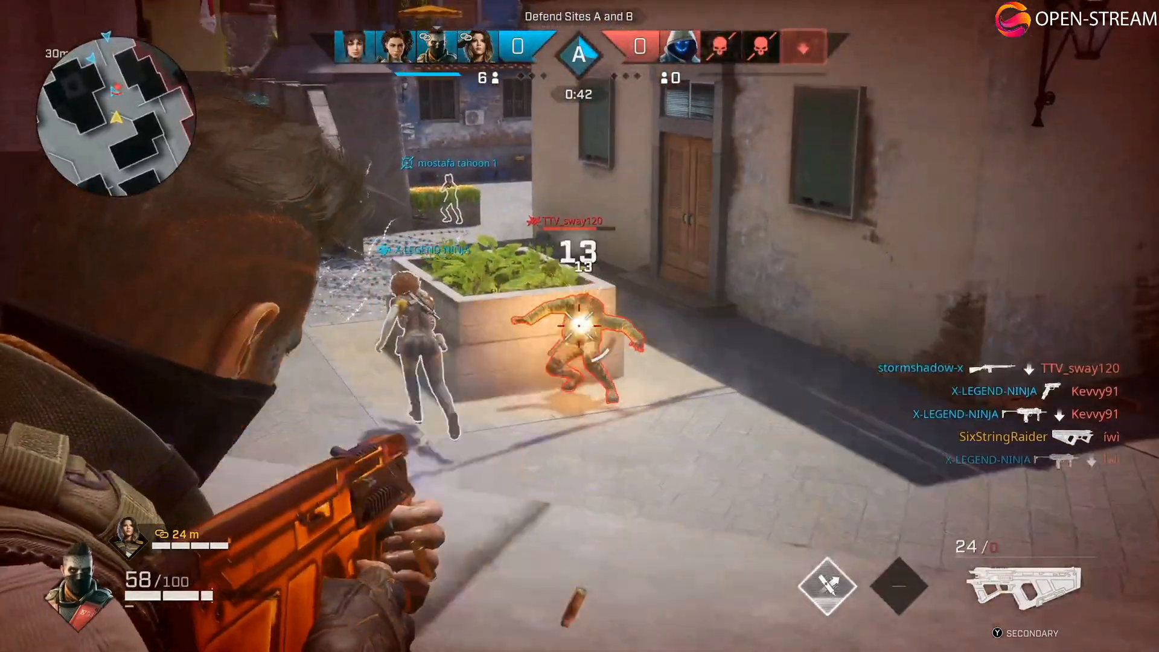
click(578, 325)
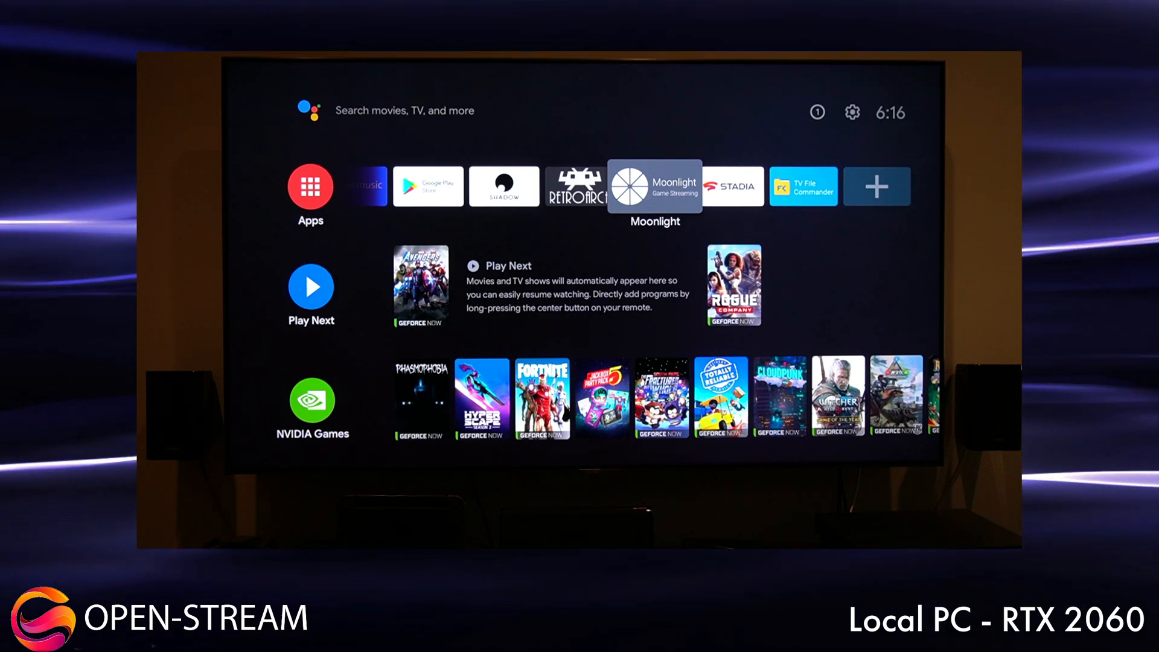
- On Android TV, launch Moonlight, add and connect to the local host, then queue for an Extraction match
click(655, 186)
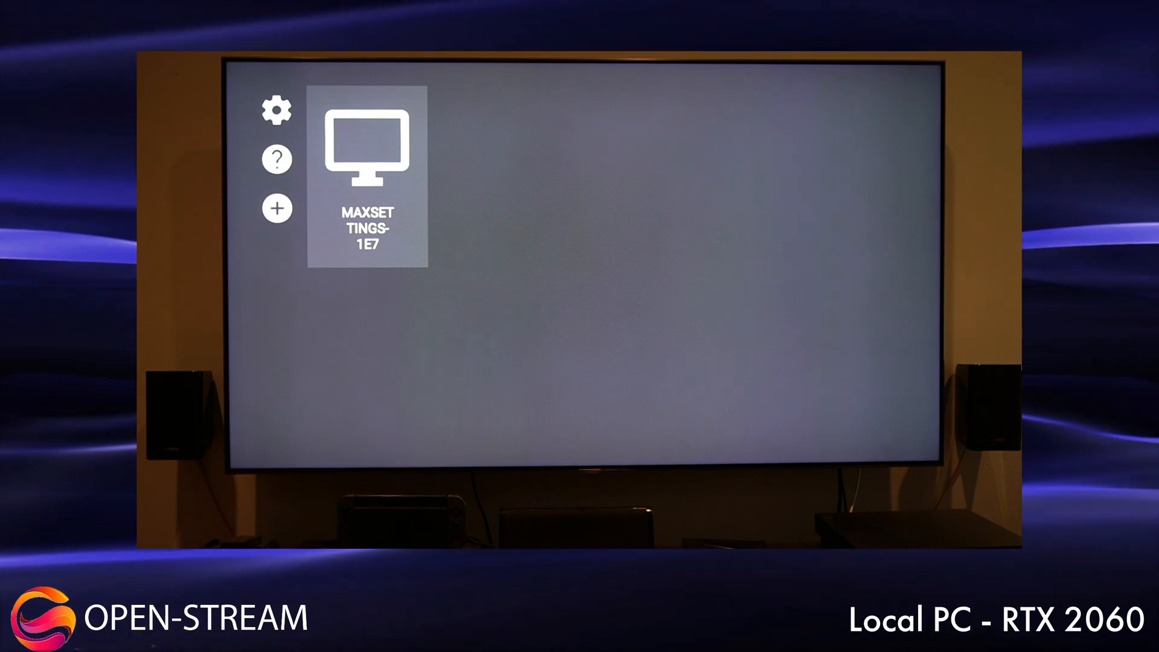
click(277, 110)
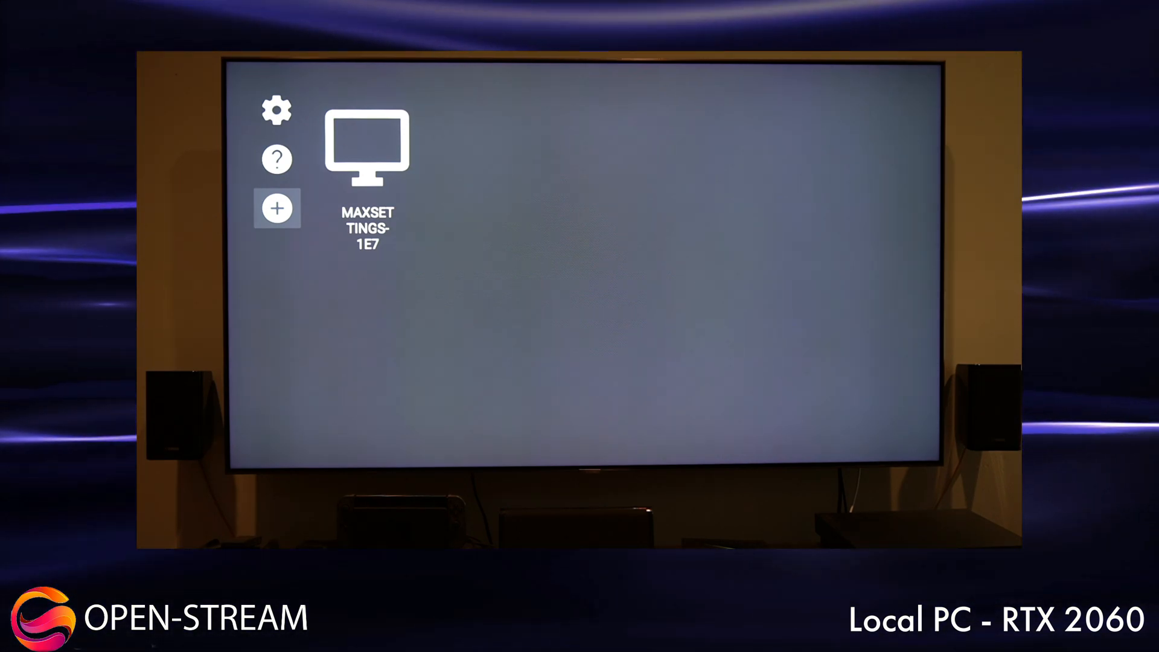
click(277, 208)
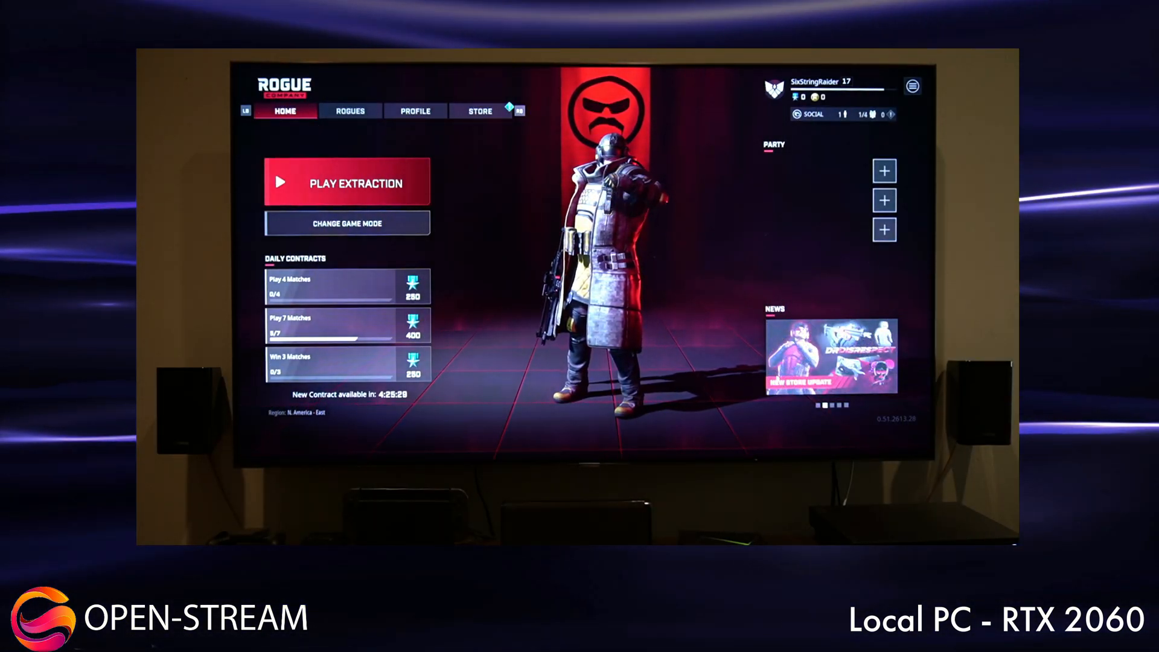
click(346, 183)
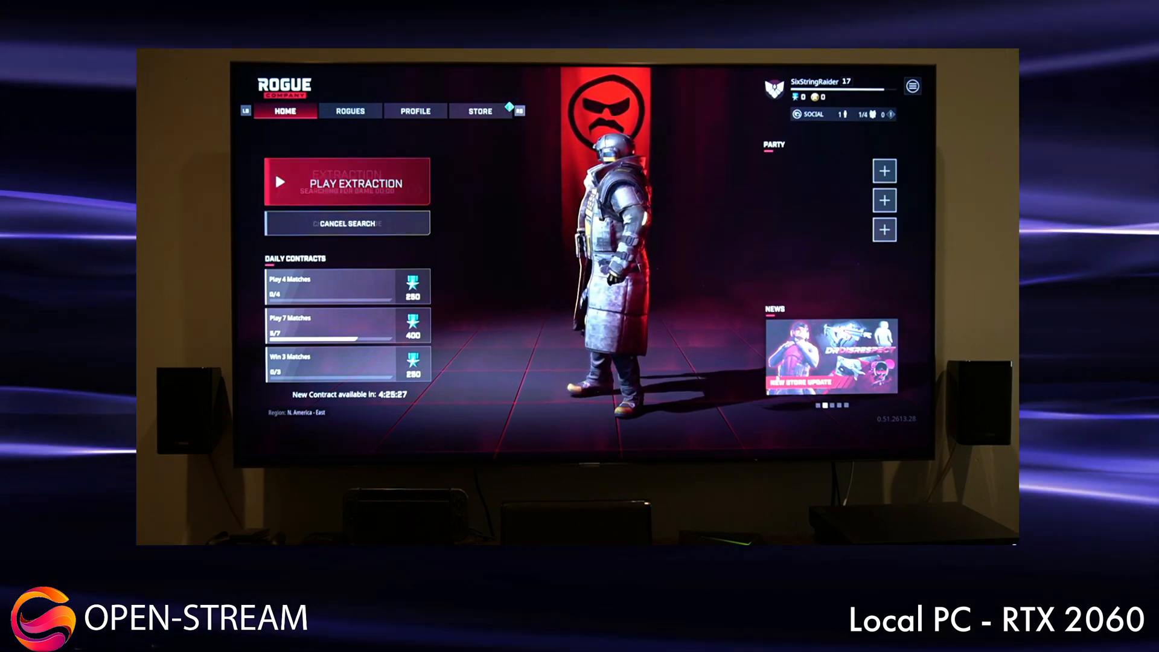